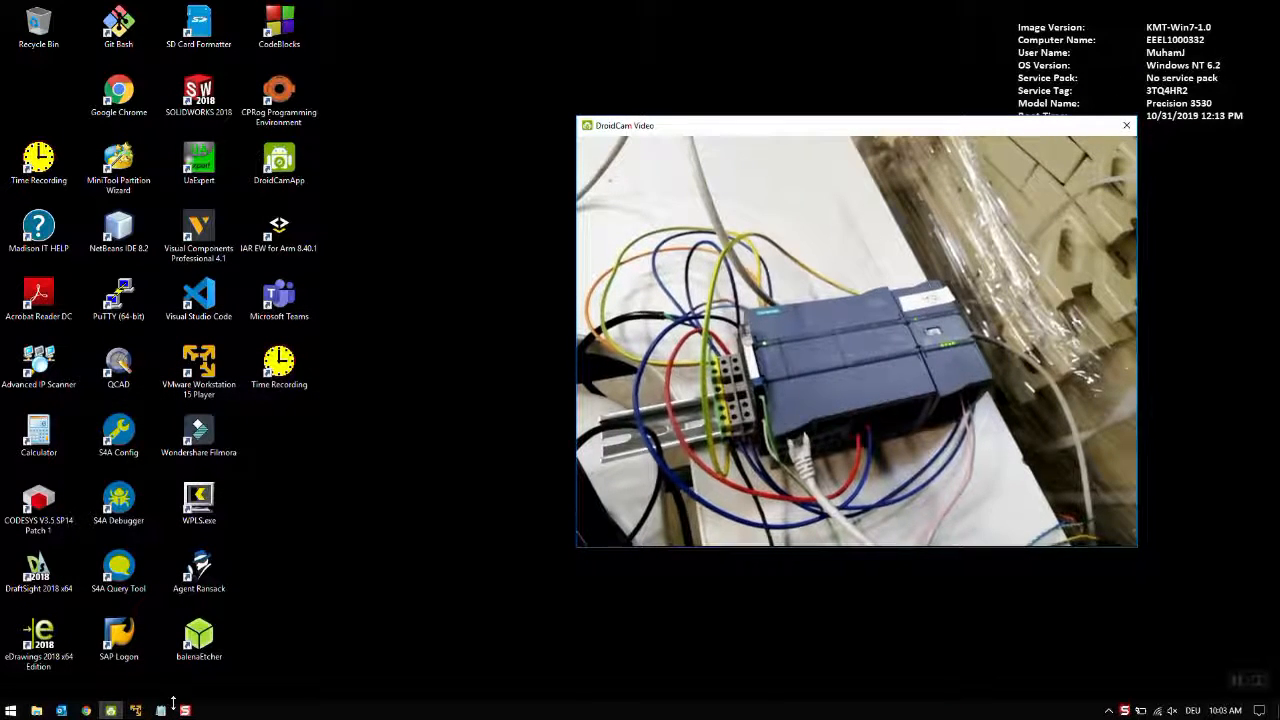
Step: Review the connection plan in the Notepad file and bring the VMware TIA Portal window to the front
{"action": "left_click", "coordinate": [160, 710]}
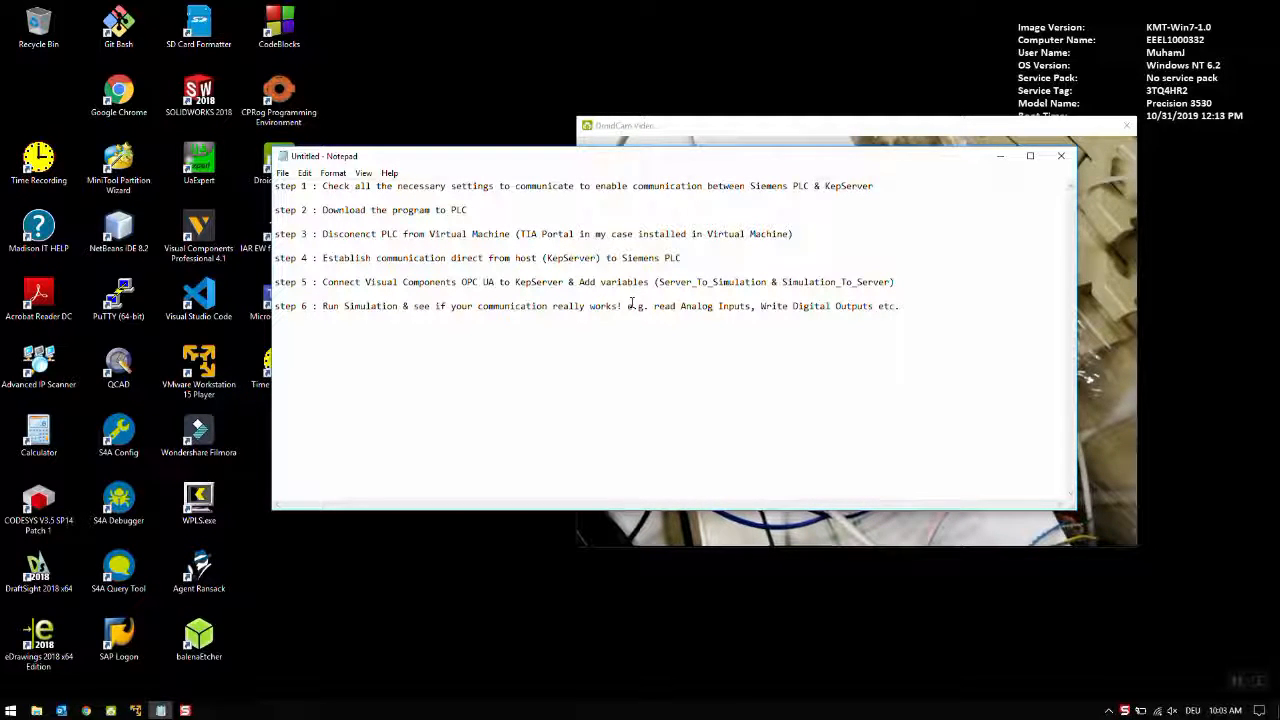
{"action": "left_click", "coordinate": [900, 306]}
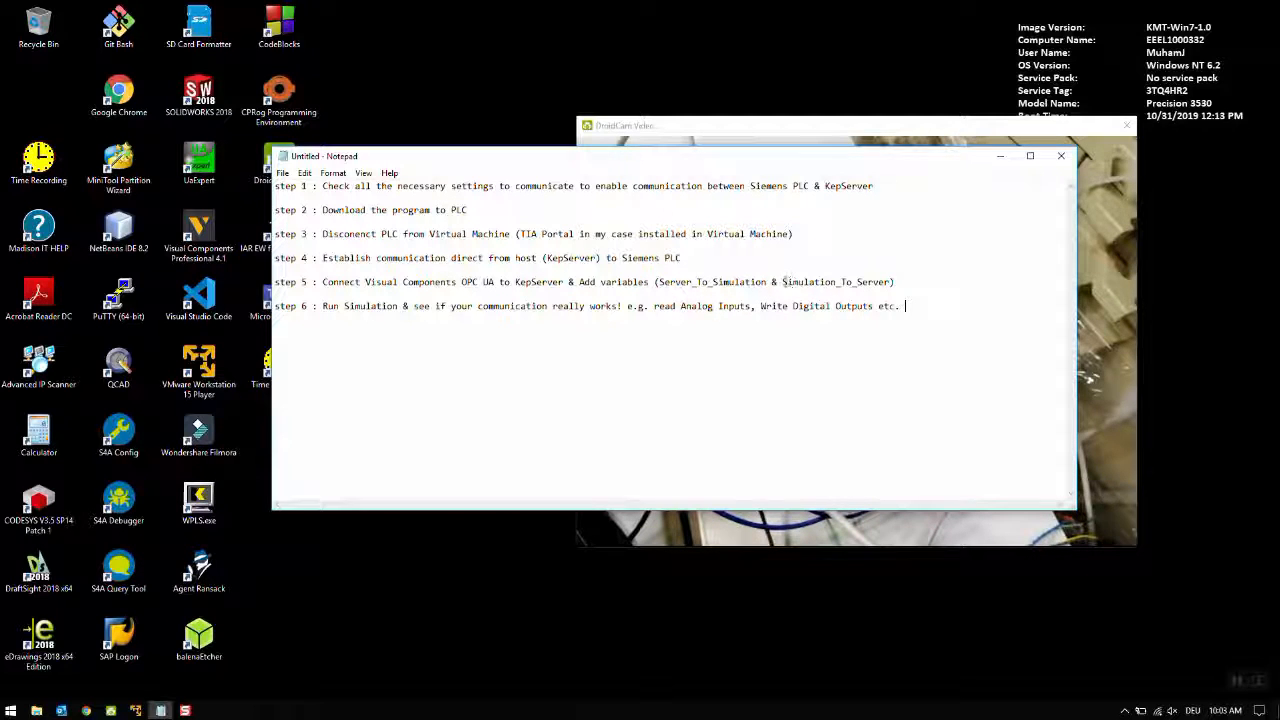
{"action": "double_click", "coordinate": [838, 280]}
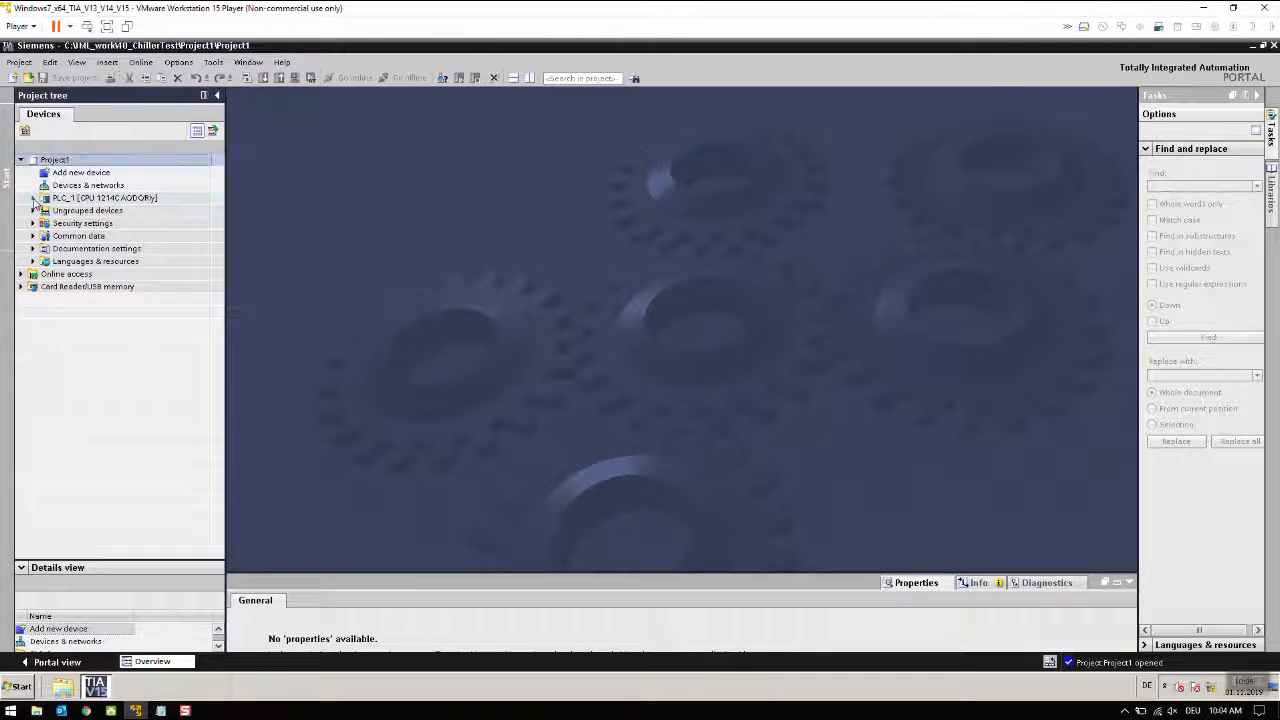
Step: Expand PLC_1 and its Program blocks folder to list Main, scaling and chiller control blocks
{"action": "left_click", "coordinate": [32, 198]}
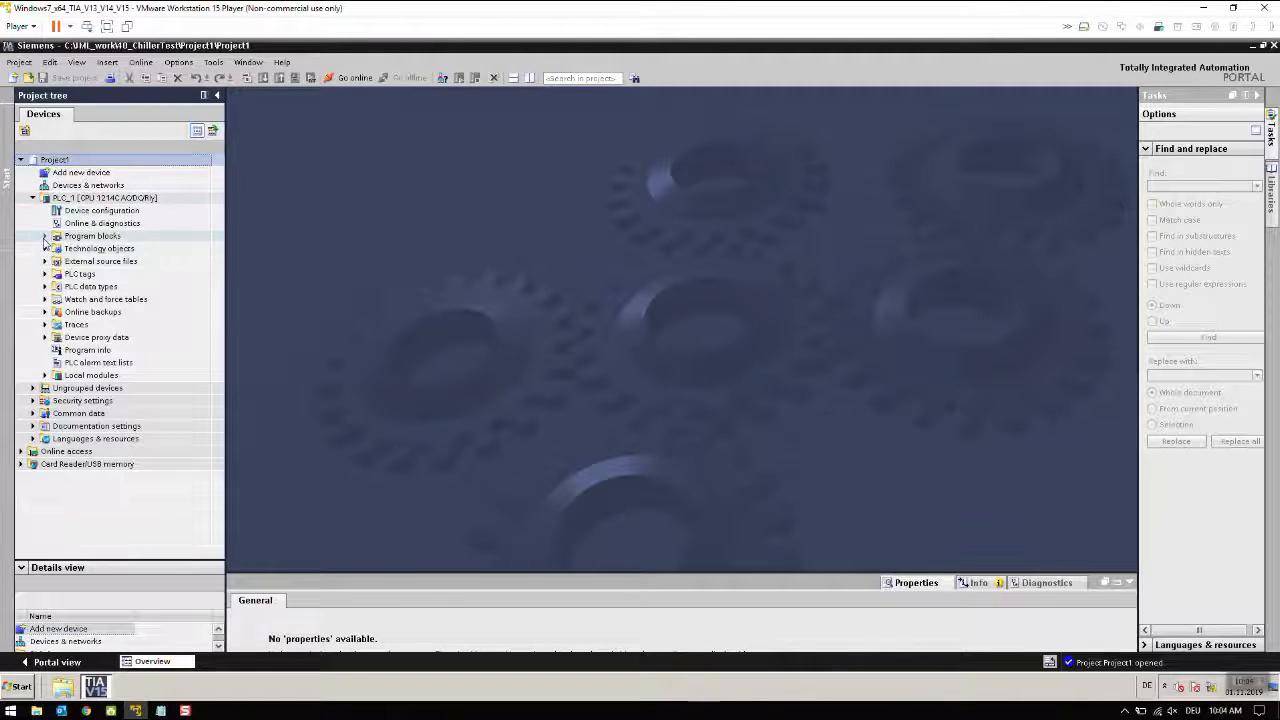
{"action": "left_click", "coordinate": [44, 236]}
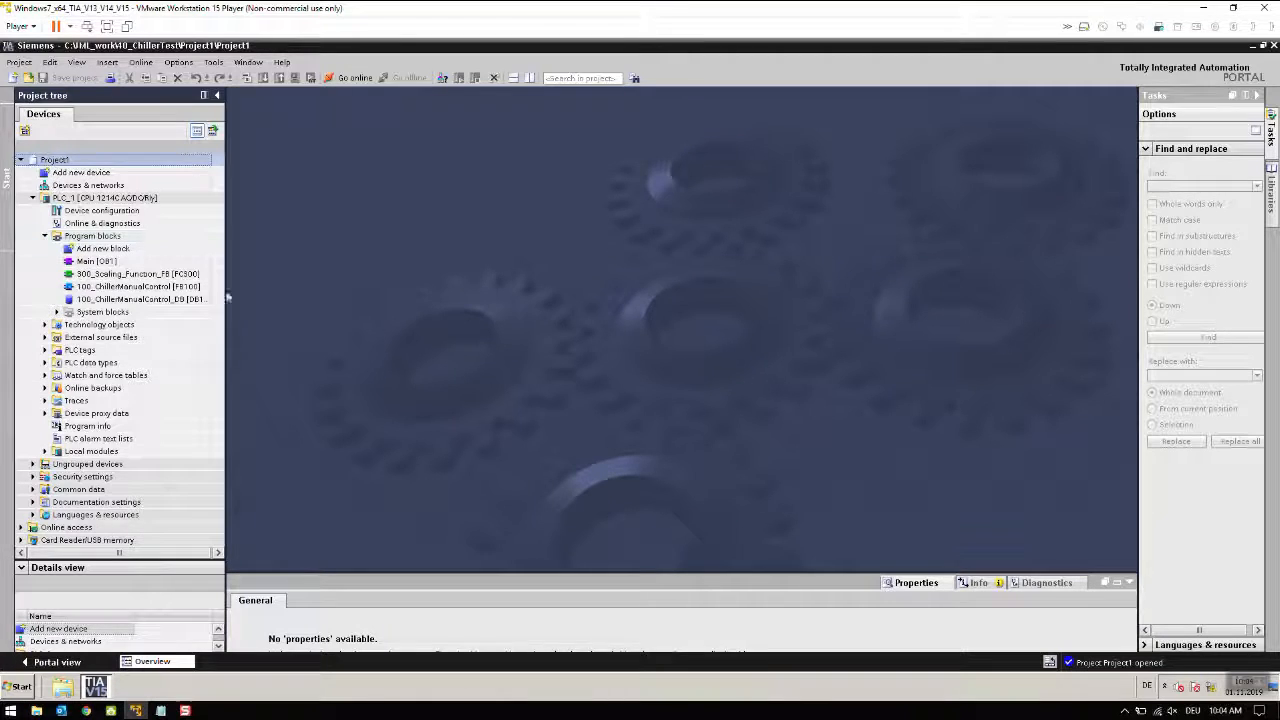
{"action": "mouse_move", "coordinate": [252, 328]}
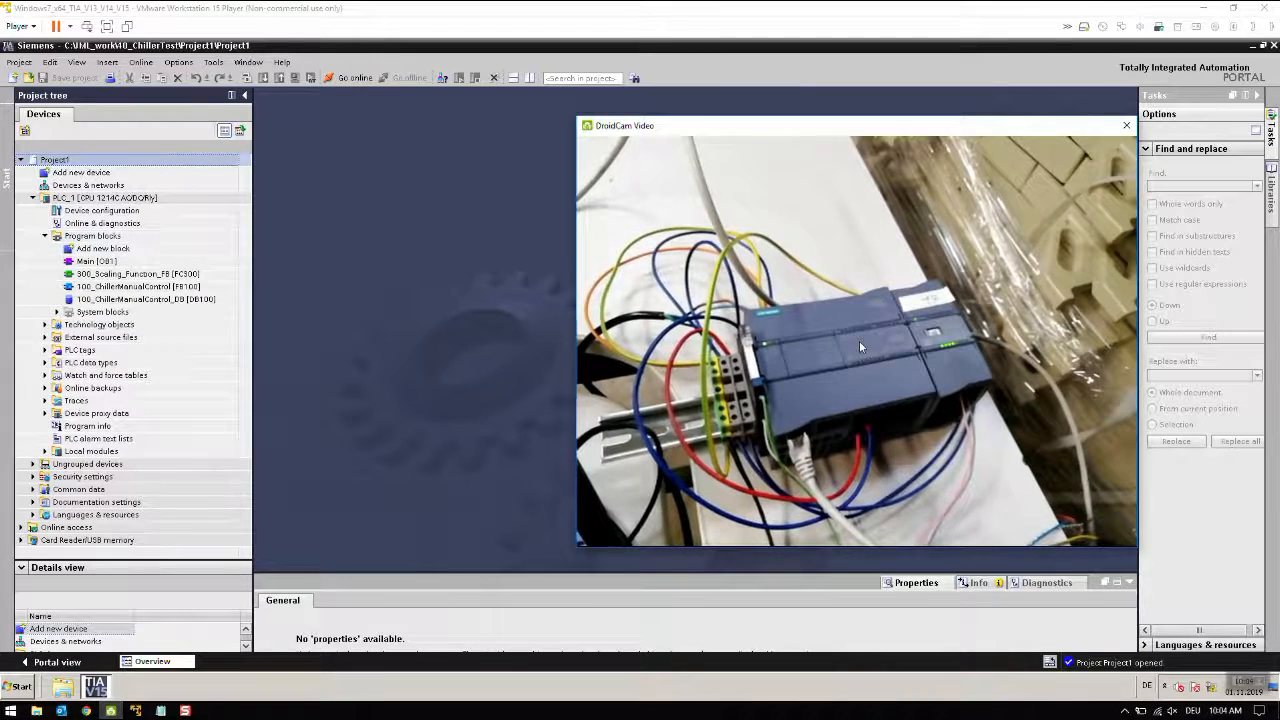
{"action": "mouse_move", "coordinate": [850, 344]}
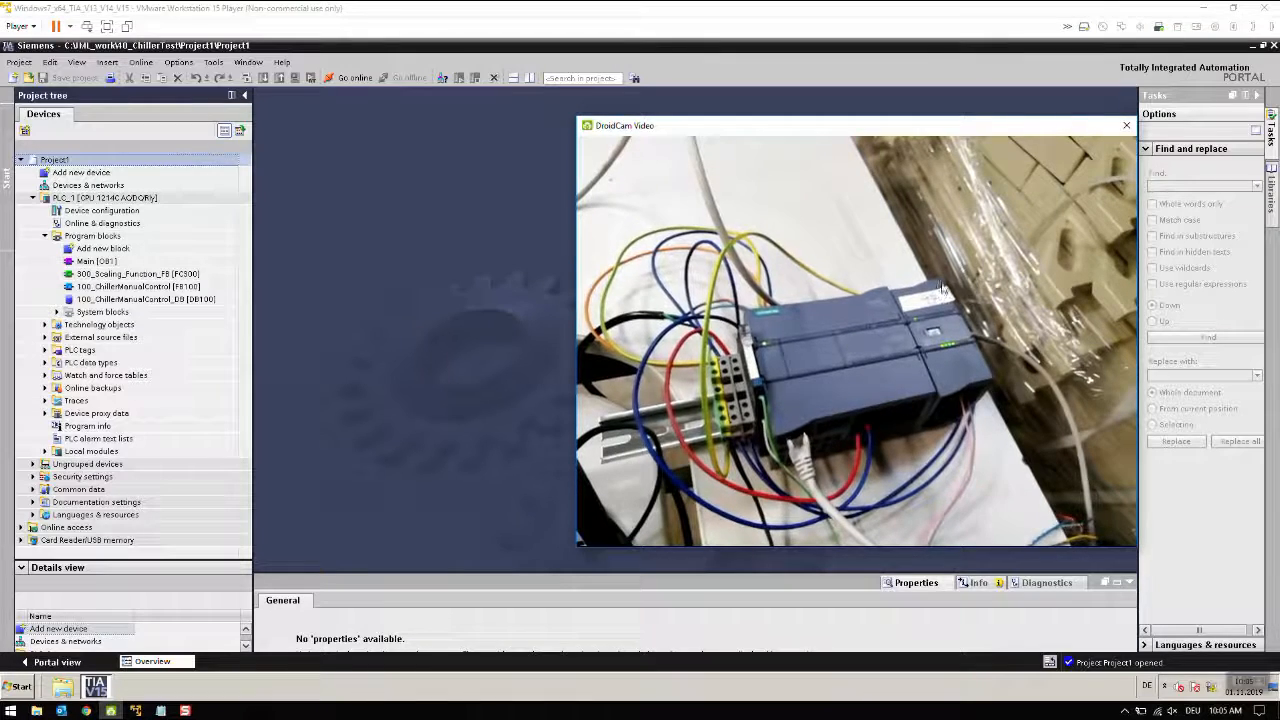
Step: Open the 100_ChillerManualControl [FB100] block in the editor to show its on/off and scaling logic
{"action": "left_click", "coordinate": [1126, 124]}
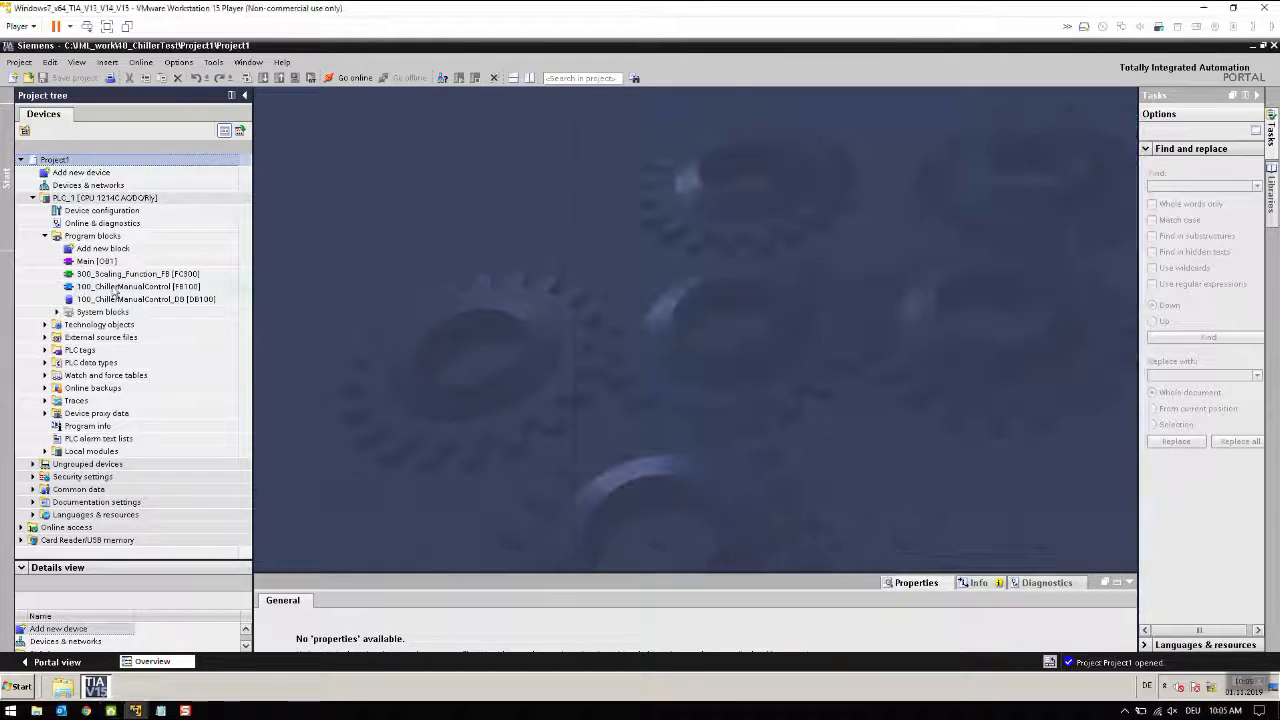
{"action": "left_click", "coordinate": [138, 286]}
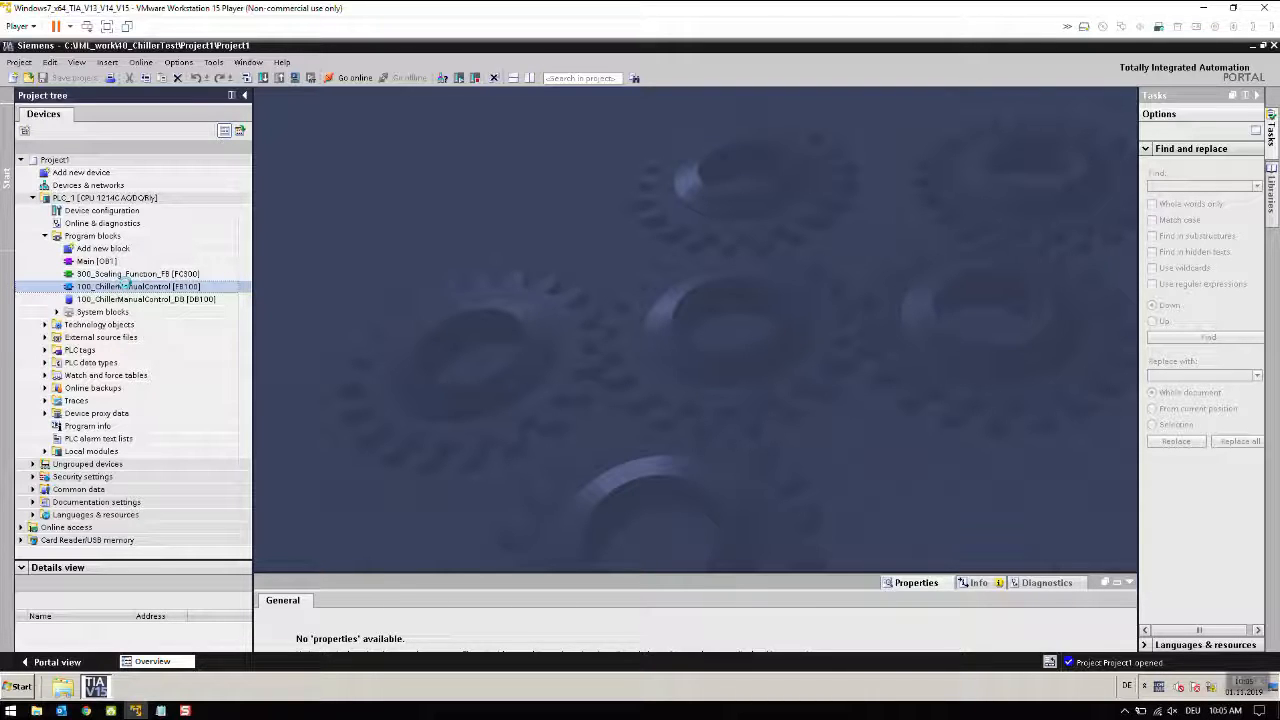
{"action": "double_click", "coordinate": [138, 286]}
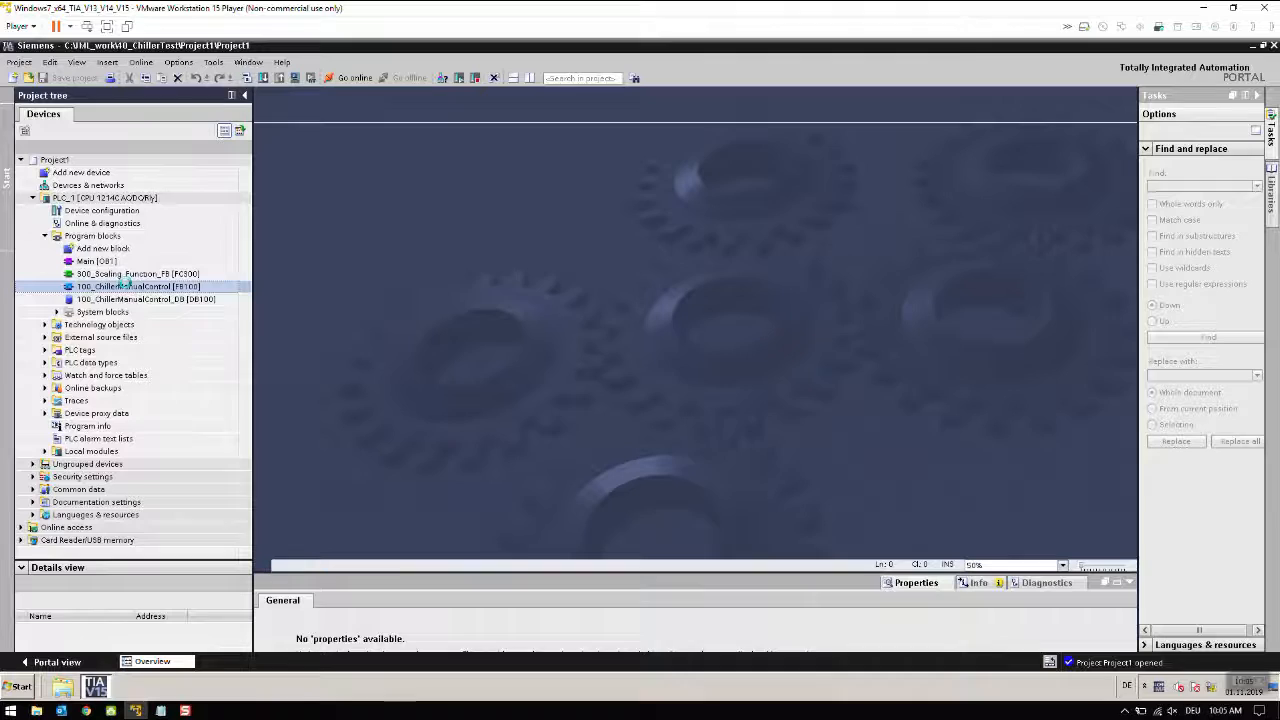
{"action": "double_click", "coordinate": [140, 286]}
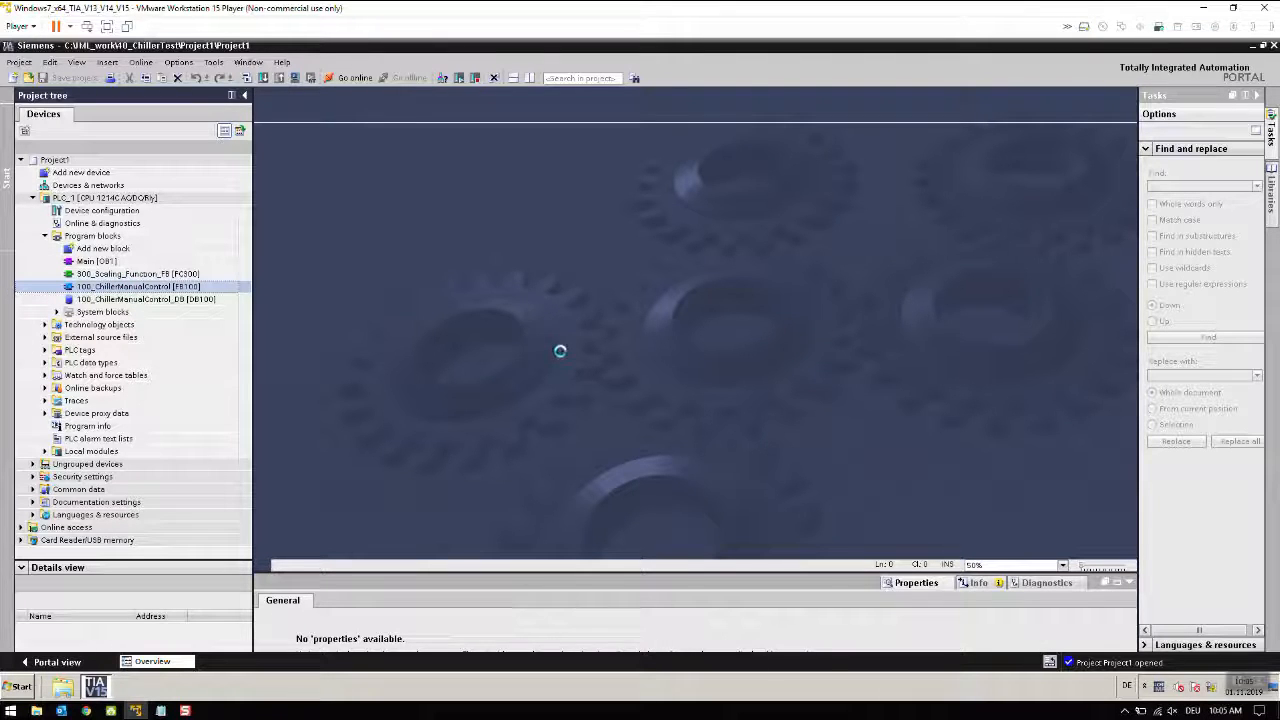
{"action": "double_click", "coordinate": [138, 286]}
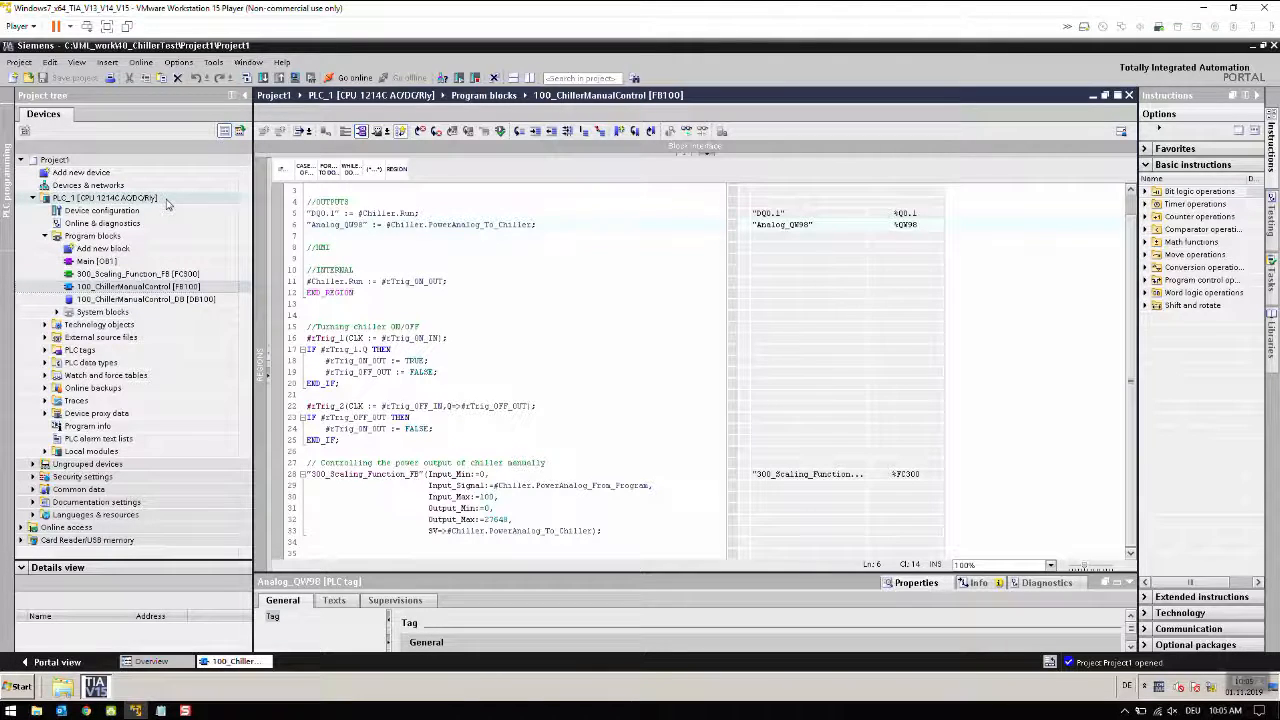
{"action": "left_click", "coordinate": [104, 198]}
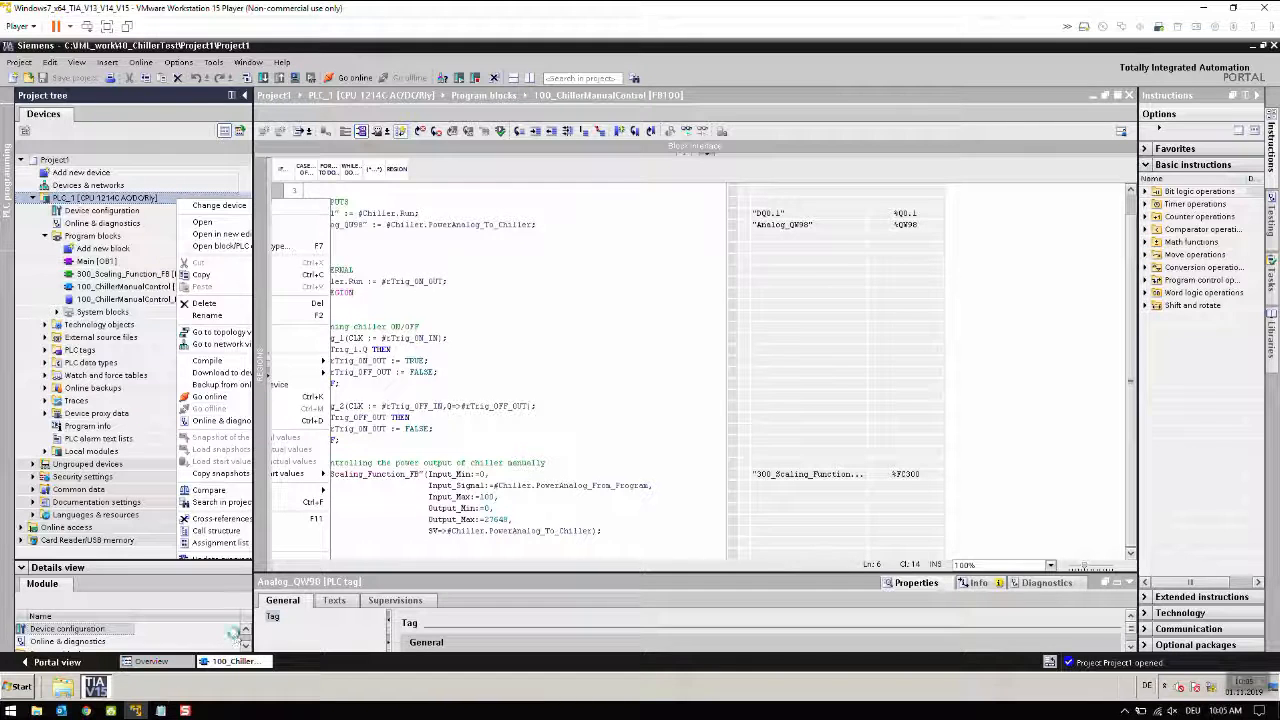
{"action": "left_click", "coordinate": [220, 210]}
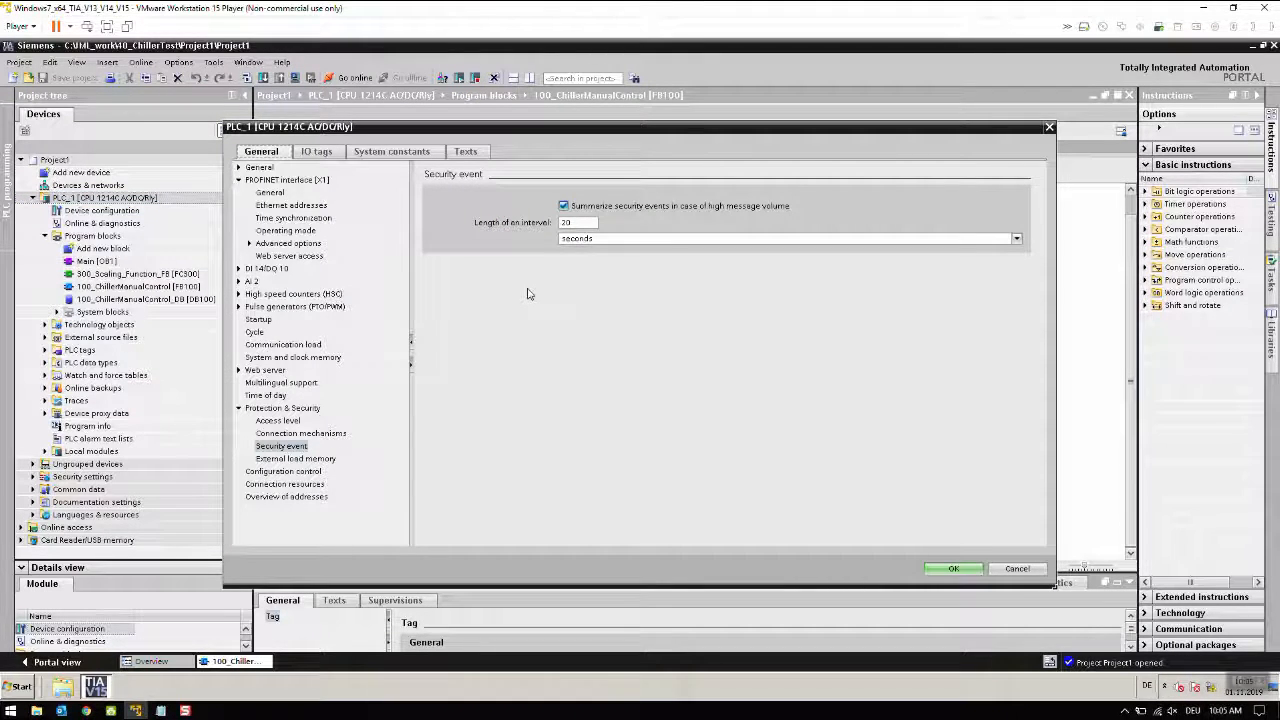
{"action": "mouse_move", "coordinate": [312, 442]}
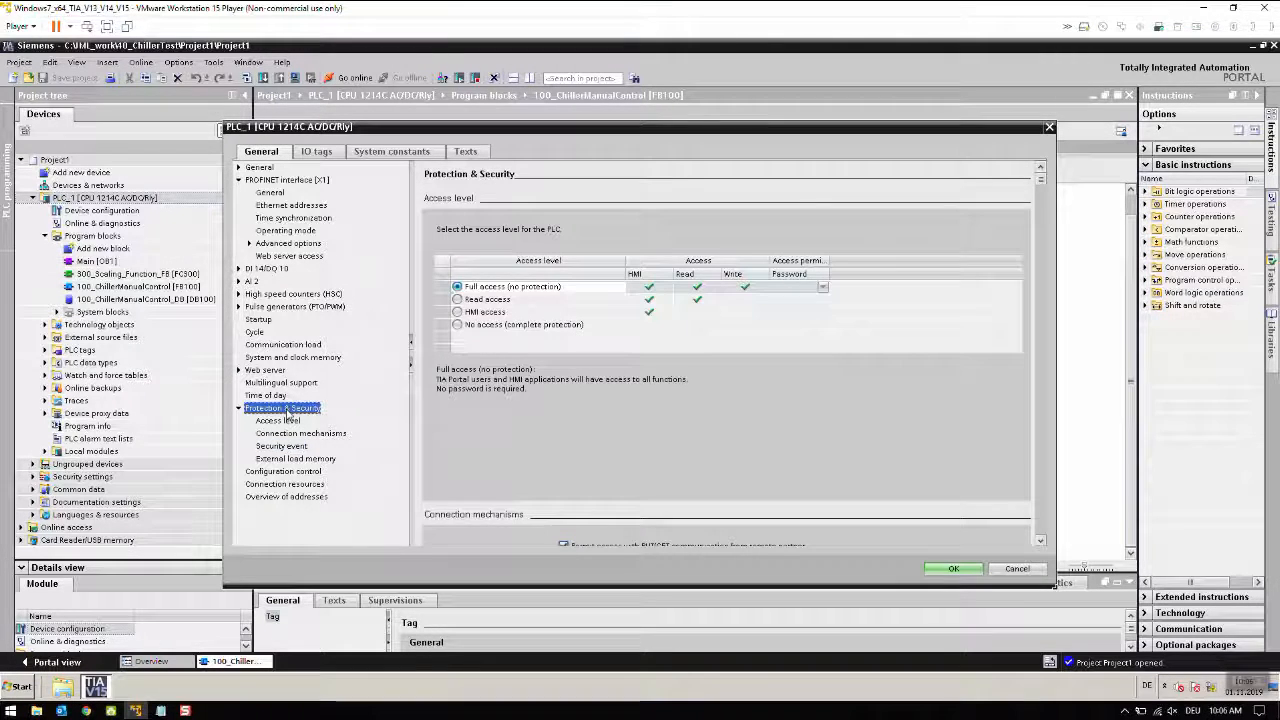
{"action": "left_click", "coordinate": [276, 420]}
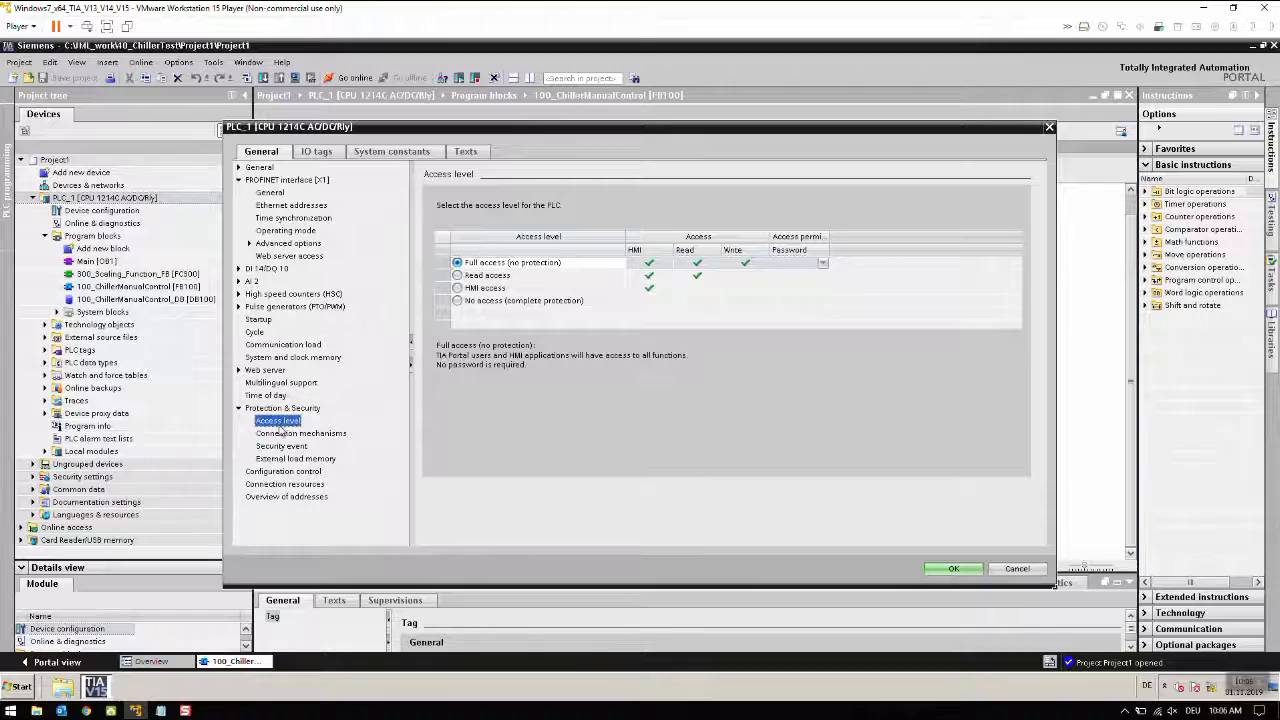
{"action": "left_click", "coordinate": [300, 432]}
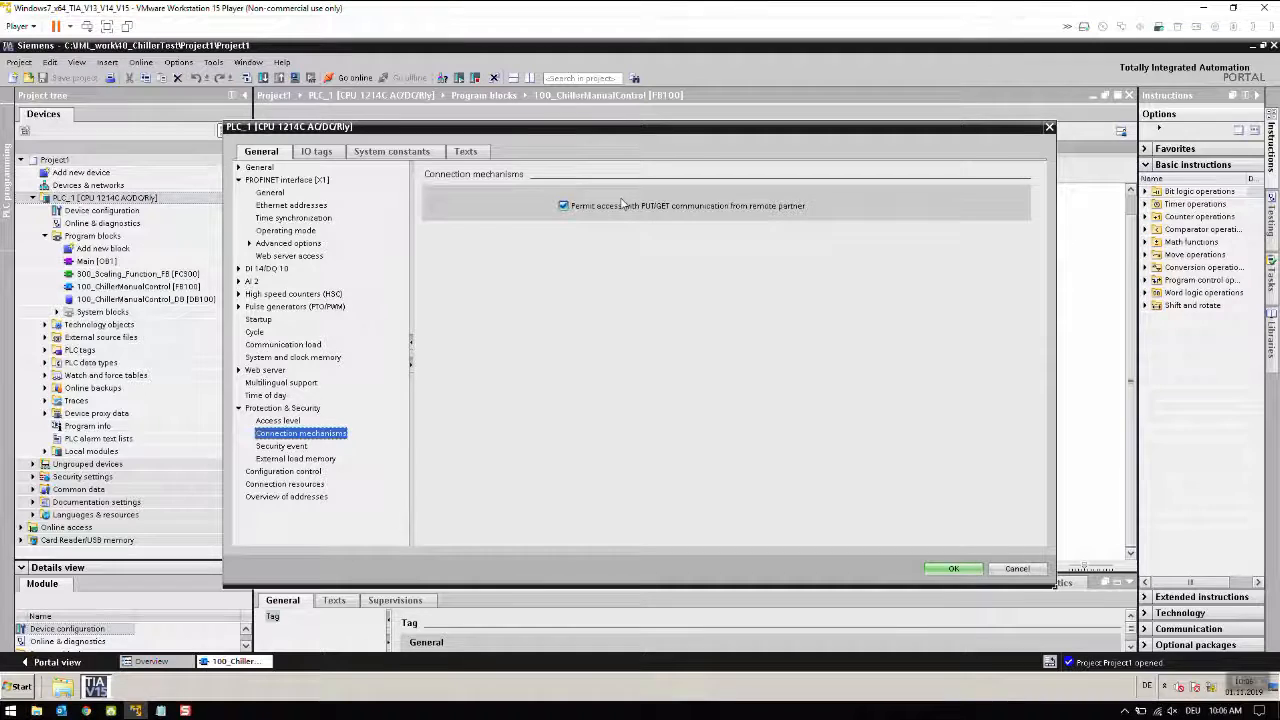
{"action": "mouse_move", "coordinate": [700, 276]}
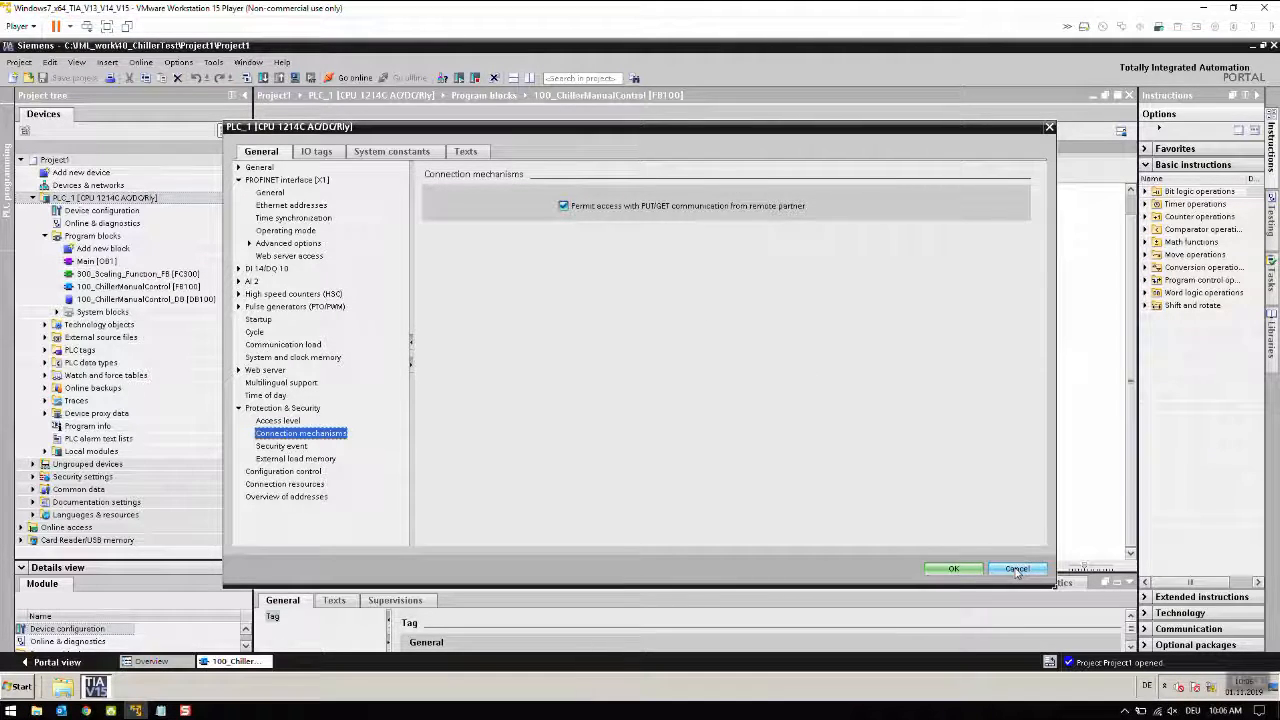
{"action": "left_click", "coordinate": [1016, 568]}
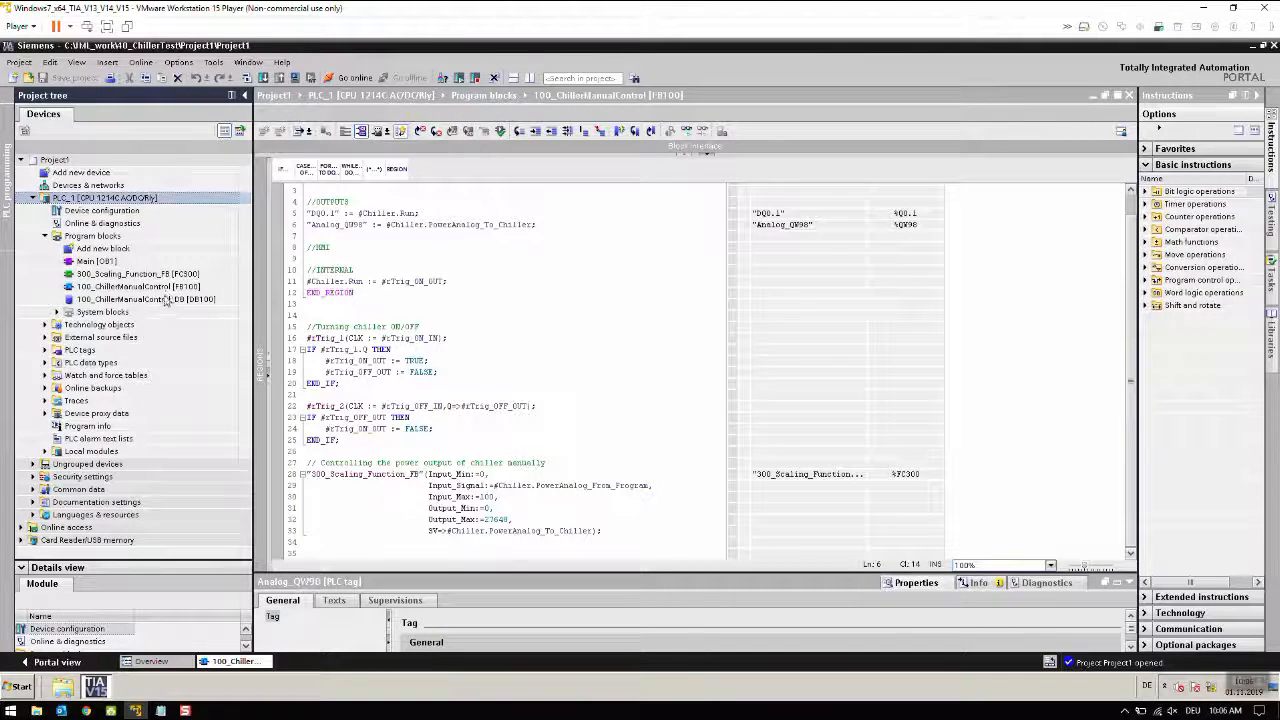
Step: Open 100_ChillerManualControl_DB's static tags and bring up the FB100 block's Properties
{"action": "left_click", "coordinate": [144, 300]}
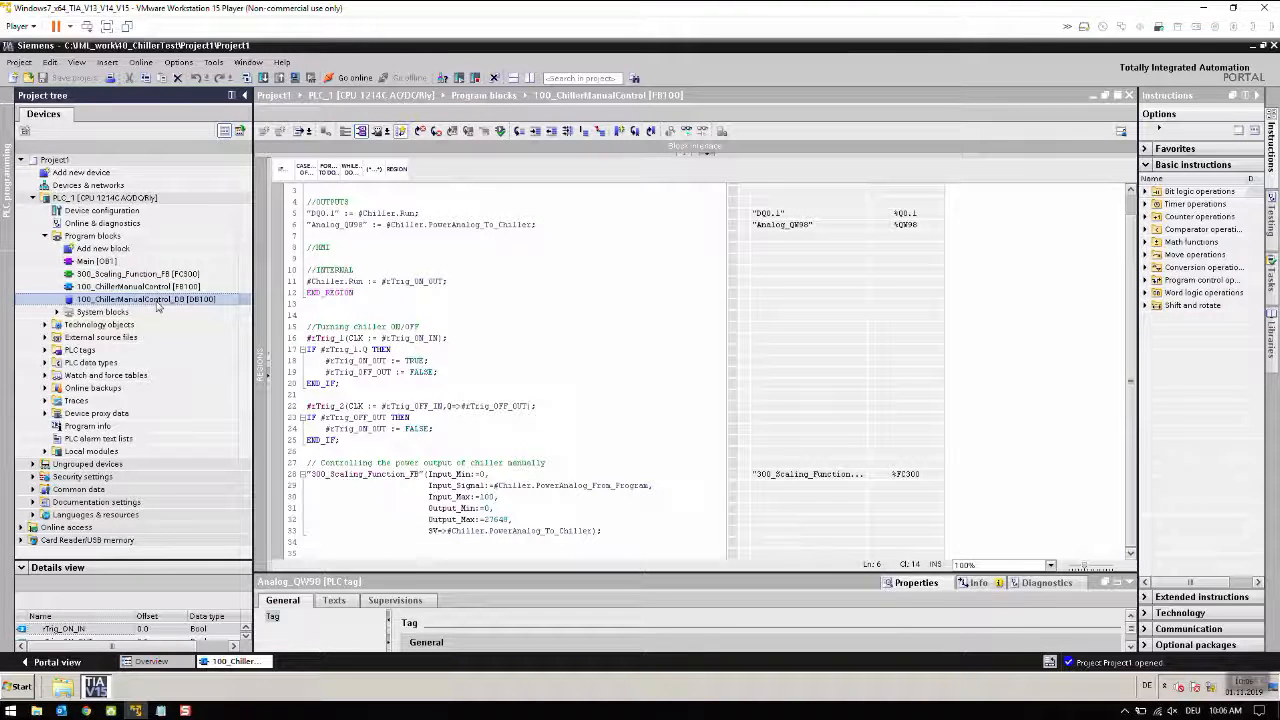
{"action": "double_click", "coordinate": [148, 300]}
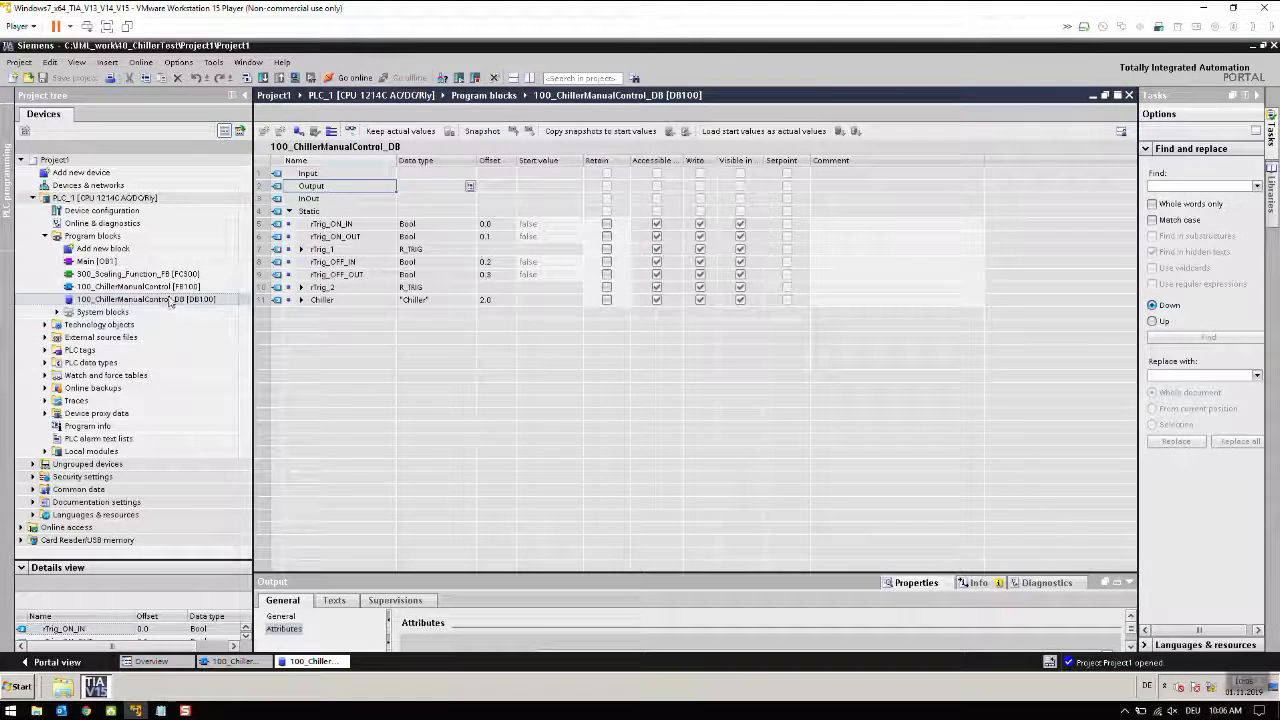
{"action": "right_click", "coordinate": [144, 300]}
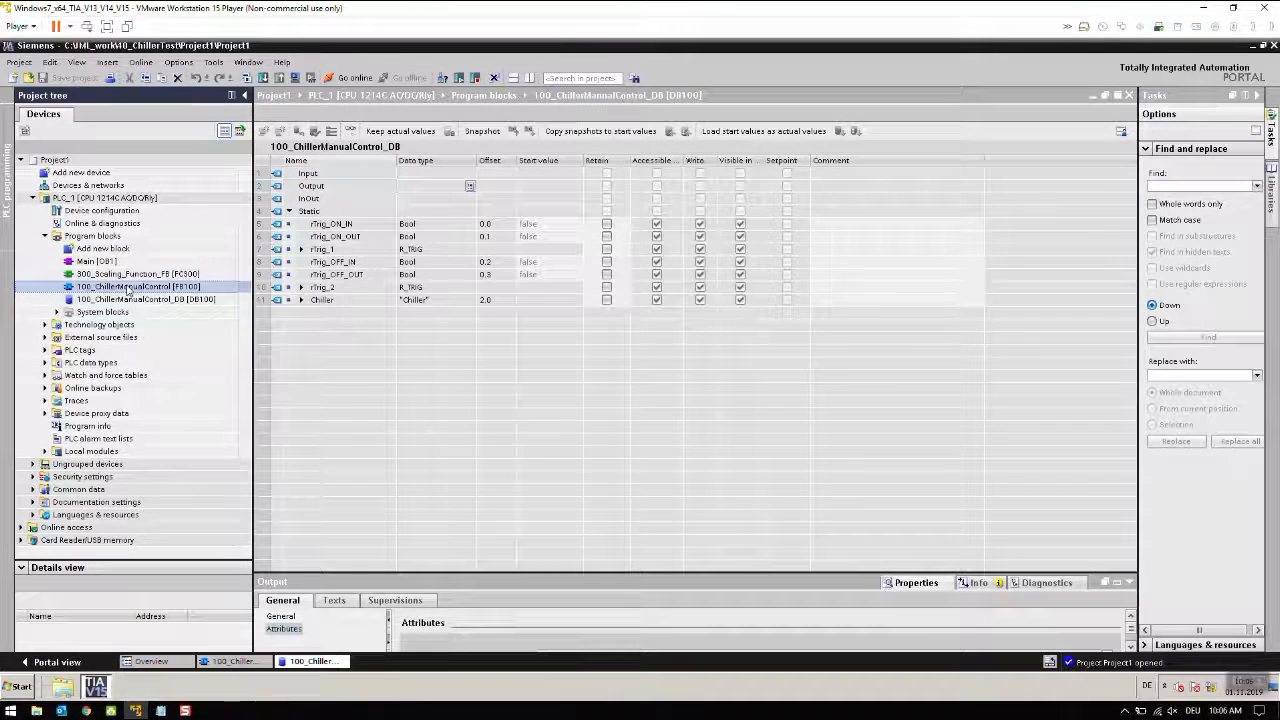
{"action": "right_click", "coordinate": [138, 286]}
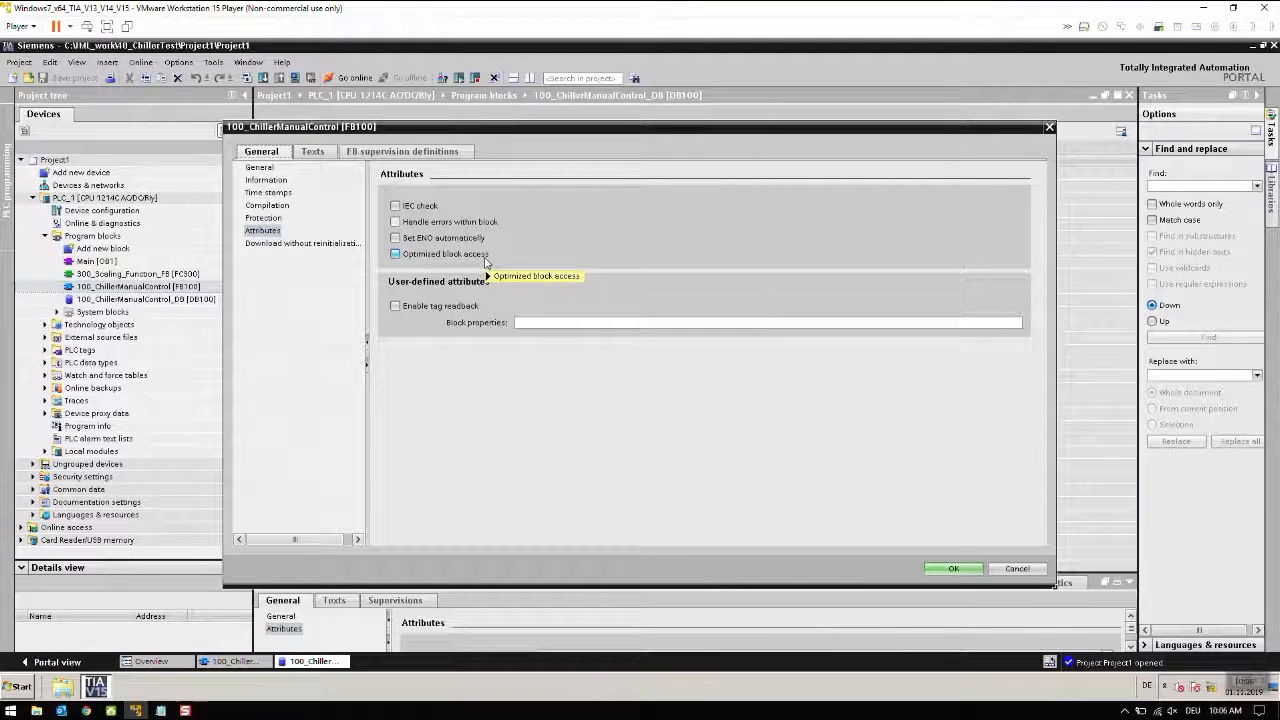
{"action": "mouse_move", "coordinate": [490, 264]}
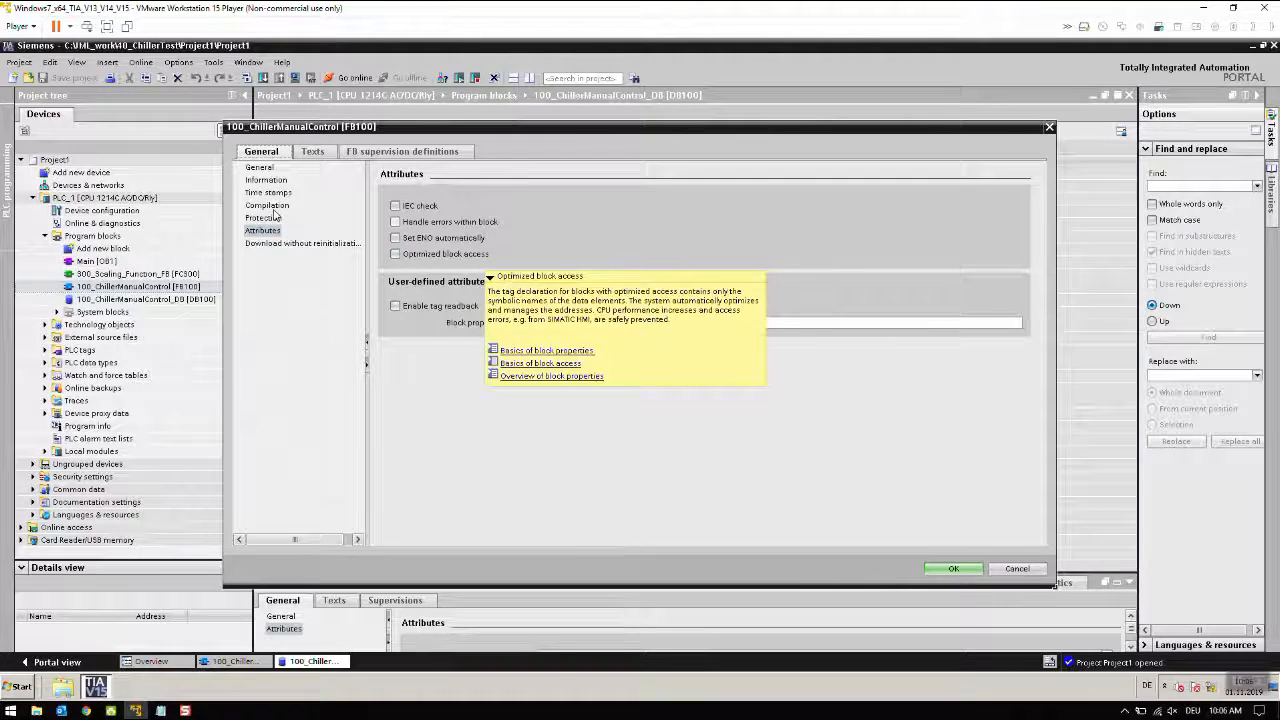
Step: Browse the block's Protection, General, Time stamps and Download-without-reinitialization pages, then close Properties
{"action": "left_click", "coordinate": [264, 218]}
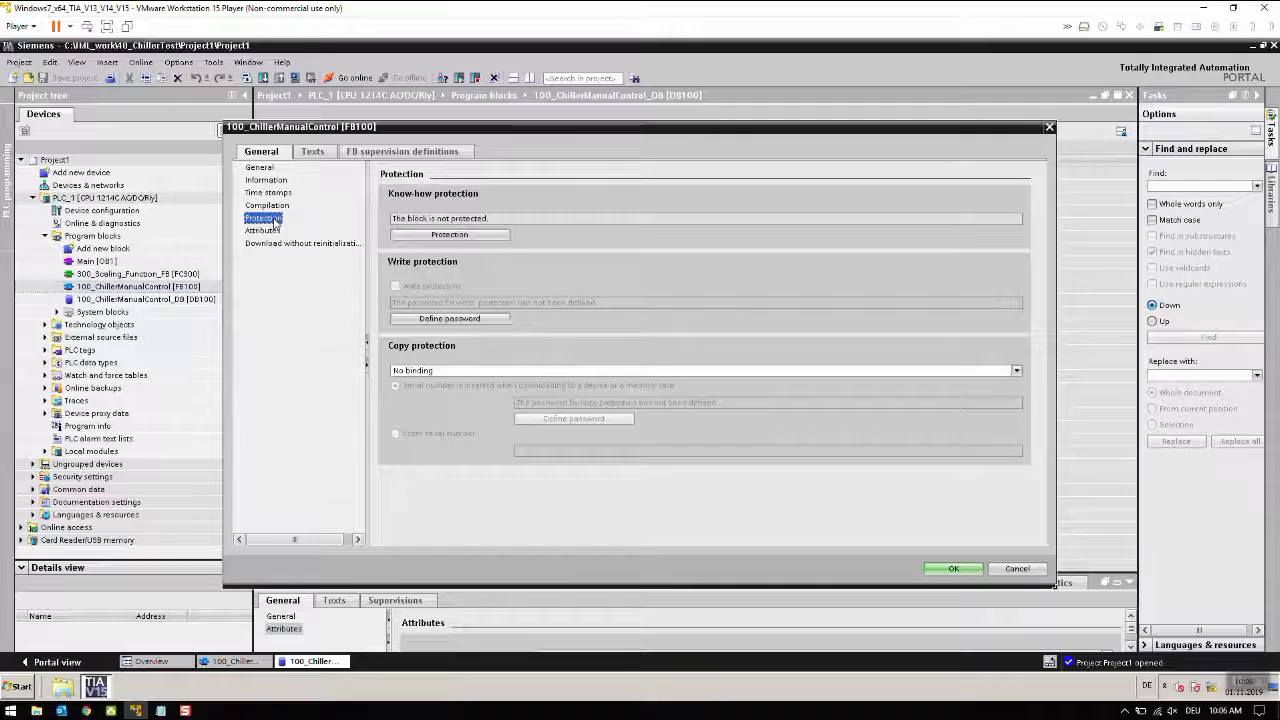
{"action": "left_click", "coordinate": [260, 168]}
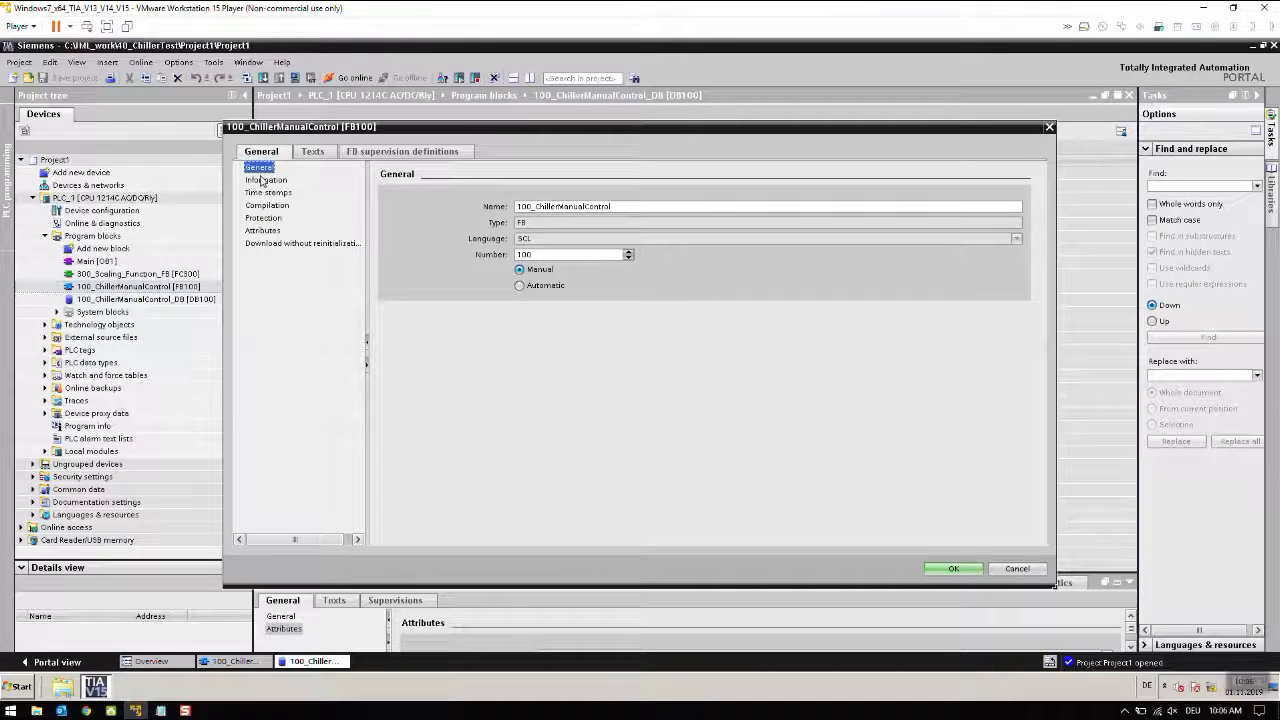
{"action": "left_click", "coordinate": [268, 192]}
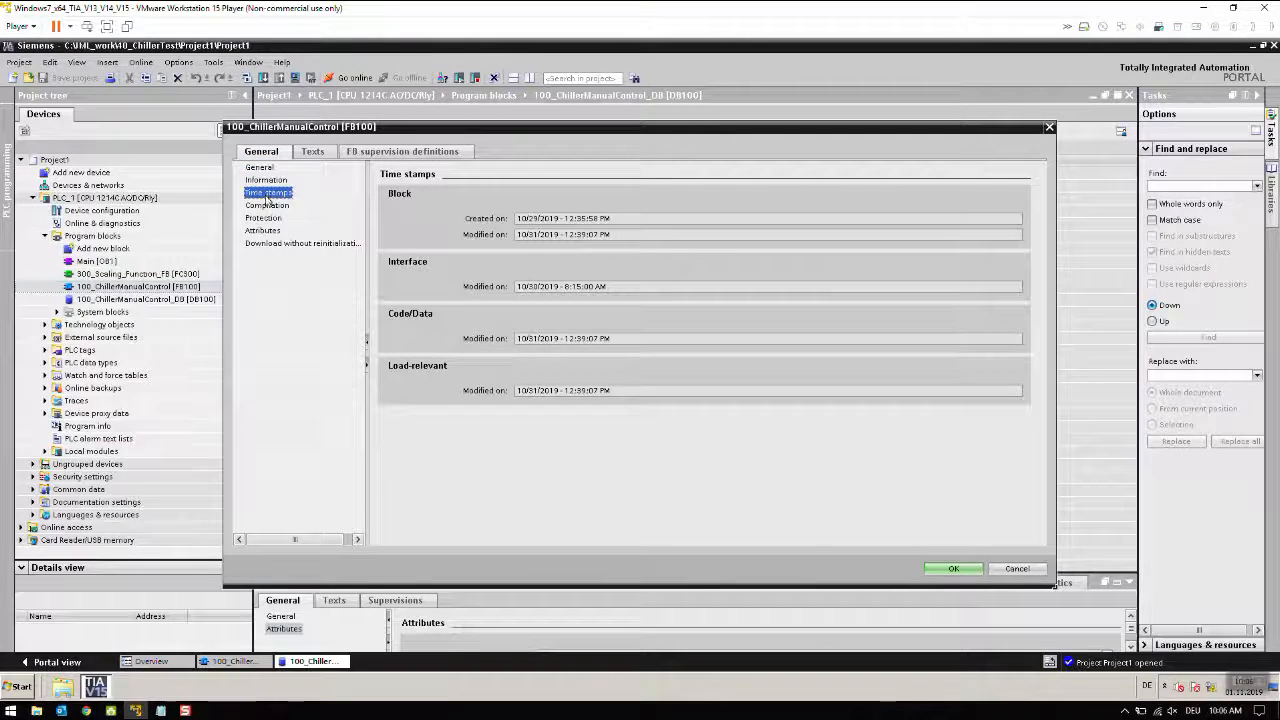
{"action": "left_click", "coordinate": [264, 216]}
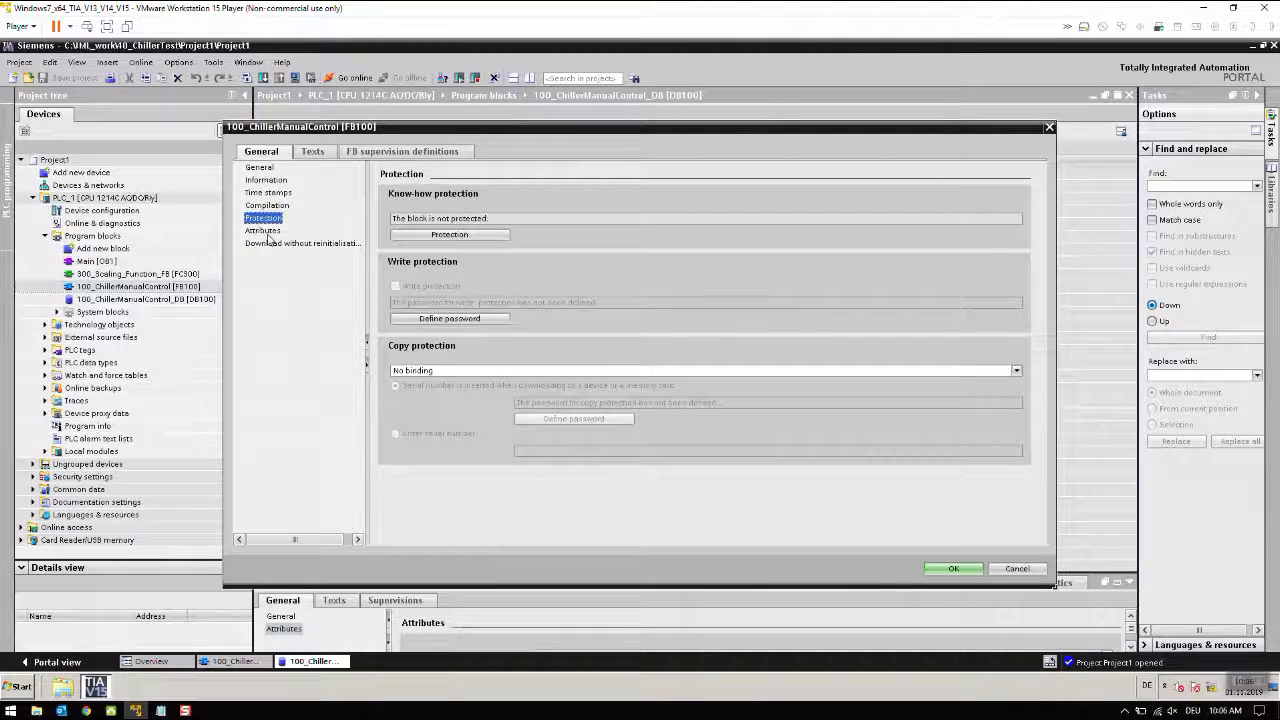
{"action": "left_click", "coordinate": [302, 244]}
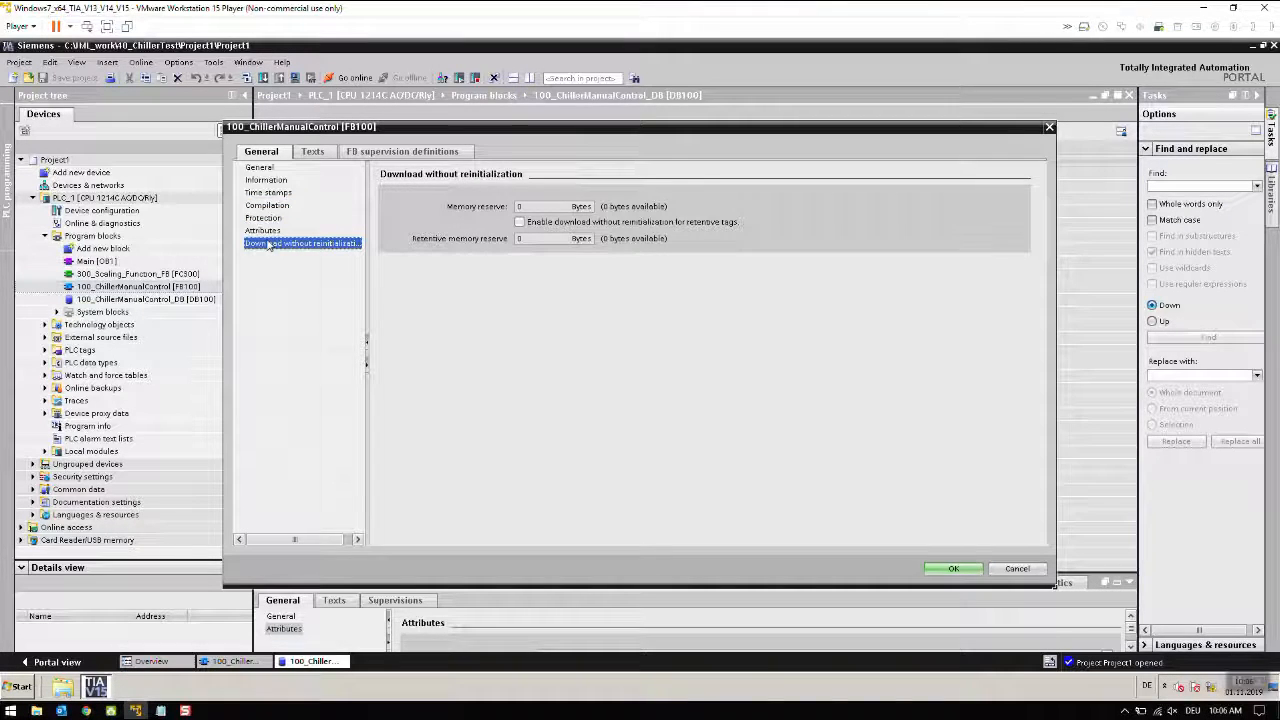
{"action": "left_click", "coordinate": [264, 230]}
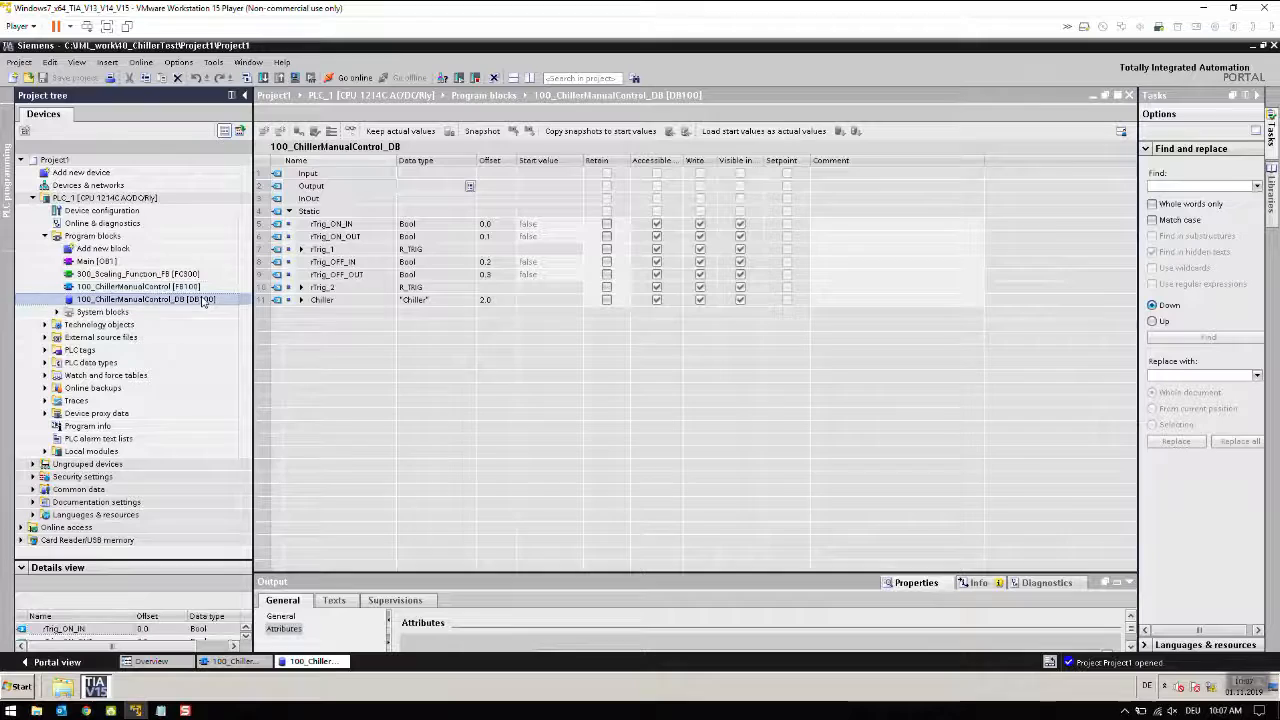
Step: Open Properties of 100_ChillerManualControl_DB to confirm Optimized block access is unchecked
{"action": "right_click", "coordinate": [148, 300]}
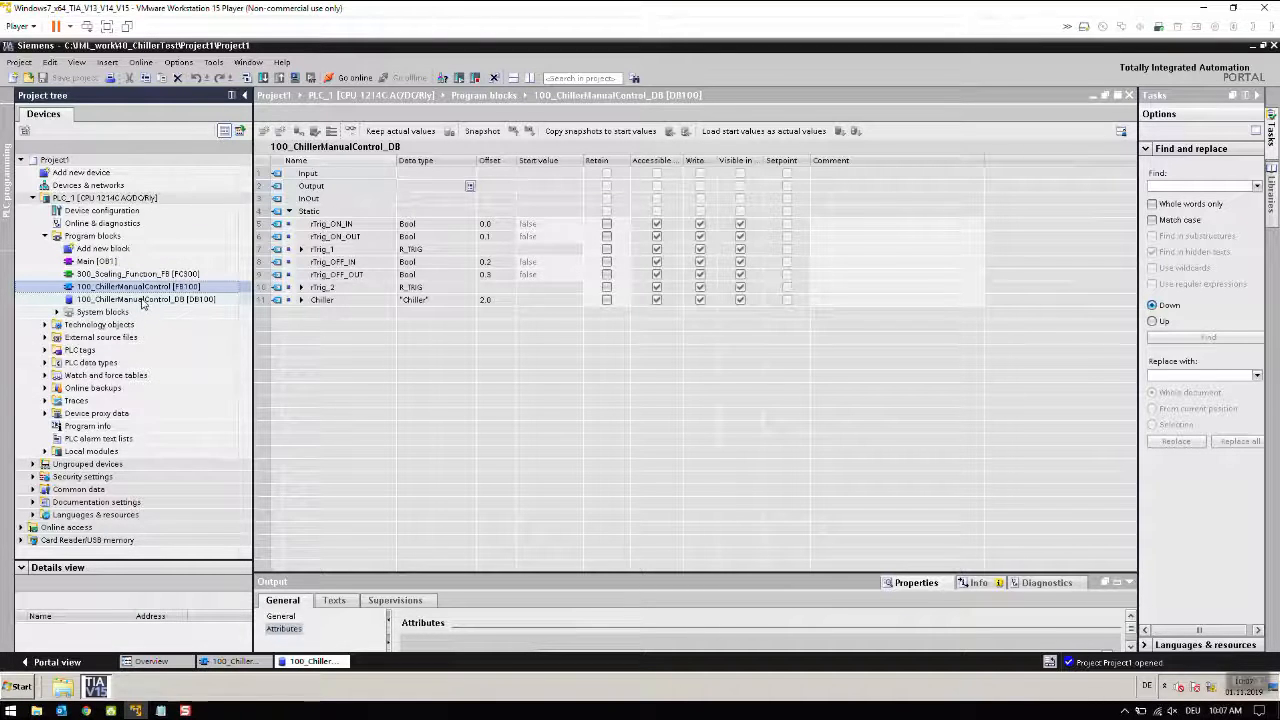
{"action": "left_click", "coordinate": [148, 300]}
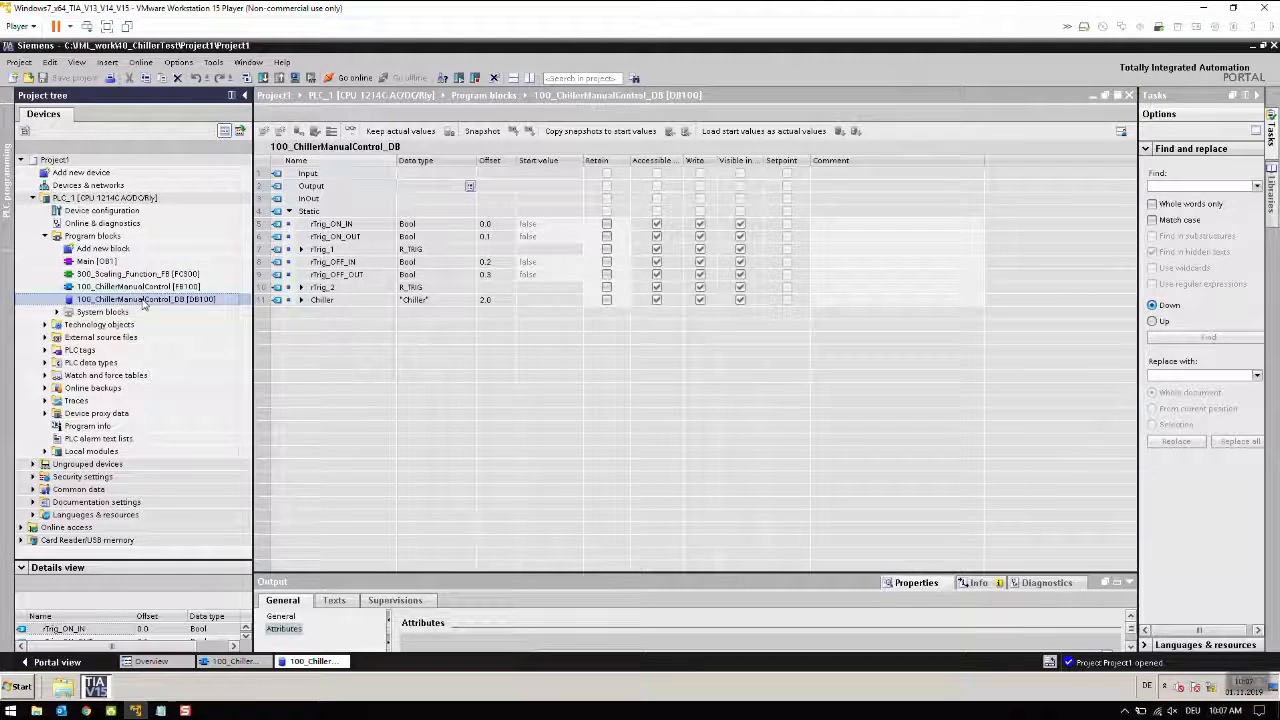
{"action": "right_click", "coordinate": [150, 300]}
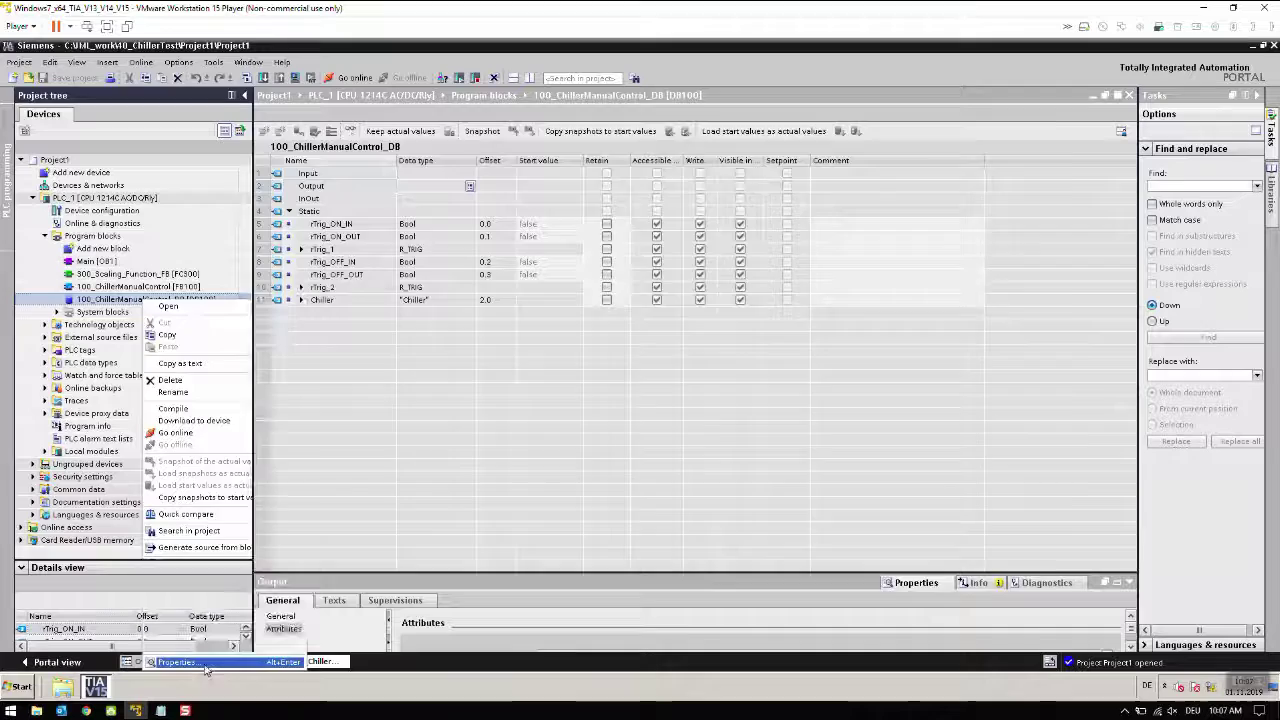
{"action": "left_click", "coordinate": [176, 660]}
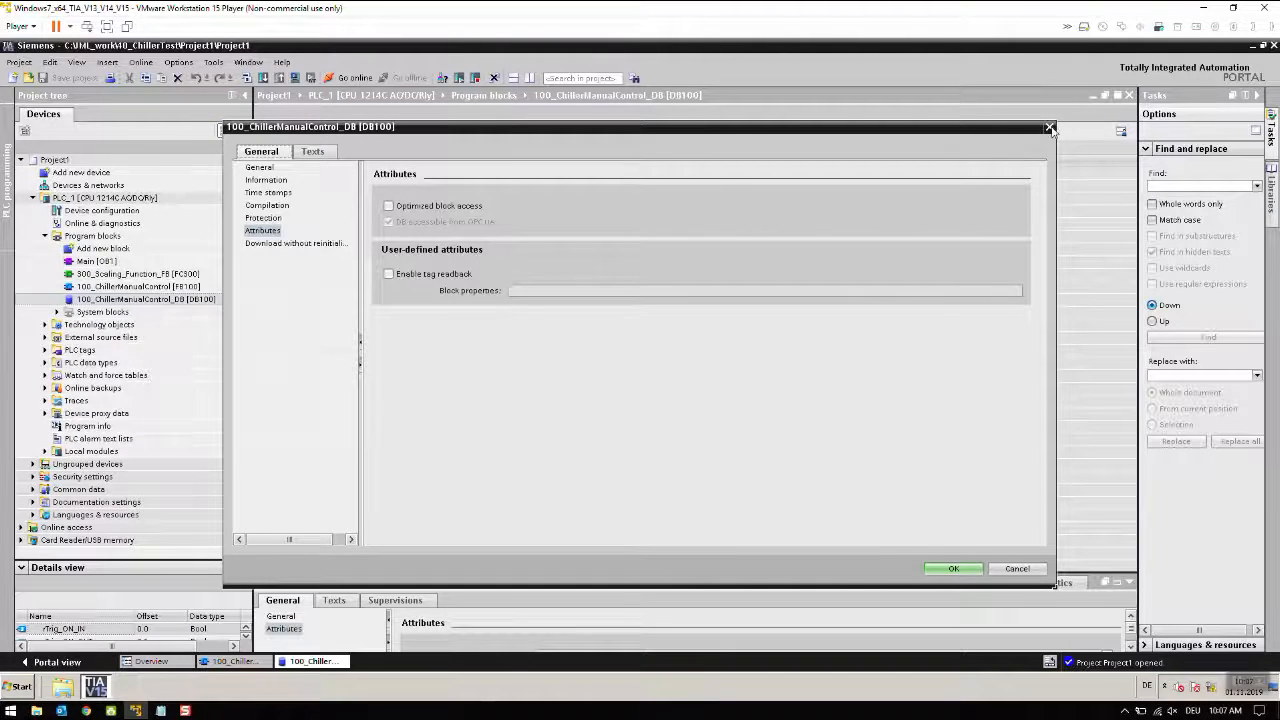
{"action": "mouse_move", "coordinate": [1050, 128]}
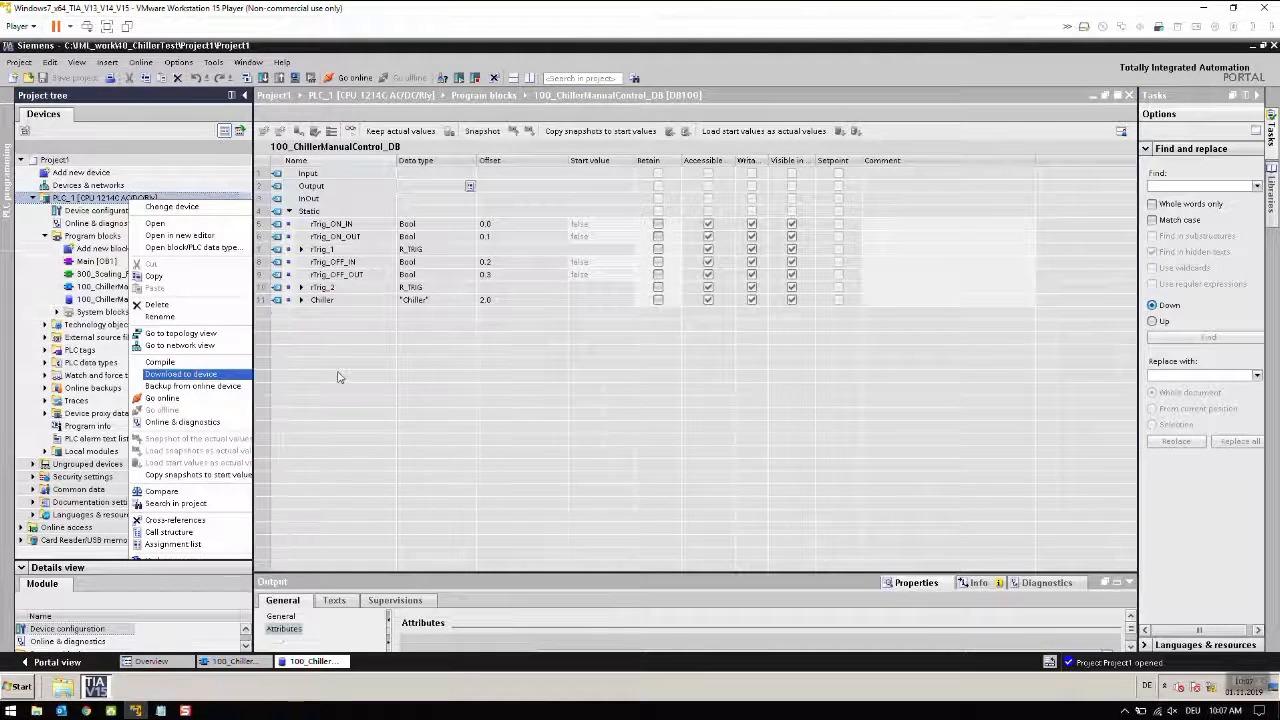
Step: Download the chiller program to PLC_1 via Load preview and finish the load
{"action": "left_click", "coordinate": [180, 374]}
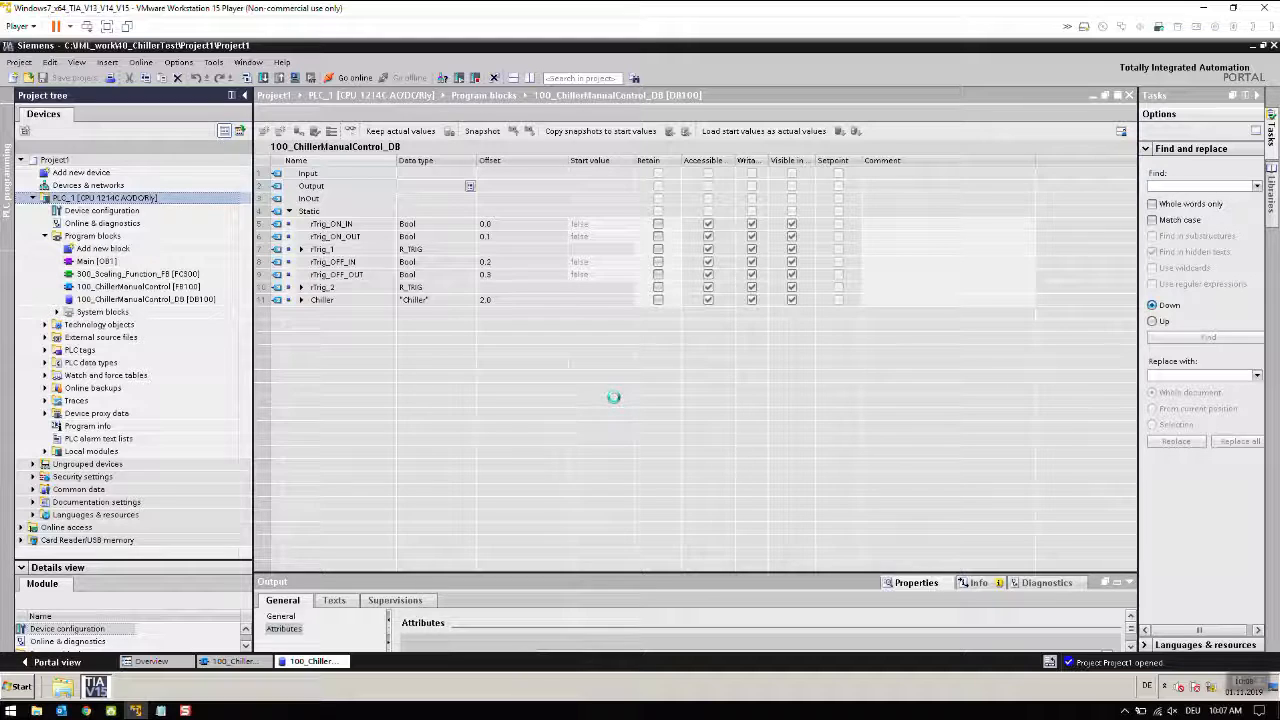
{"action": "left_click", "coordinate": [290, 76]}
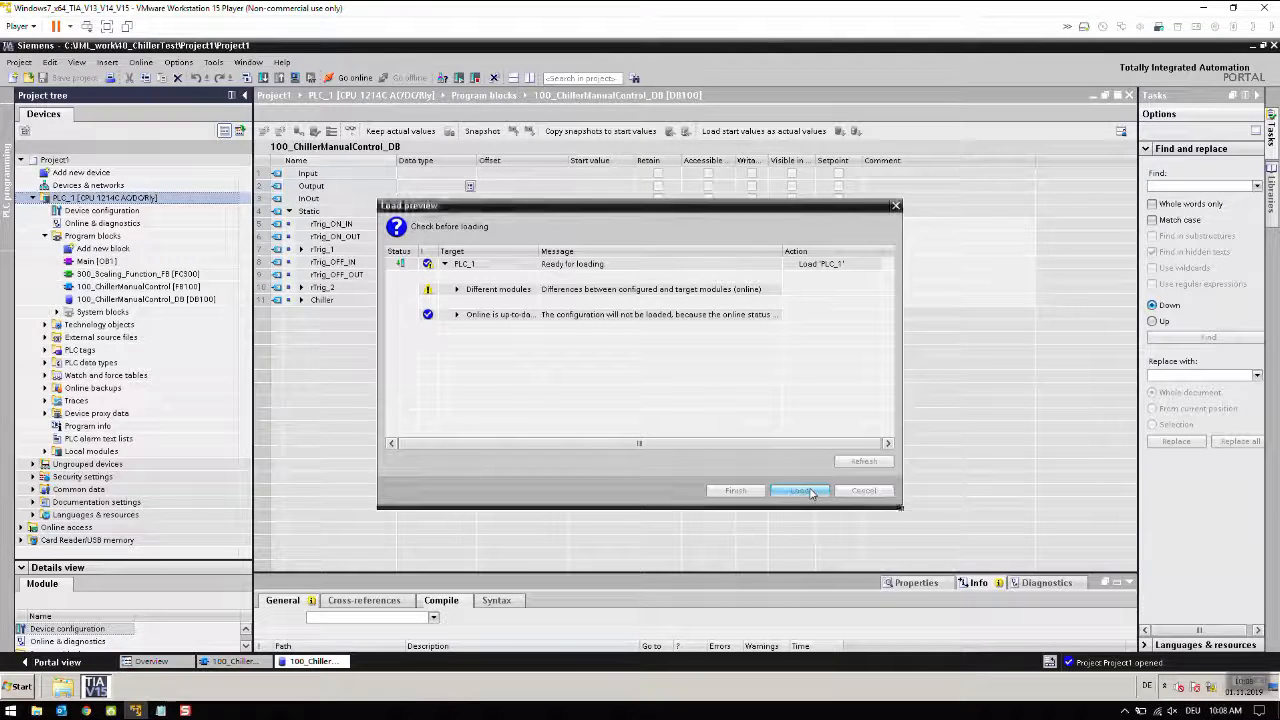
{"action": "left_click", "coordinate": [800, 490]}
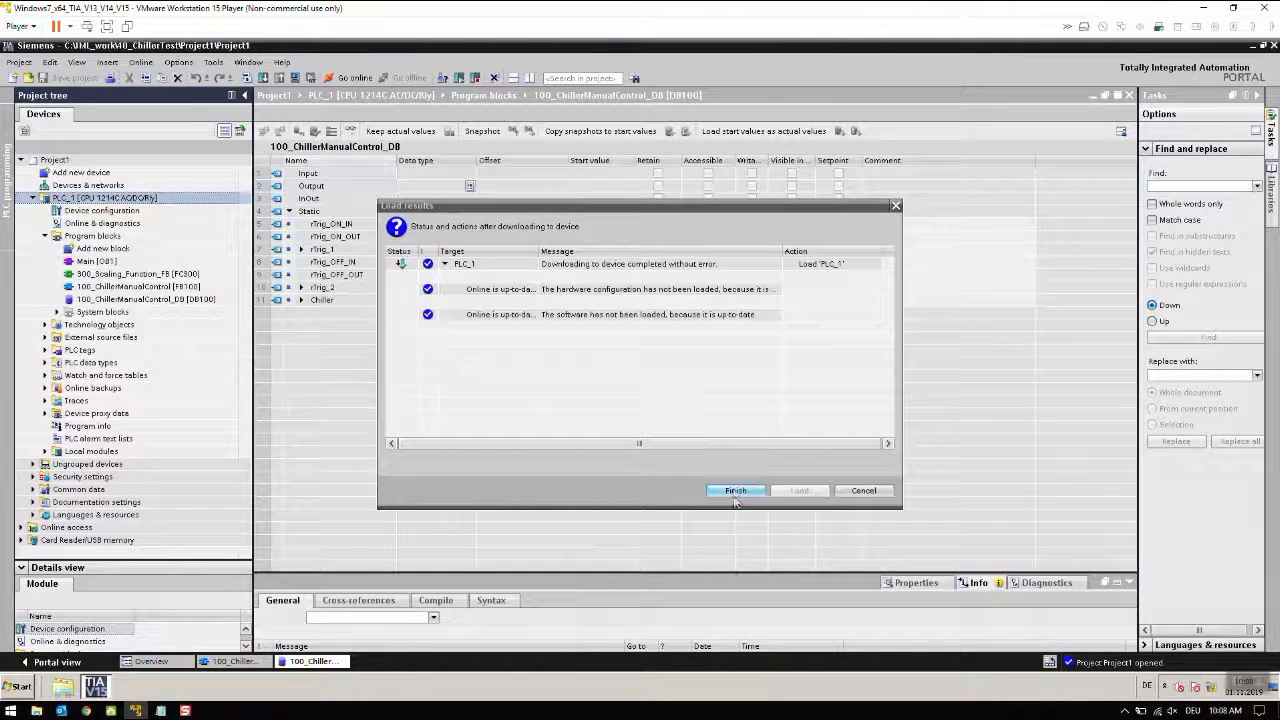
{"action": "left_click", "coordinate": [736, 490]}
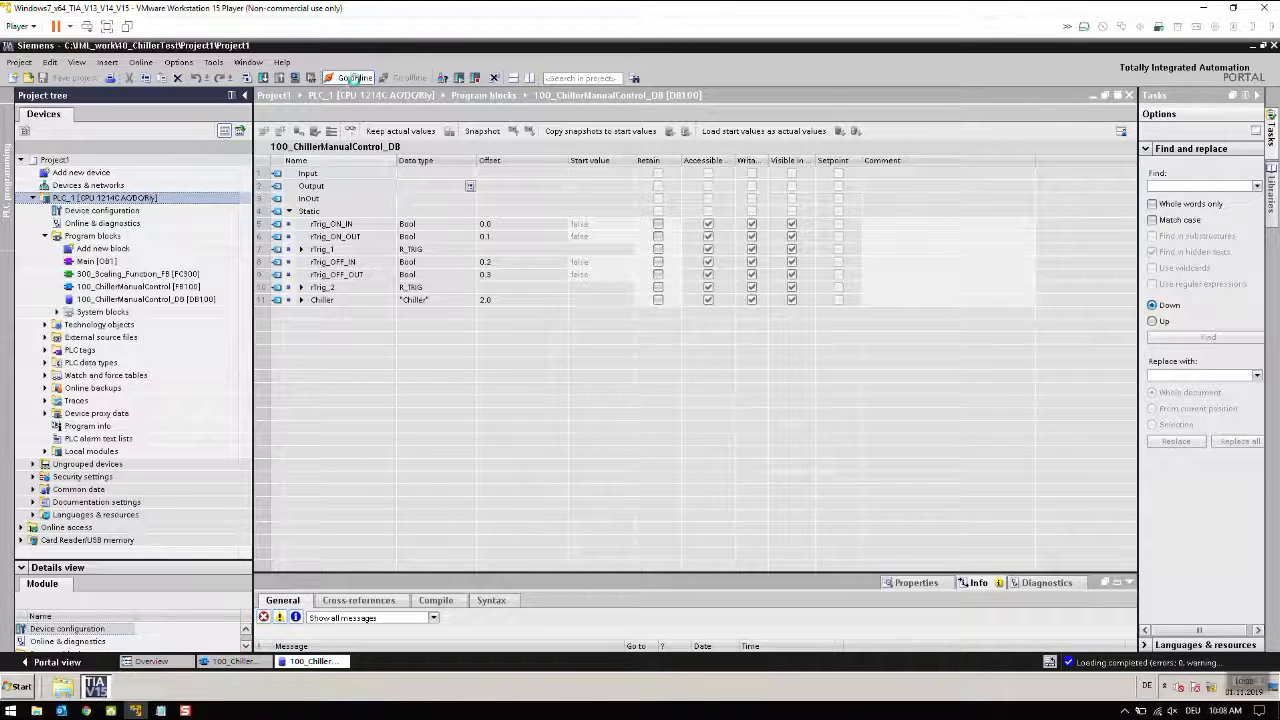
Step: Go online with PLC_1 to verify the download, then go offline again
{"action": "left_click", "coordinate": [352, 78]}
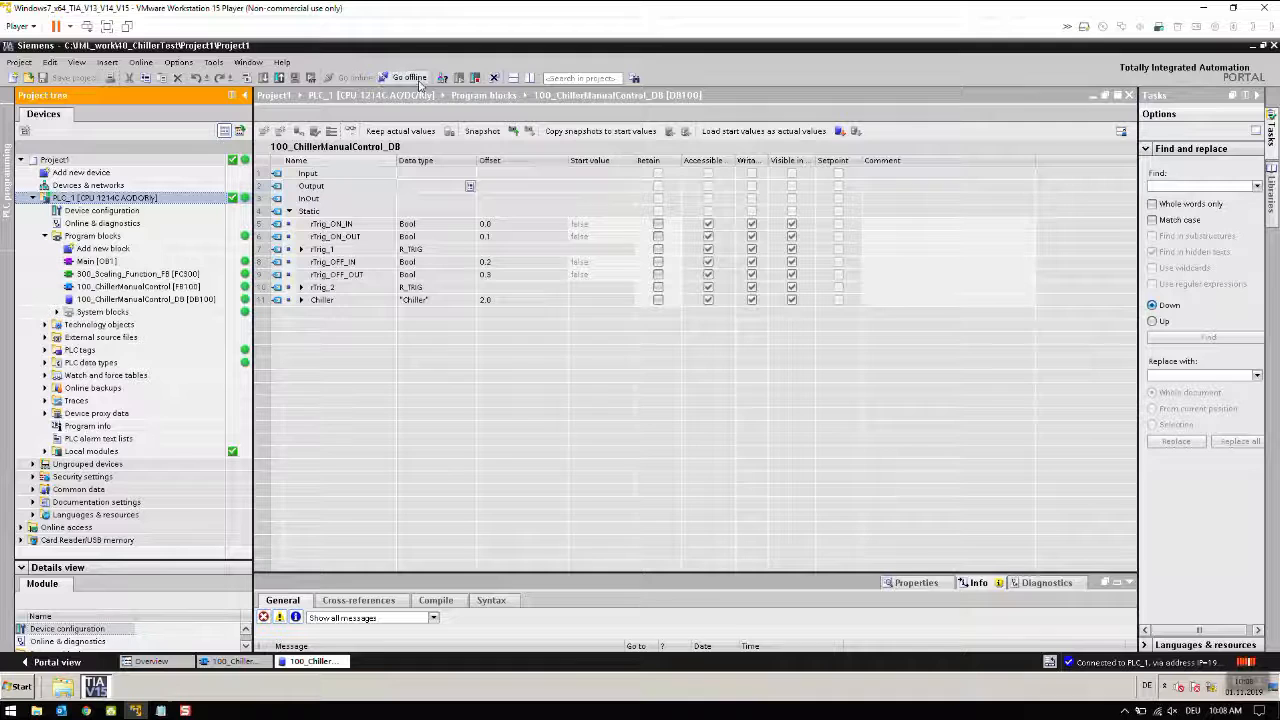
{"action": "left_click", "coordinate": [408, 78]}
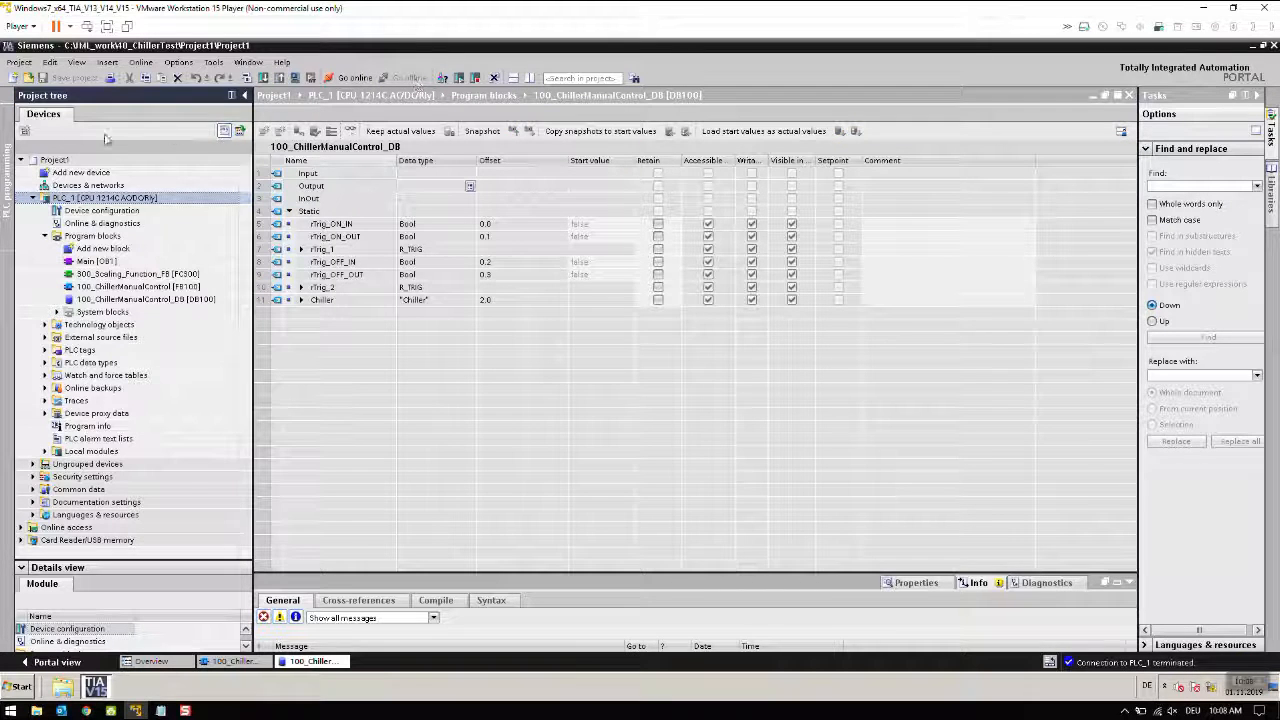
{"action": "left_click", "coordinate": [18, 62]}
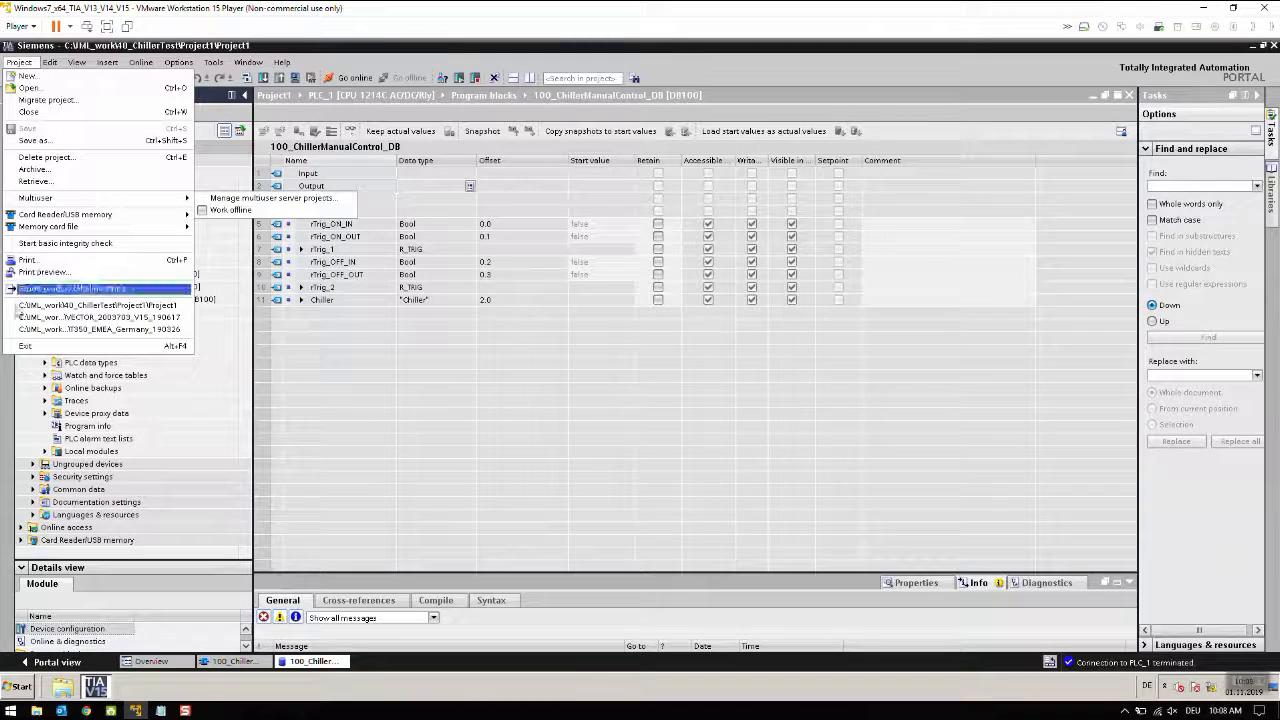
{"action": "left_click", "coordinate": [76, 62]}
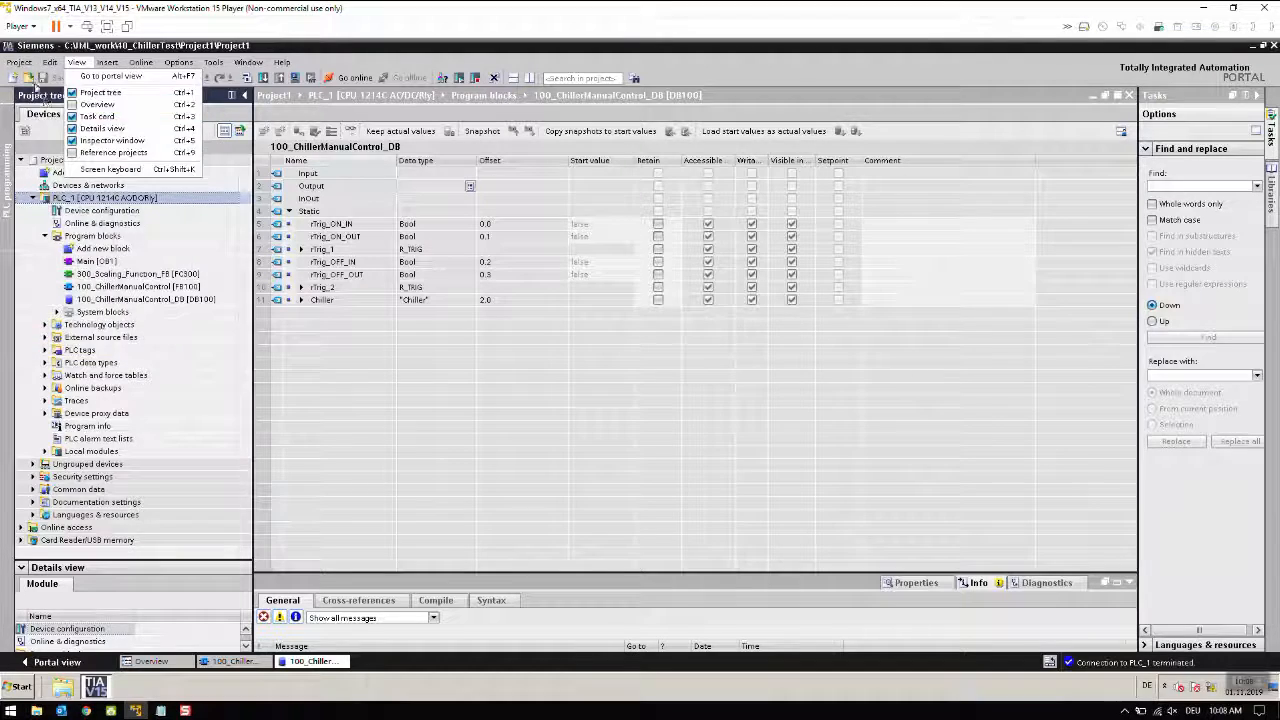
{"action": "left_click", "coordinate": [18, 62]}
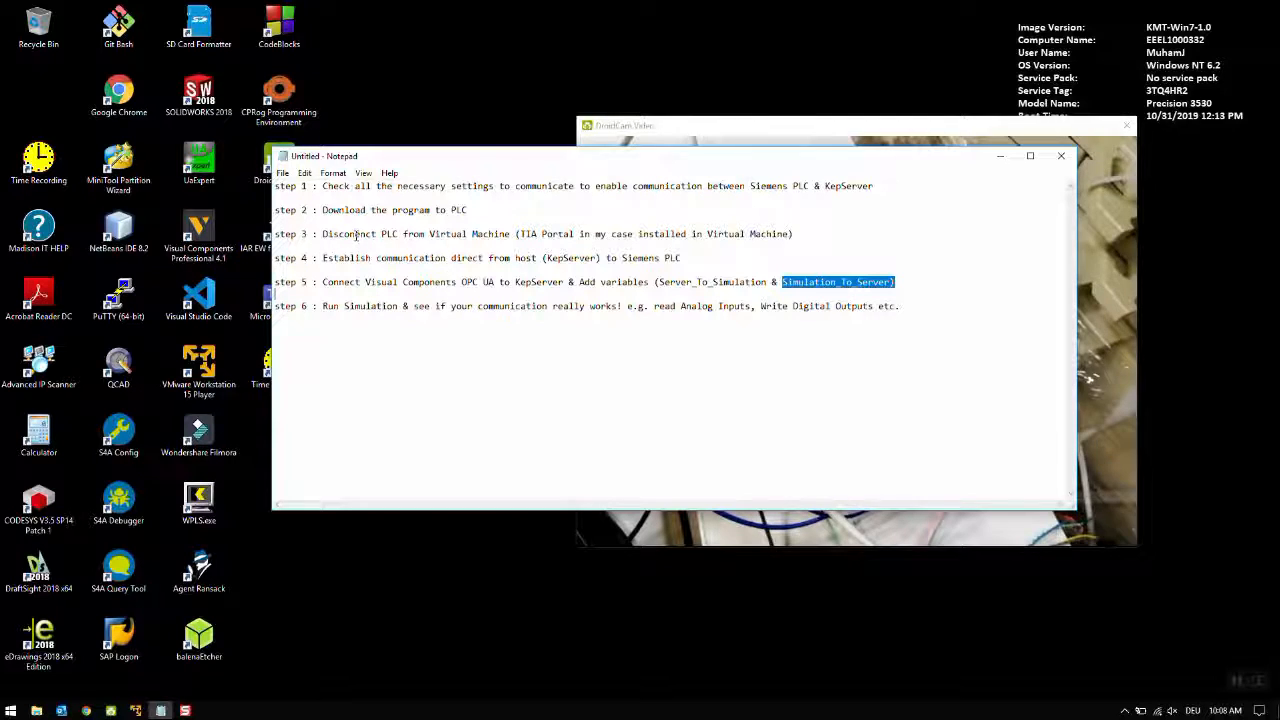
{"action": "mouse_move", "coordinate": [768, 242]}
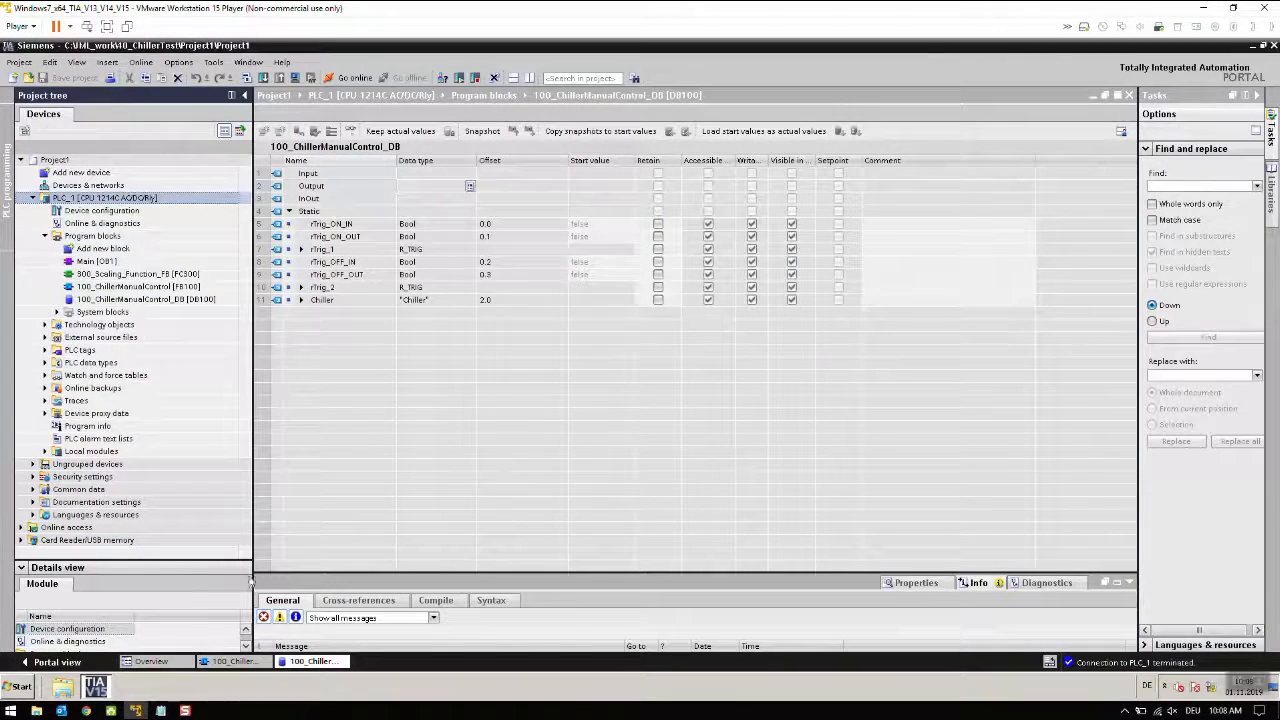
Step: In the VM's Network Connections, disable the LAN adapter linked to the PLC
{"action": "left_click", "coordinate": [1210, 686]}
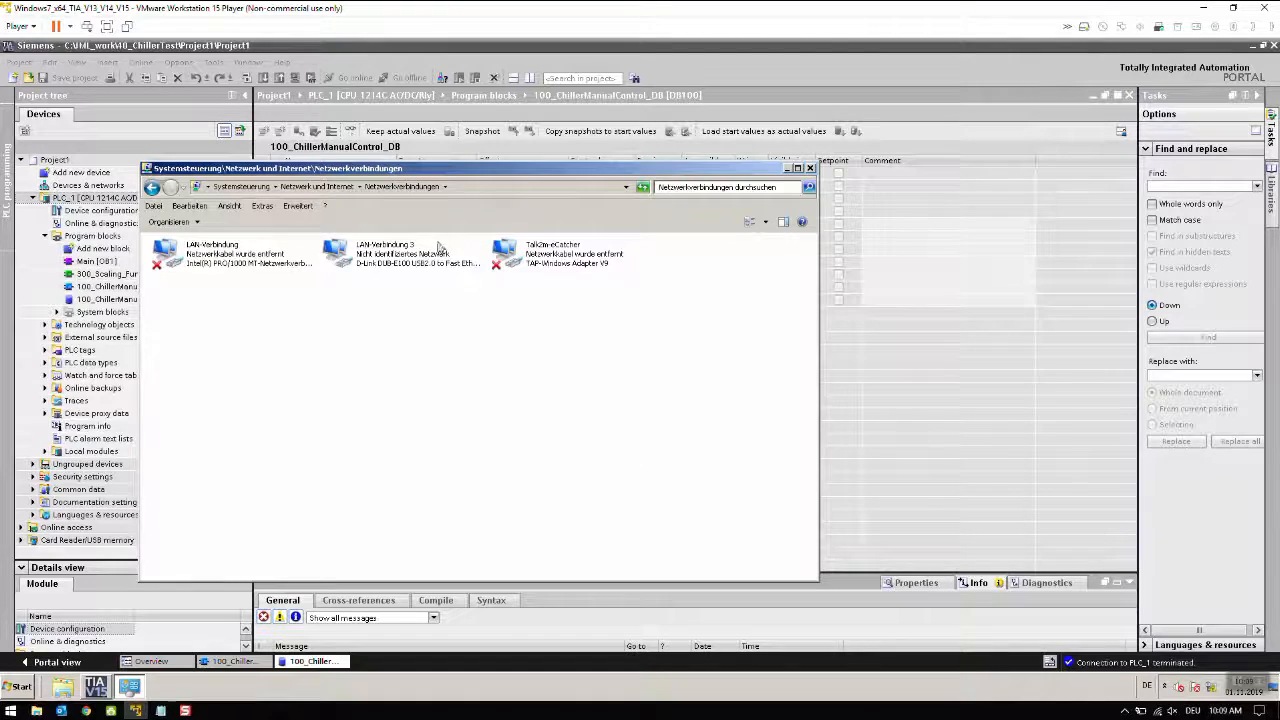
{"action": "left_click", "coordinate": [400, 252]}
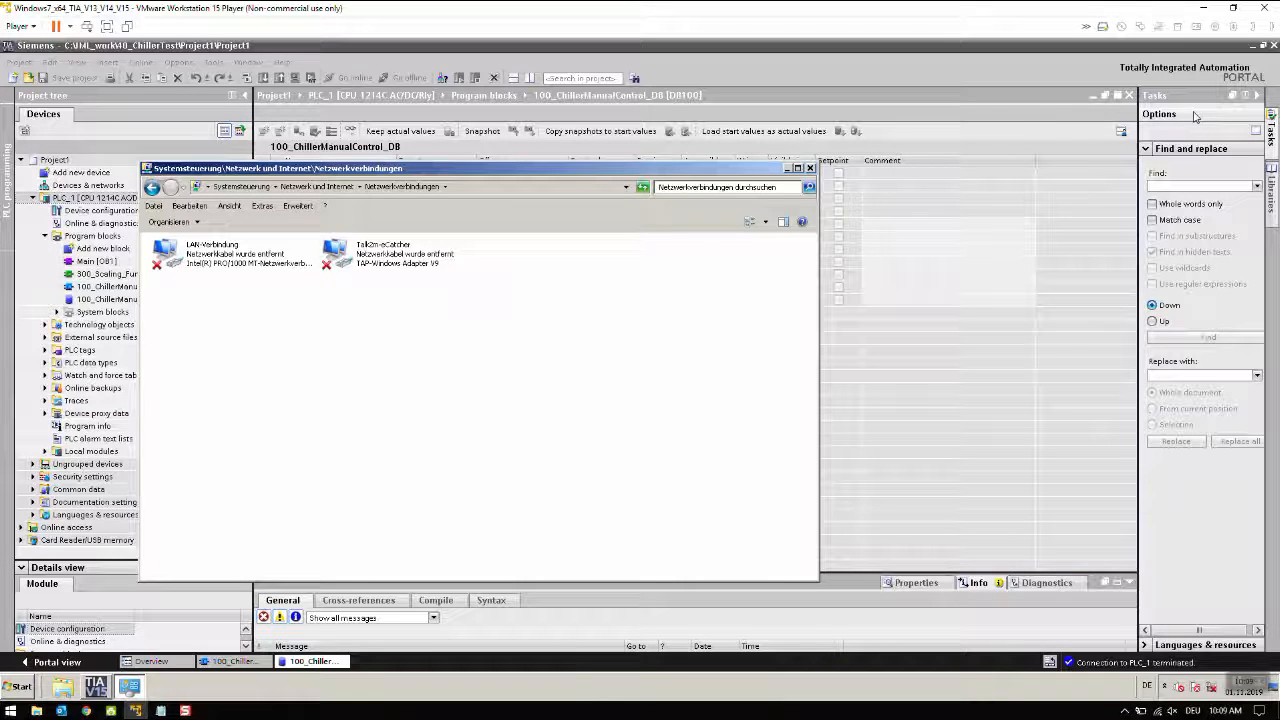
{"action": "mouse_move", "coordinate": [950, 158]}
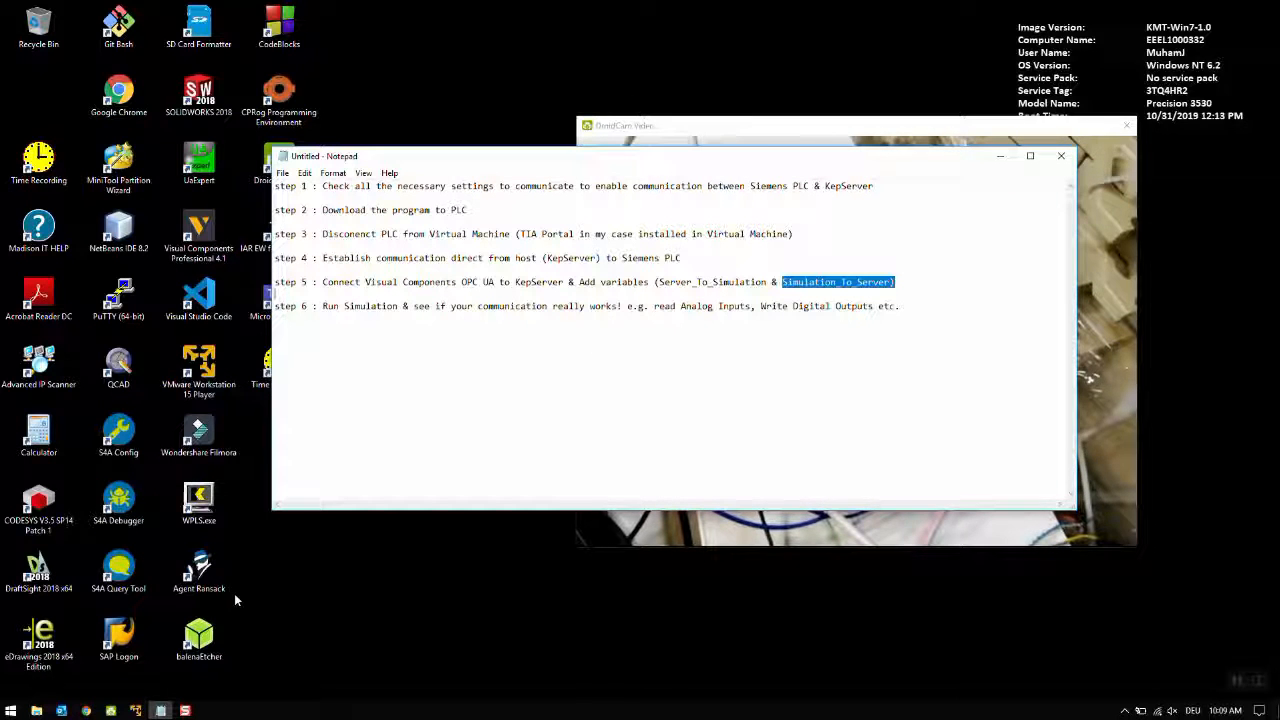
Step: Load the job shop layout model from the Visual Components eCatalog
{"action": "left_click_drag", "start_coordinate": [650, 156], "coordinate": [564, 140]}
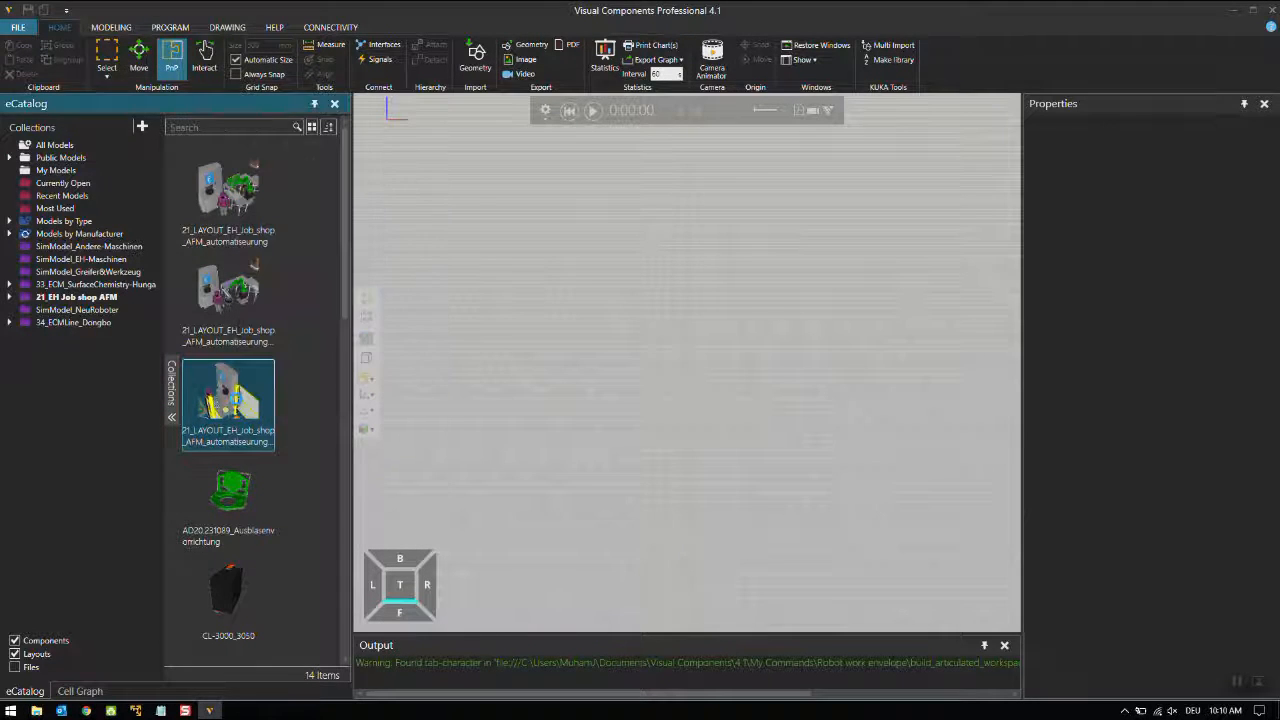
{"action": "double_click", "coordinate": [228, 400]}
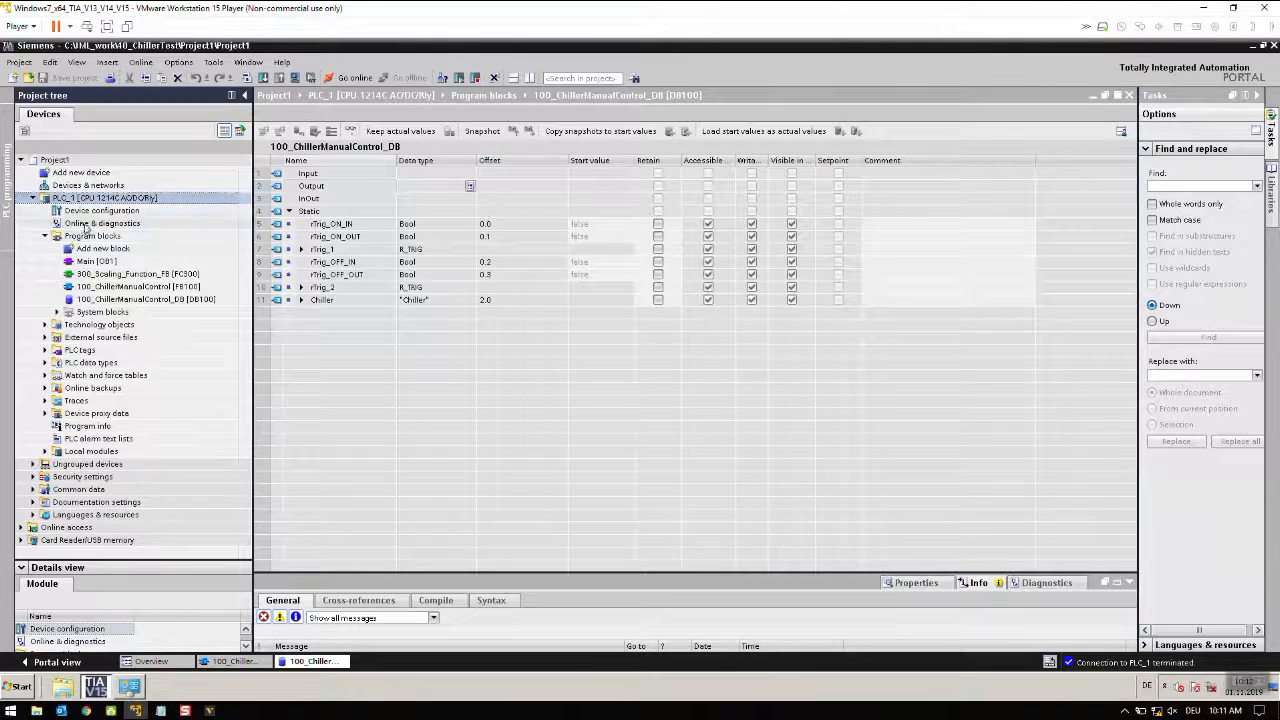
Step: In PLC_1's Device configuration, verify PUT/GET access from remote partners is permitted
{"action": "left_click", "coordinate": [100, 210]}
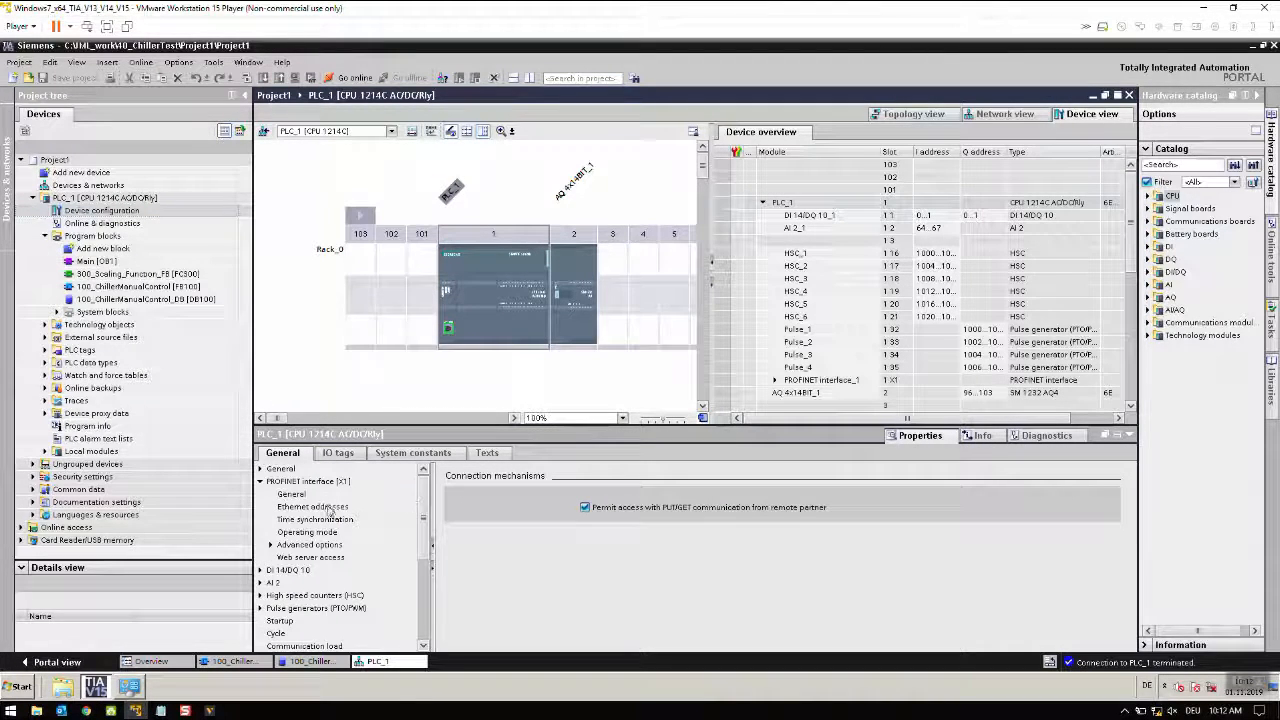
{"action": "left_click", "coordinate": [312, 508]}
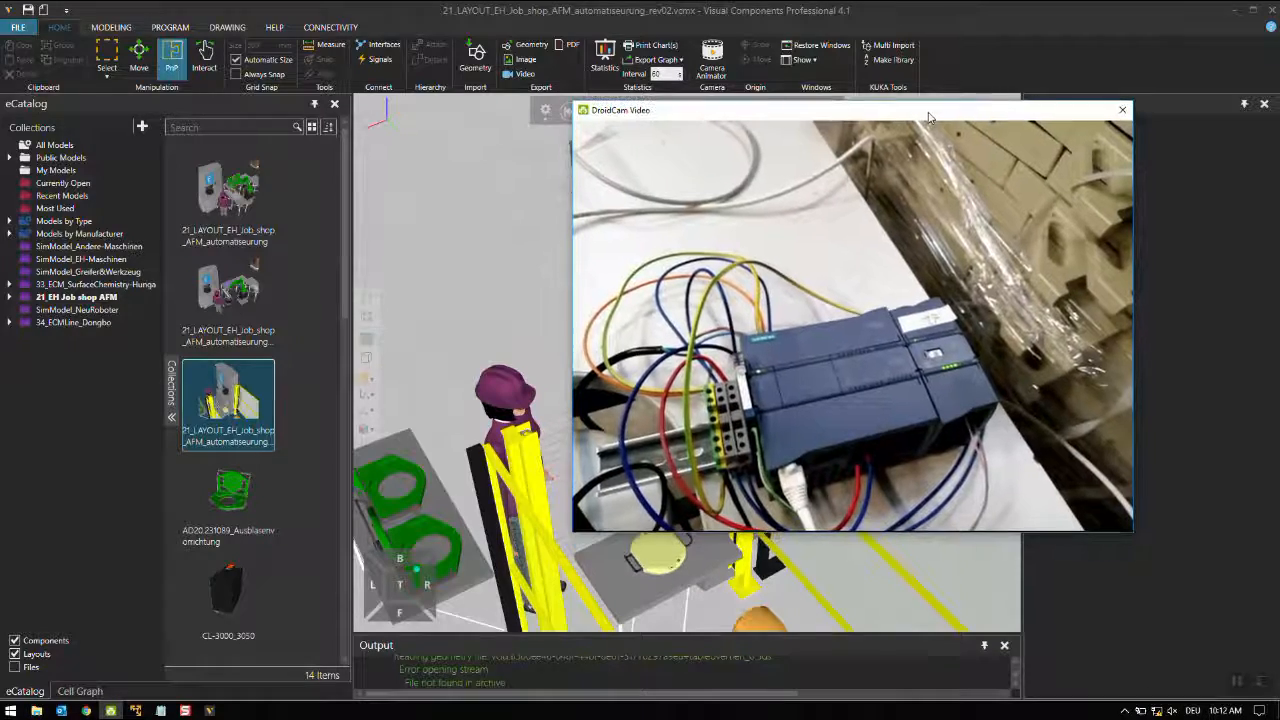
Step: Ping 192.168.2.101 from Command Prompt, confirm all four replies, then close the window
{"action": "left_click", "coordinate": [10, 710]}
{"action": "type", "text": "ping"}
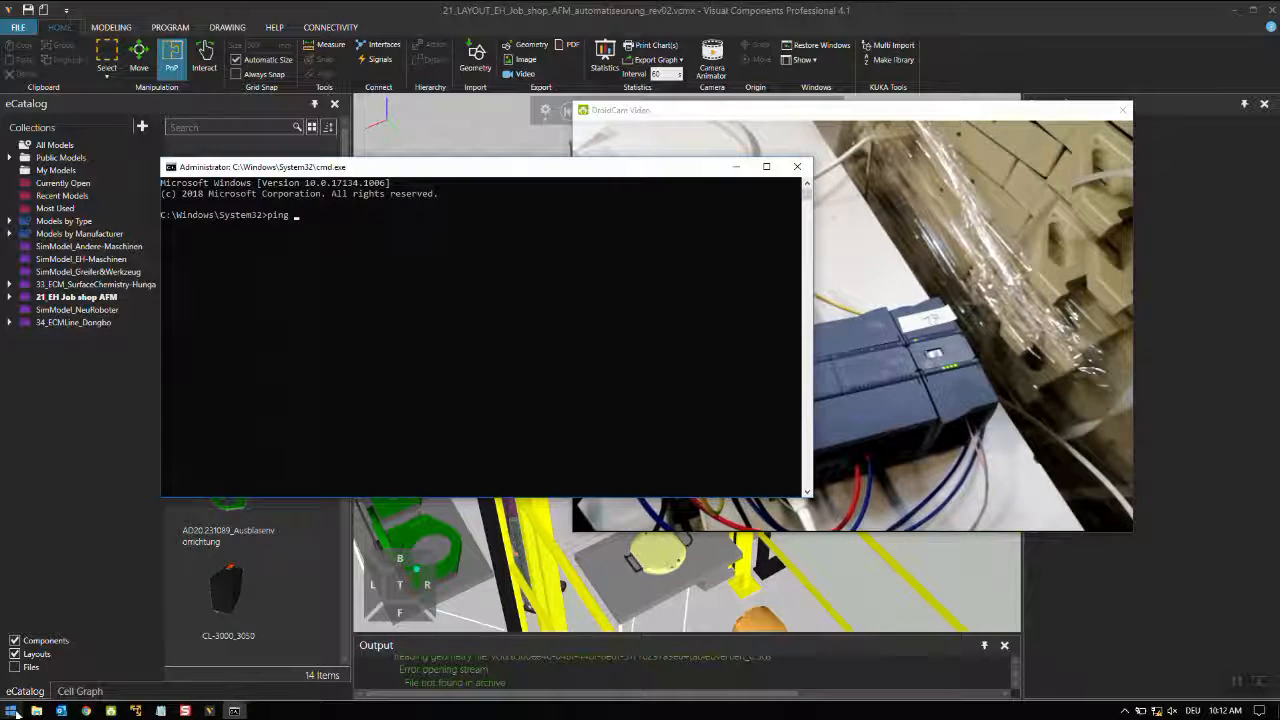
{"action": "type", "text": "192"}
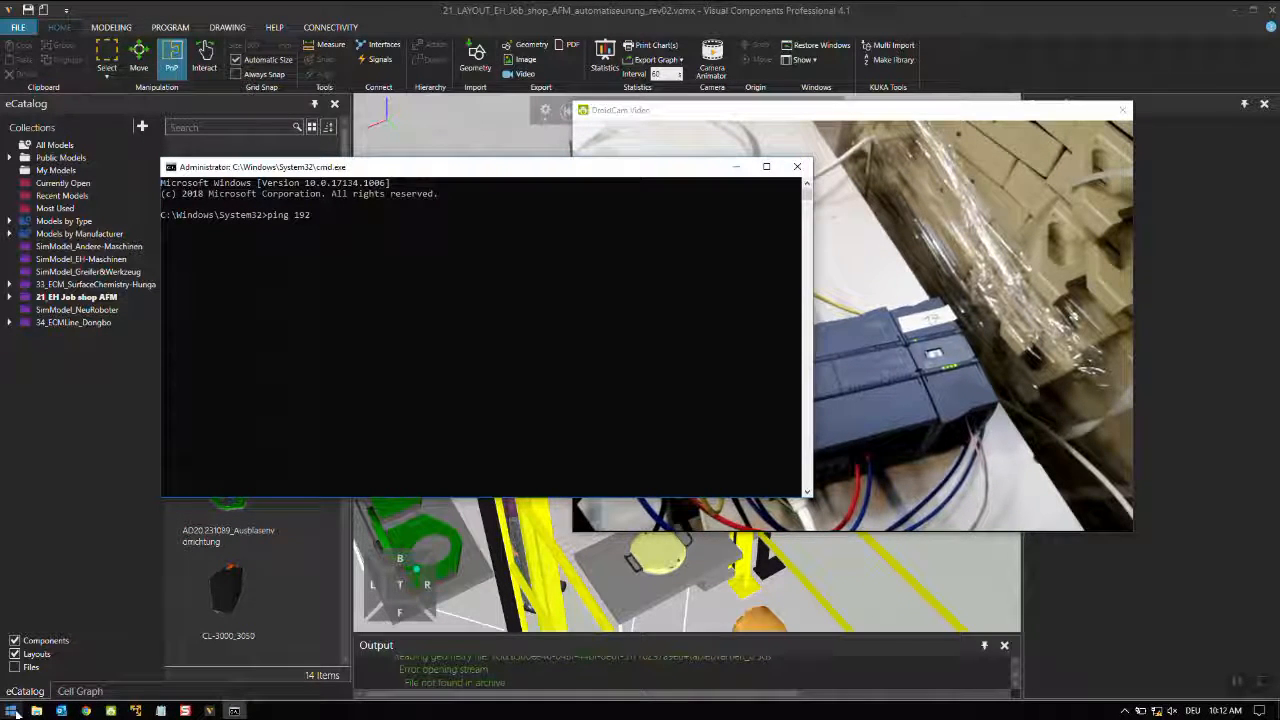
{"action": "type", "text": ".168.2"}
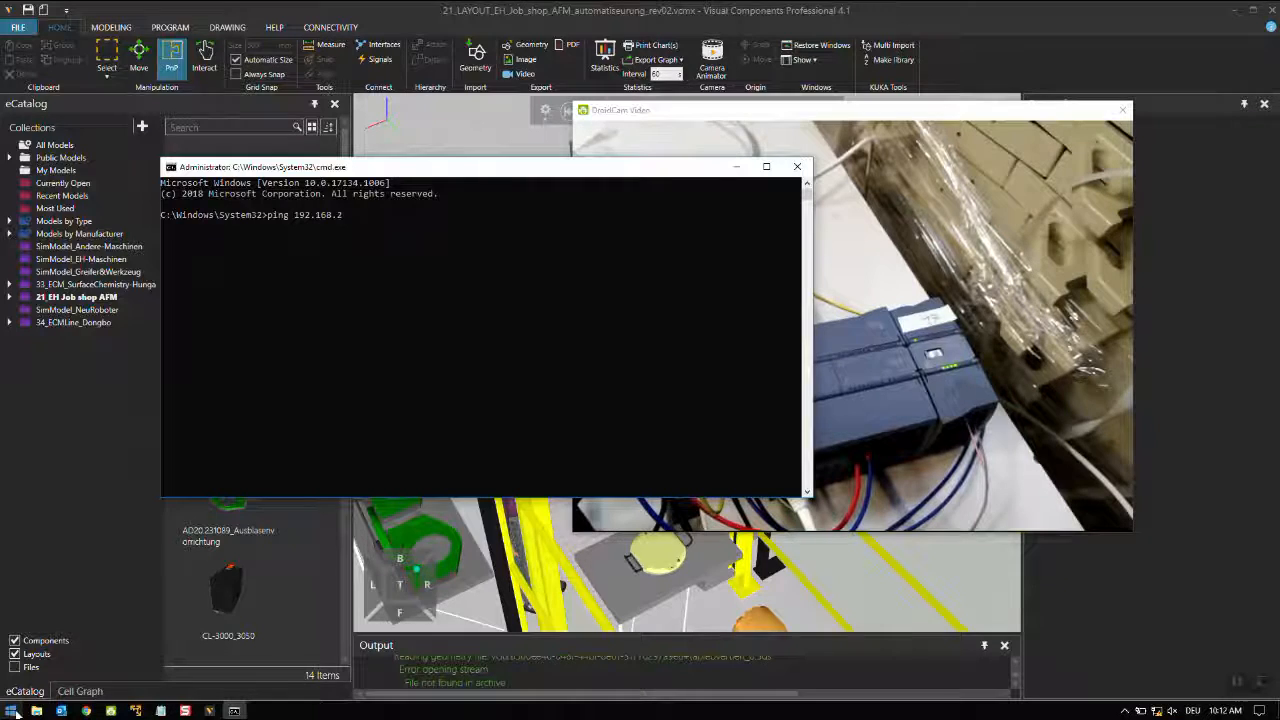
{"action": "type", "text": ".101"}
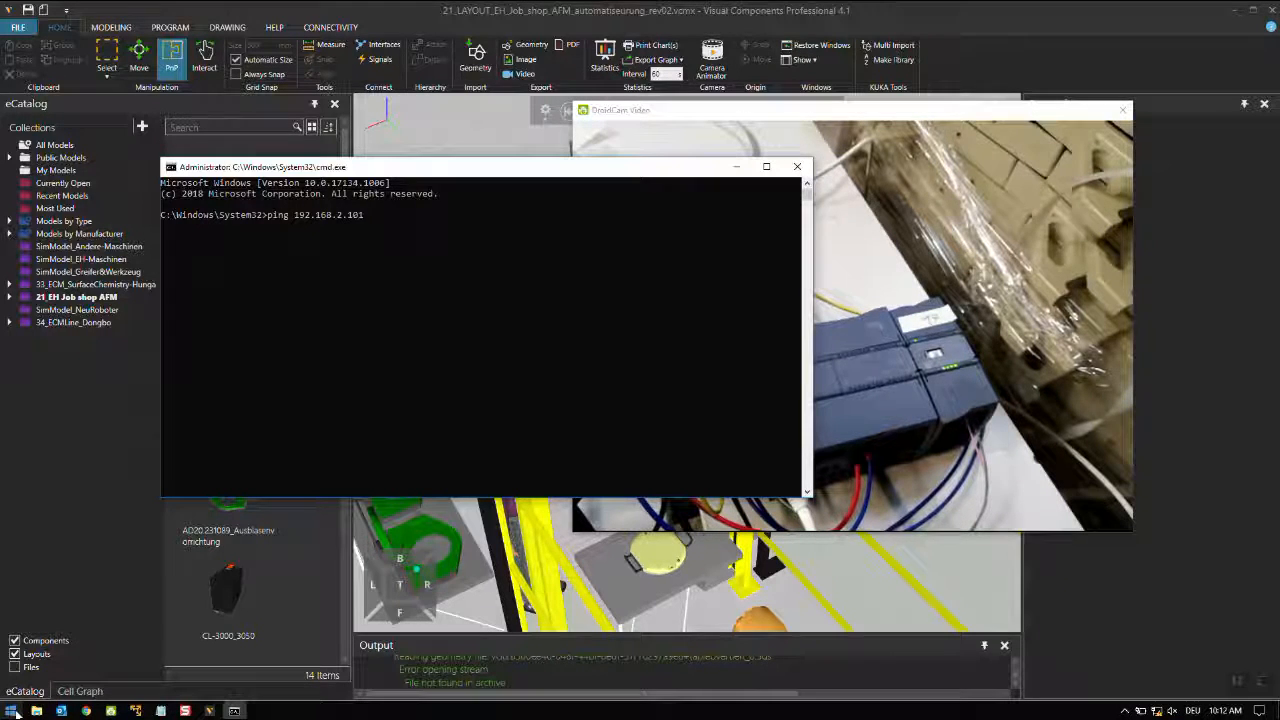
{"action": "key", "text": "Return"}
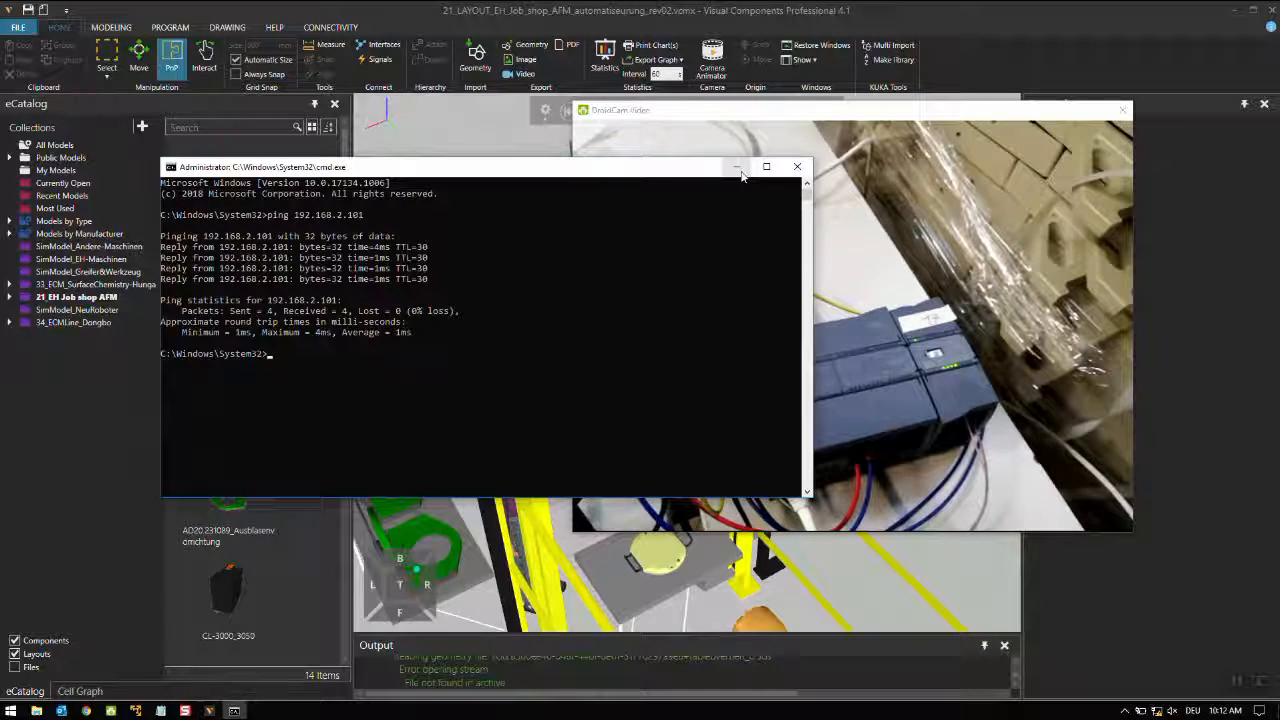
{"action": "left_click", "coordinate": [796, 166]}
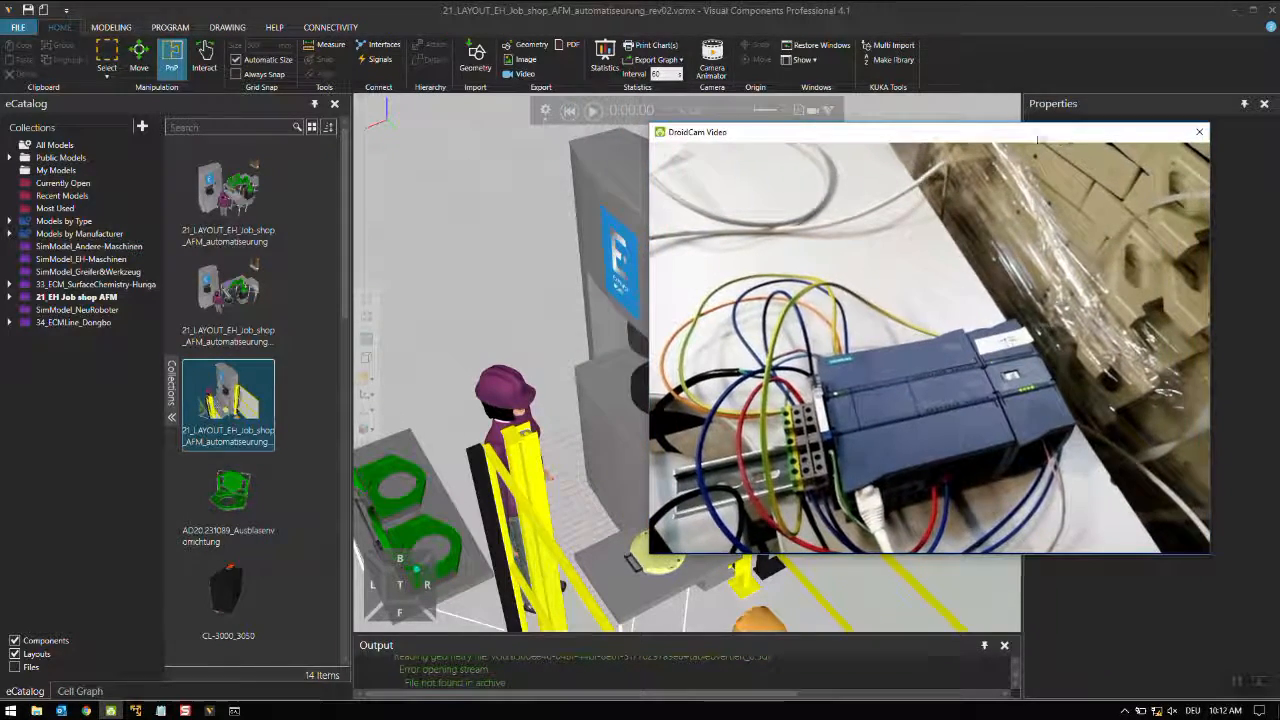
Step: Show the OPC UA server's Simulation-to-server variable pairs and reveal the hidden tray icons for KEPServerEX
{"action": "left_click", "coordinate": [1200, 132]}
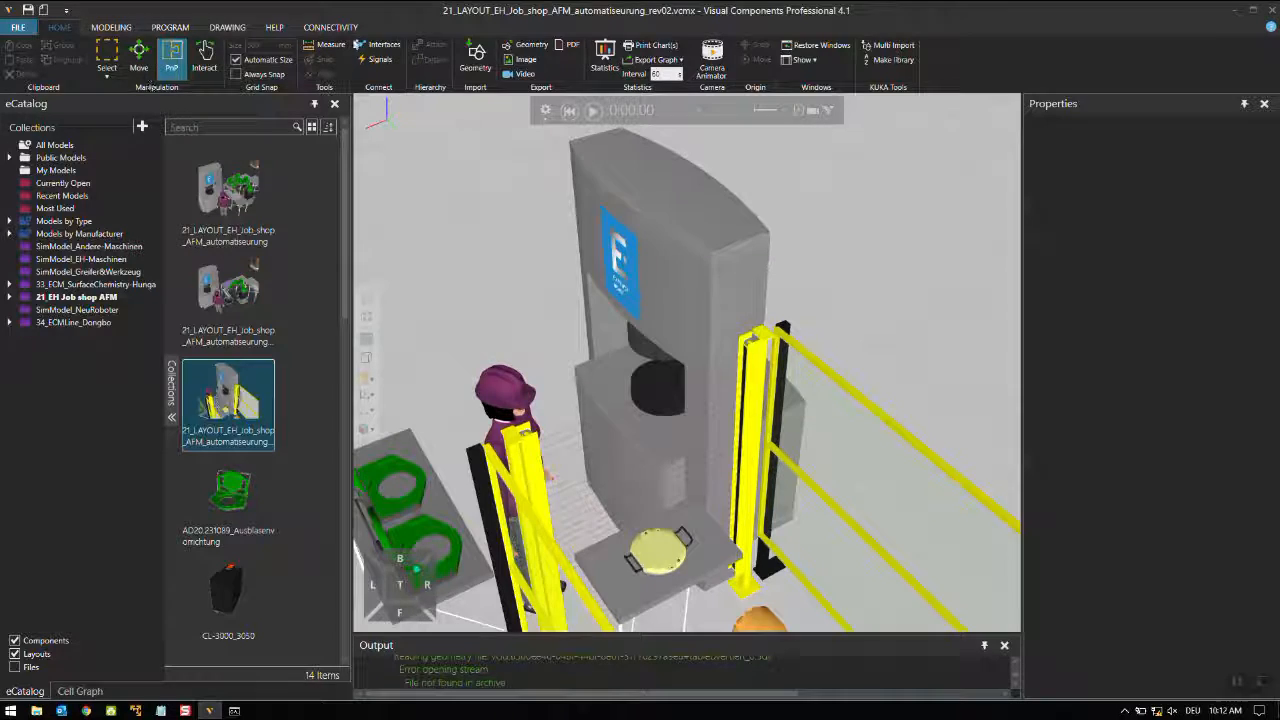
{"action": "left_click", "coordinate": [330, 28]}
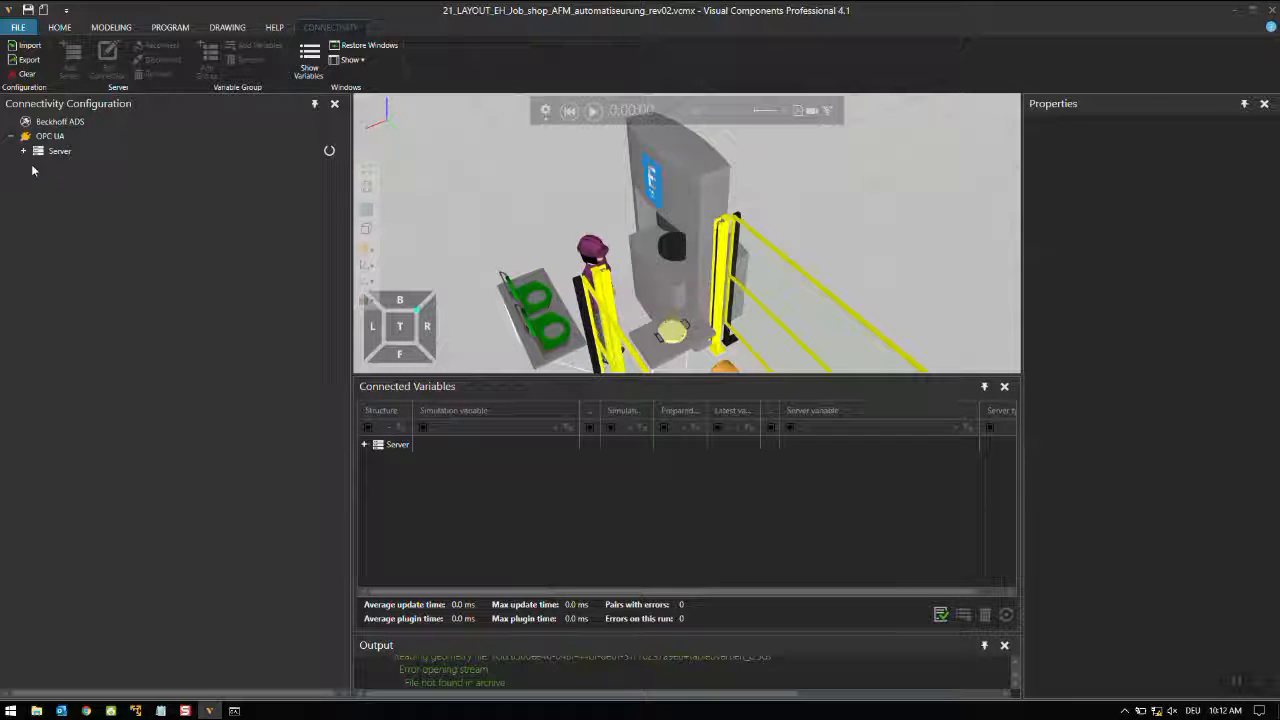
{"action": "left_click", "coordinate": [24, 152]}
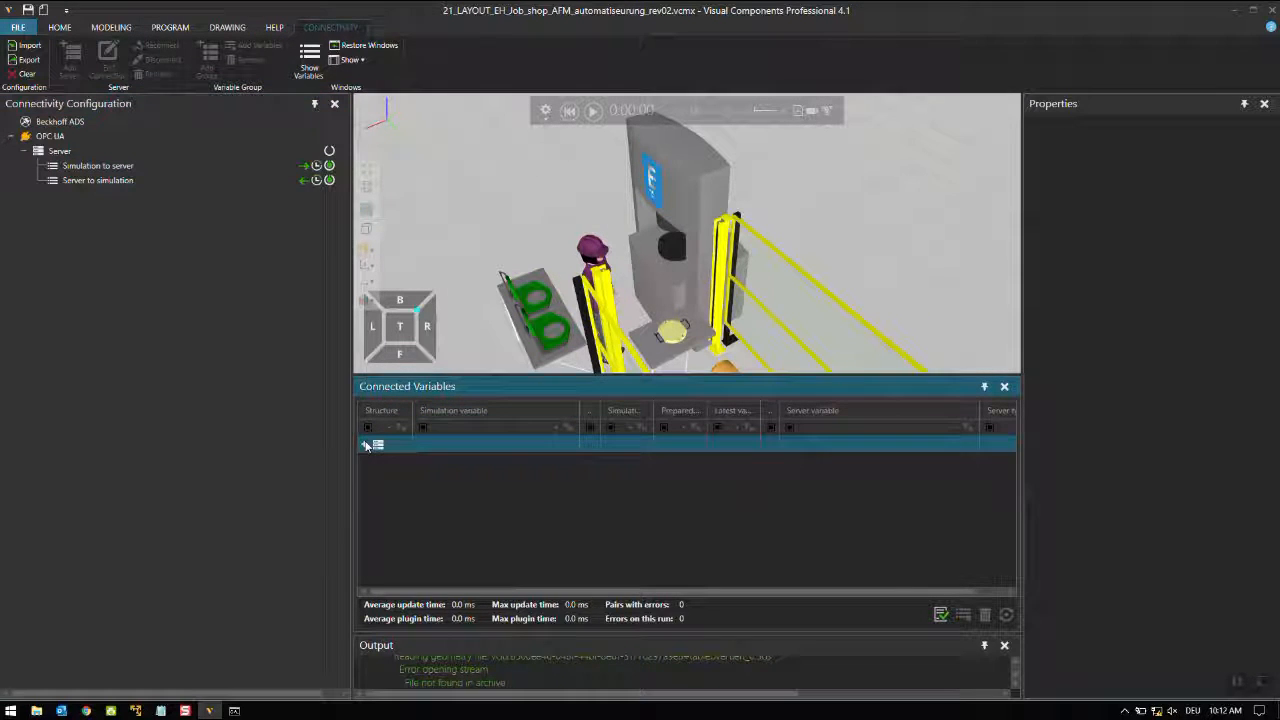
{"action": "left_click", "coordinate": [364, 444]}
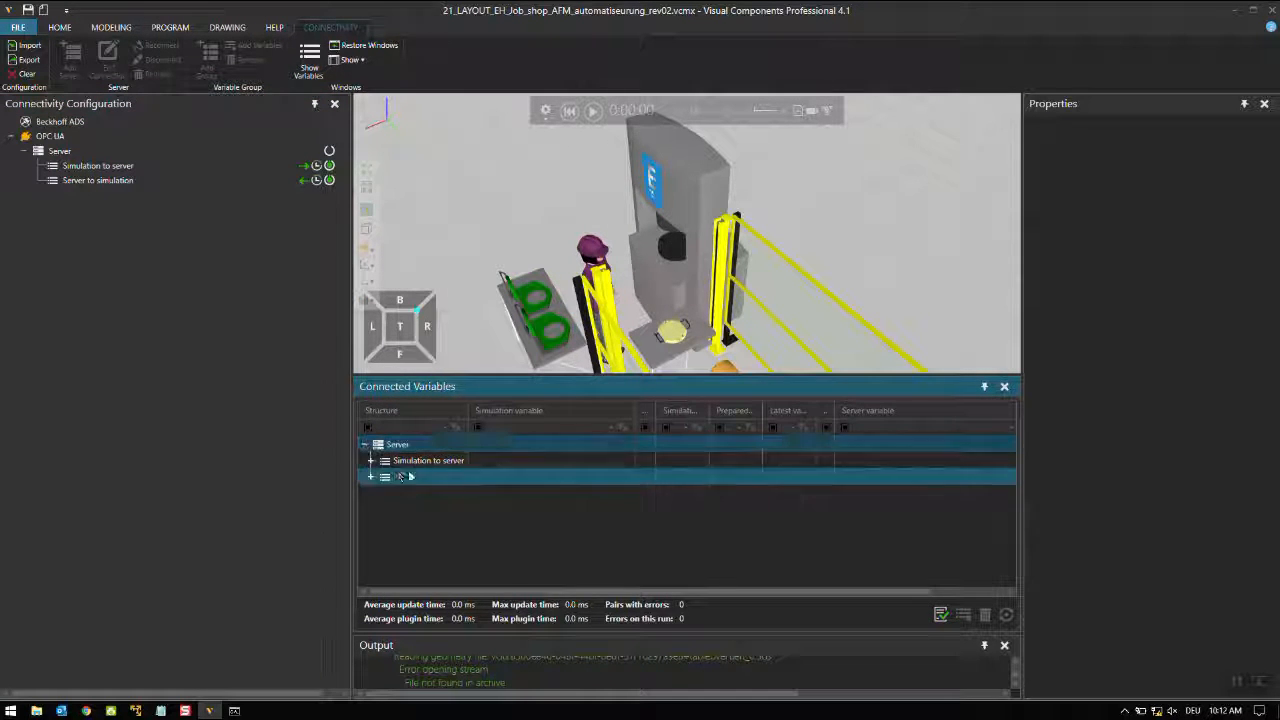
{"action": "left_click", "coordinate": [370, 460]}
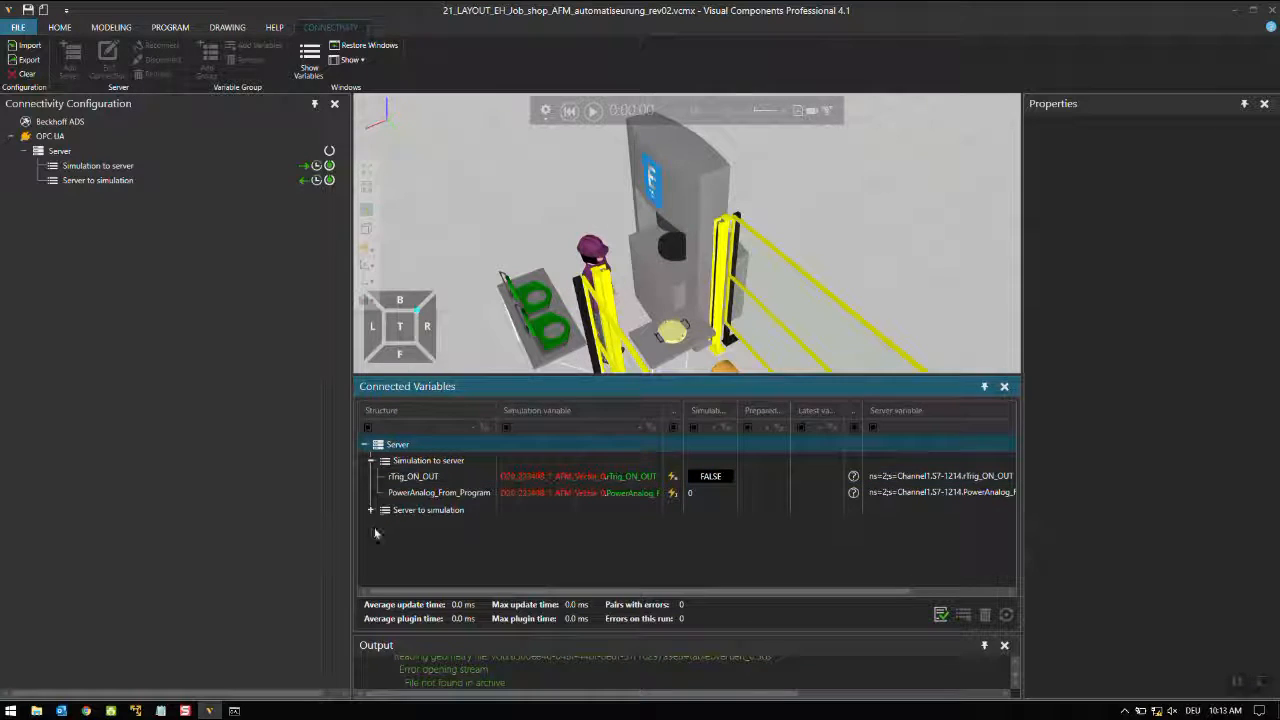
{"action": "left_click", "coordinate": [372, 510]}
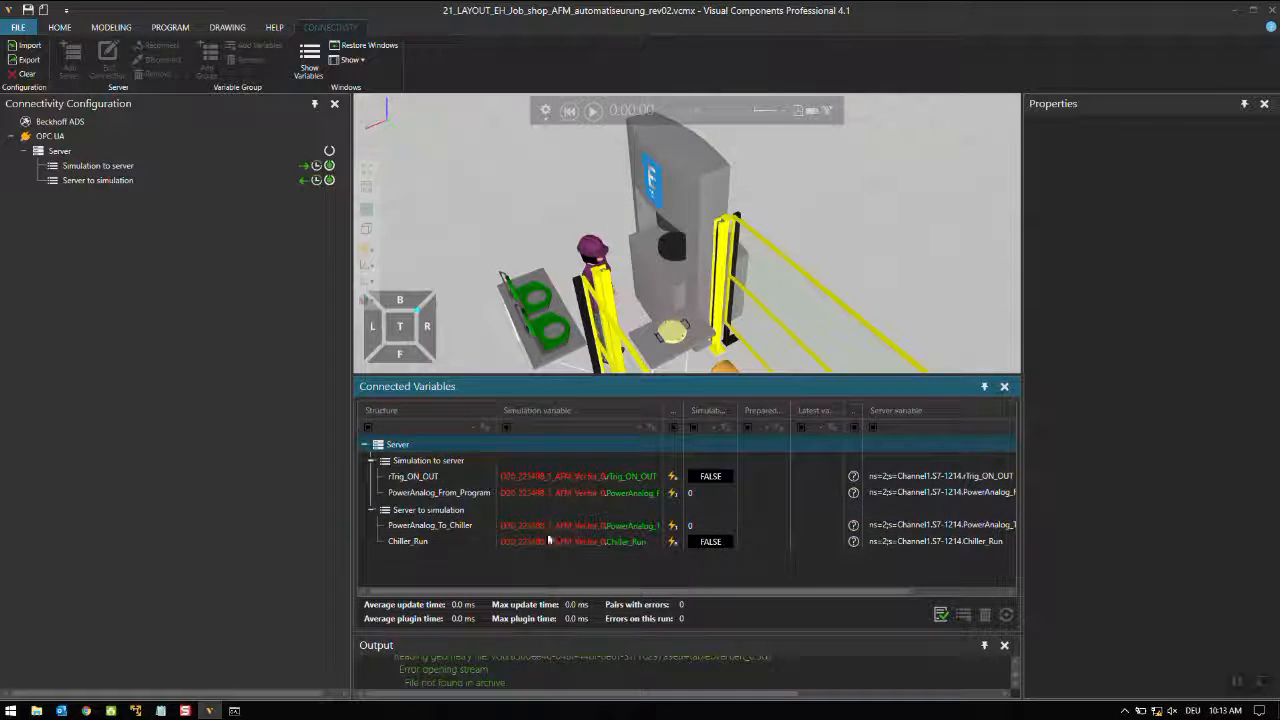
{"action": "left_click", "coordinate": [412, 476]}
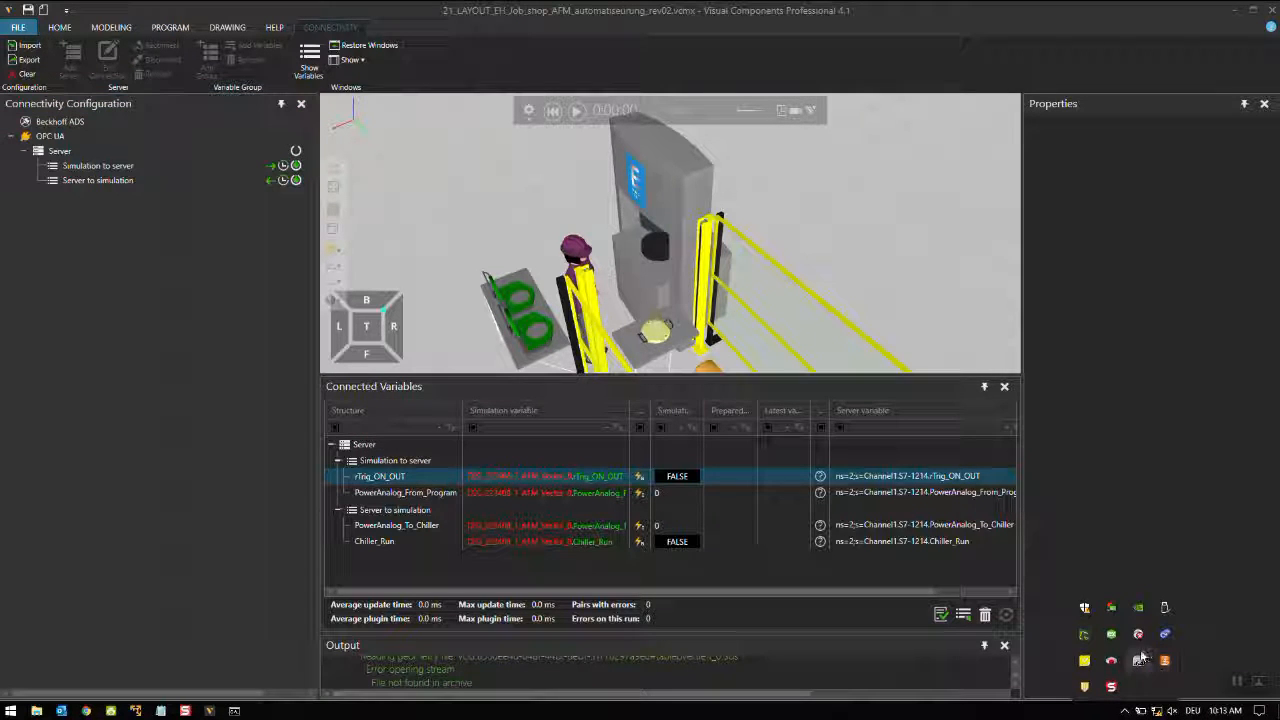
{"action": "mouse_move", "coordinate": [1112, 636]}
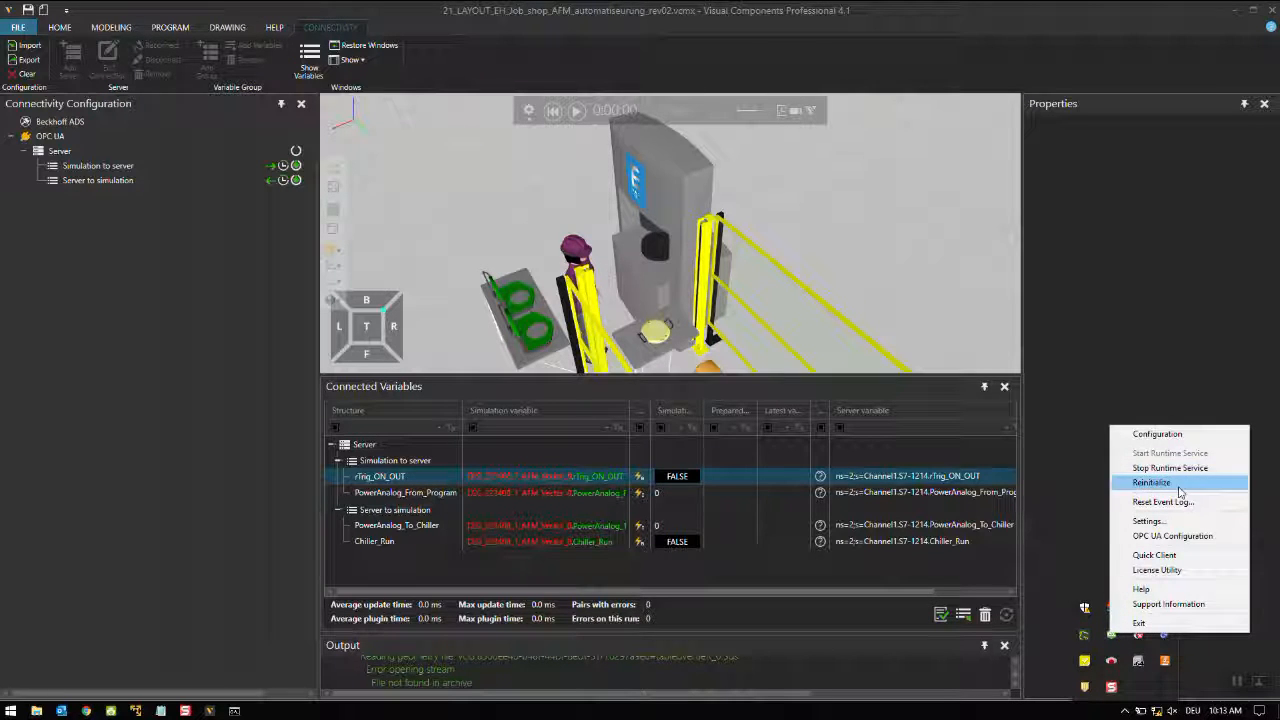
Step: Launch KEPServerEX 6 Configuration from the tray and reinitialize its runtime
{"action": "left_click", "coordinate": [1152, 482]}
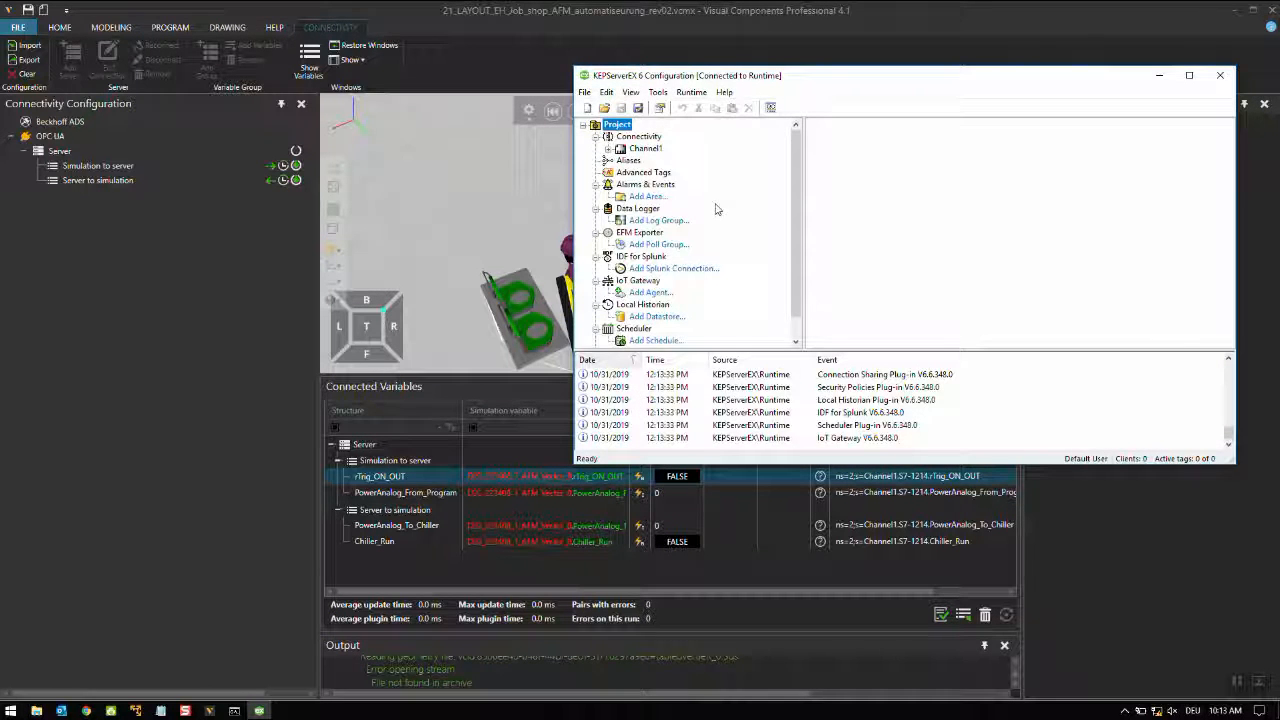
{"action": "left_click", "coordinate": [658, 160]}
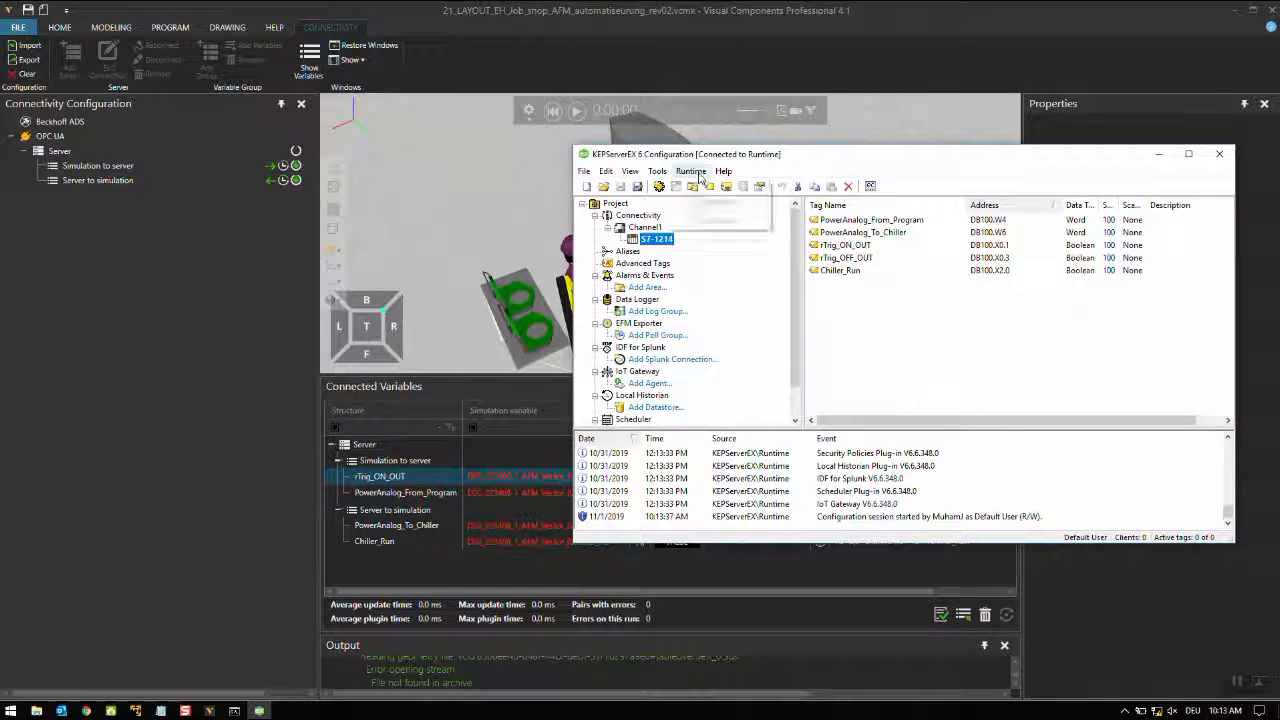
{"action": "left_click", "coordinate": [690, 172]}
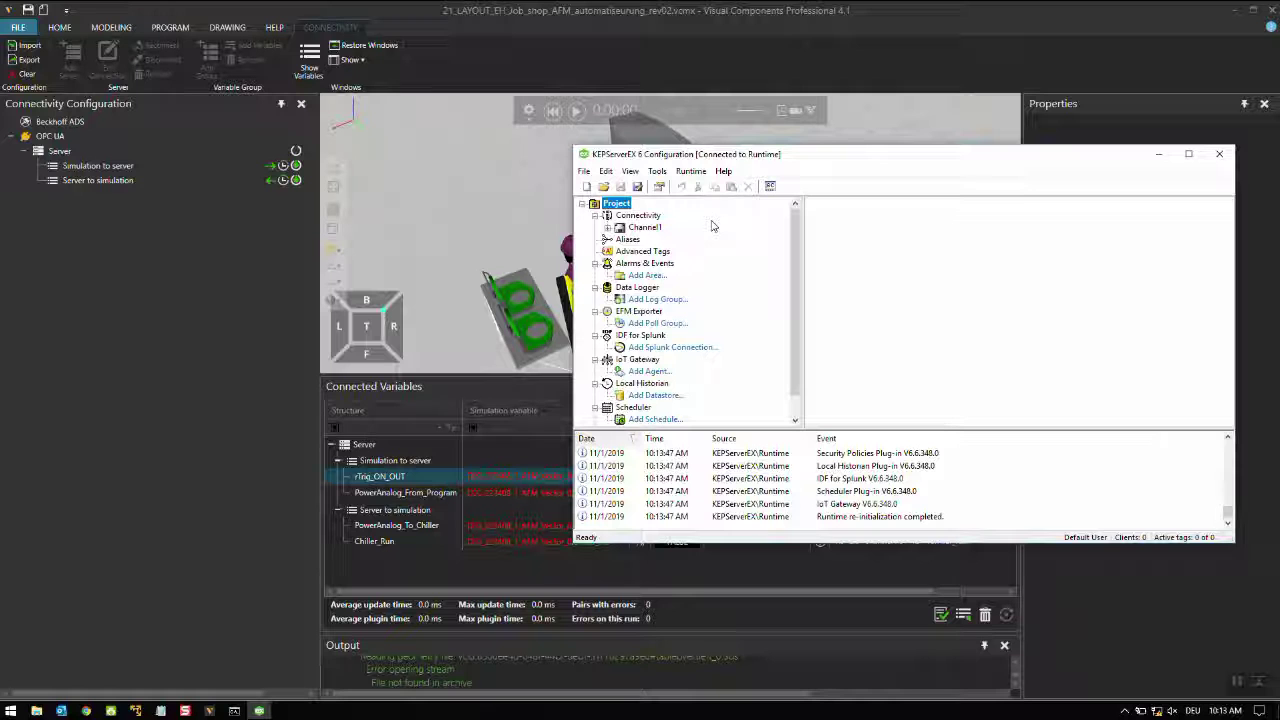
Step: Expand Channel1 to the S7-1234 device and list its five chiller tags
{"action": "left_click", "coordinate": [608, 228]}
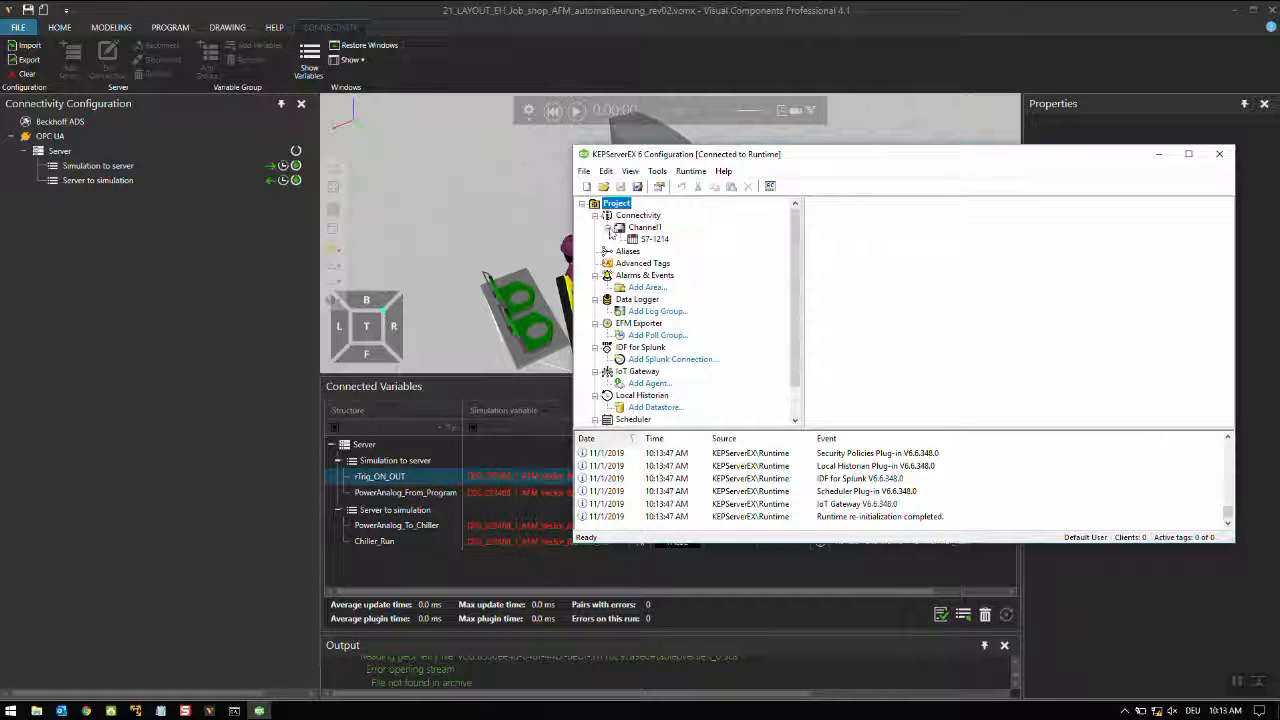
{"action": "left_click", "coordinate": [656, 240]}
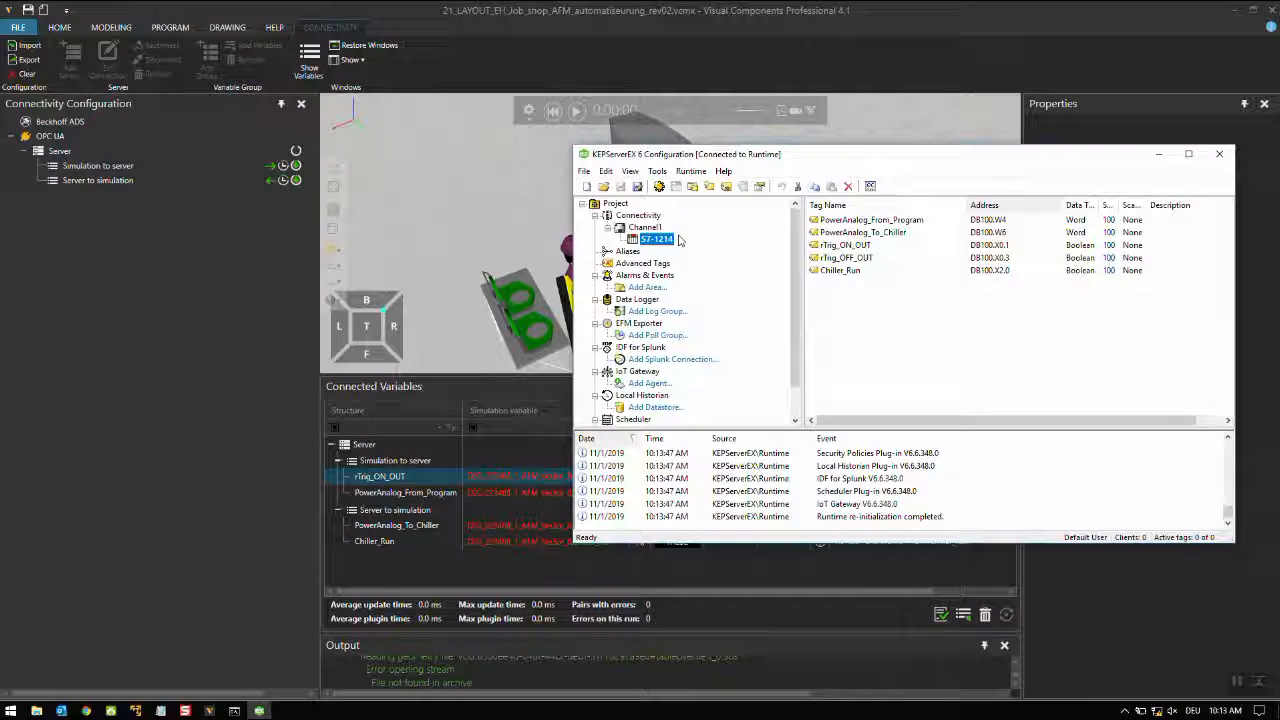
{"action": "left_click", "coordinate": [870, 186]}
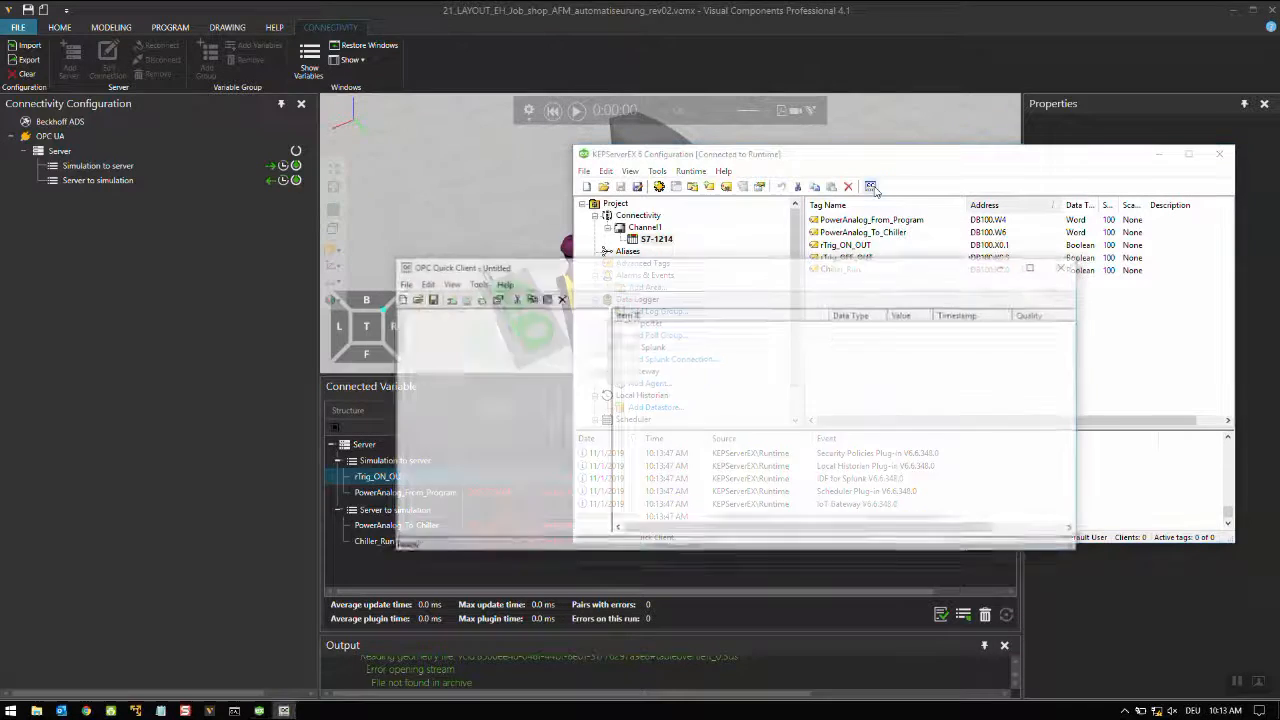
Step: Verify the Channel1.S7-1234 tags read with Good quality in OPC Quick Client, then close it
{"action": "left_click", "coordinate": [466, 384]}
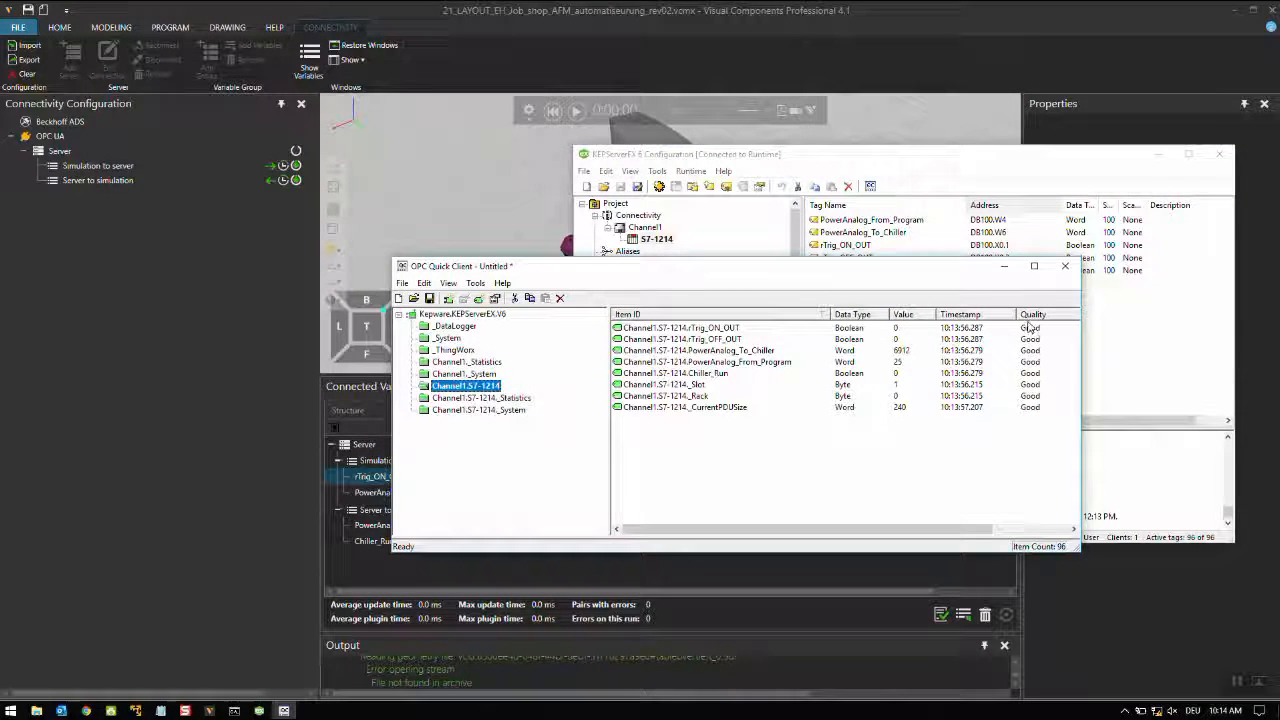
{"action": "mouse_move", "coordinate": [824, 356]}
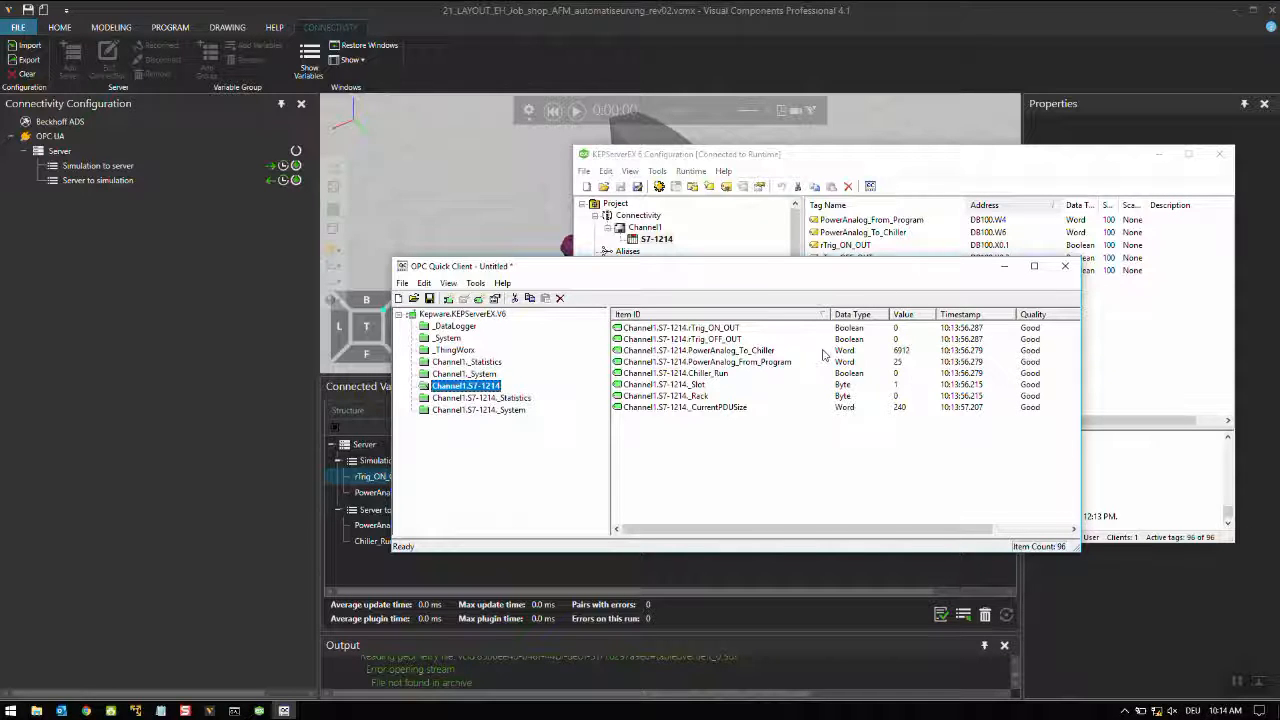
{"action": "left_click", "coordinate": [1064, 266]}
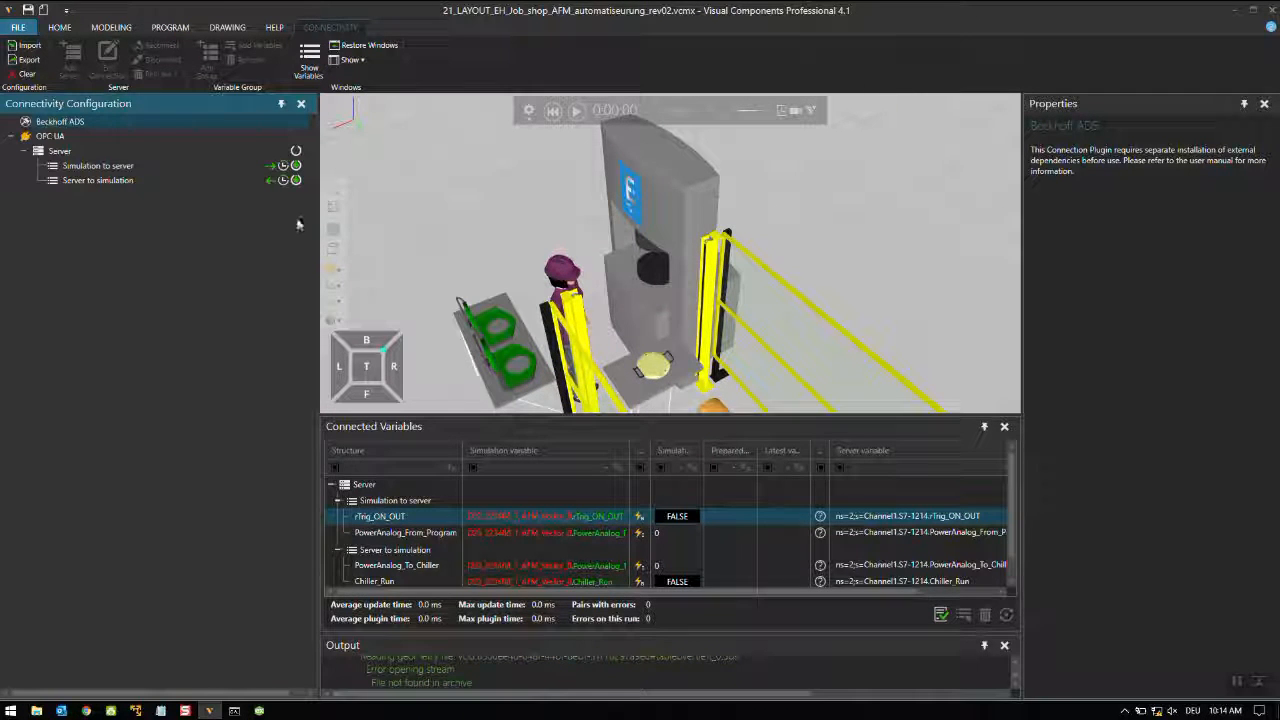
Step: Connect the simulation to the OPC UA server and prepare TRUE as Trig_ON_OUT's new value
{"action": "left_click", "coordinate": [60, 150]}
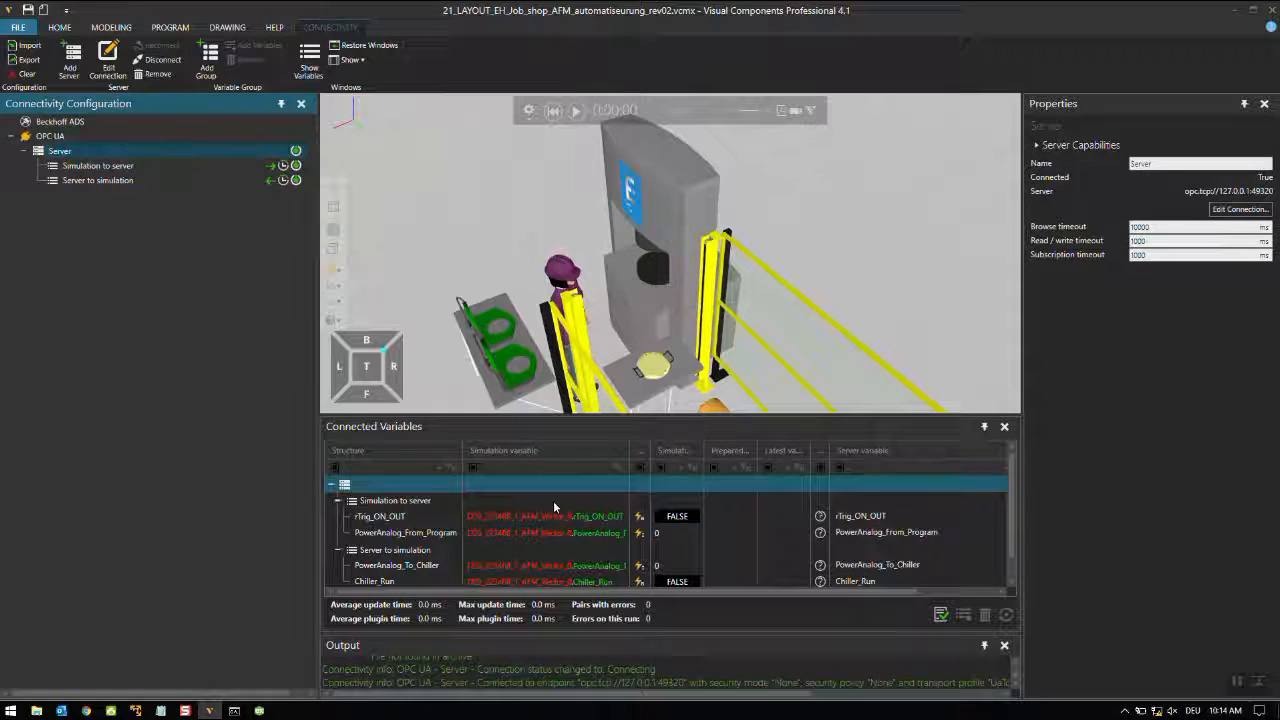
{"action": "left_click", "coordinate": [364, 484]}
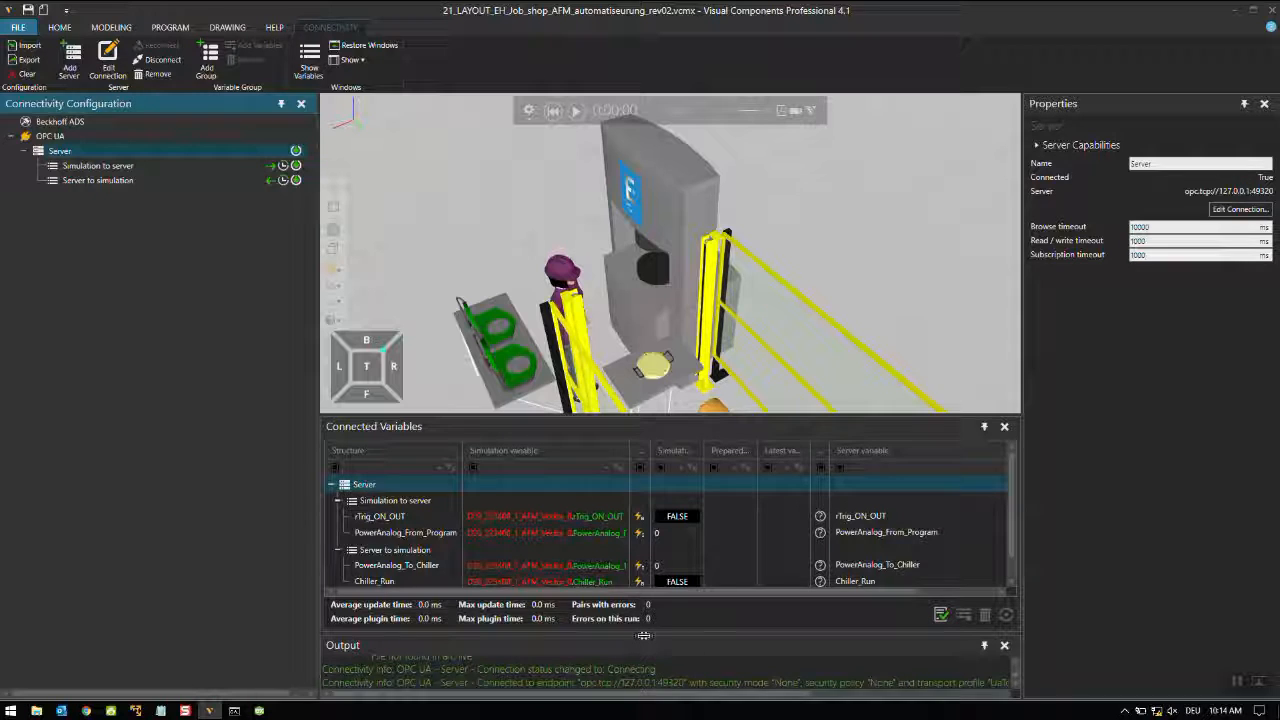
{"action": "left_click", "coordinate": [576, 110]}
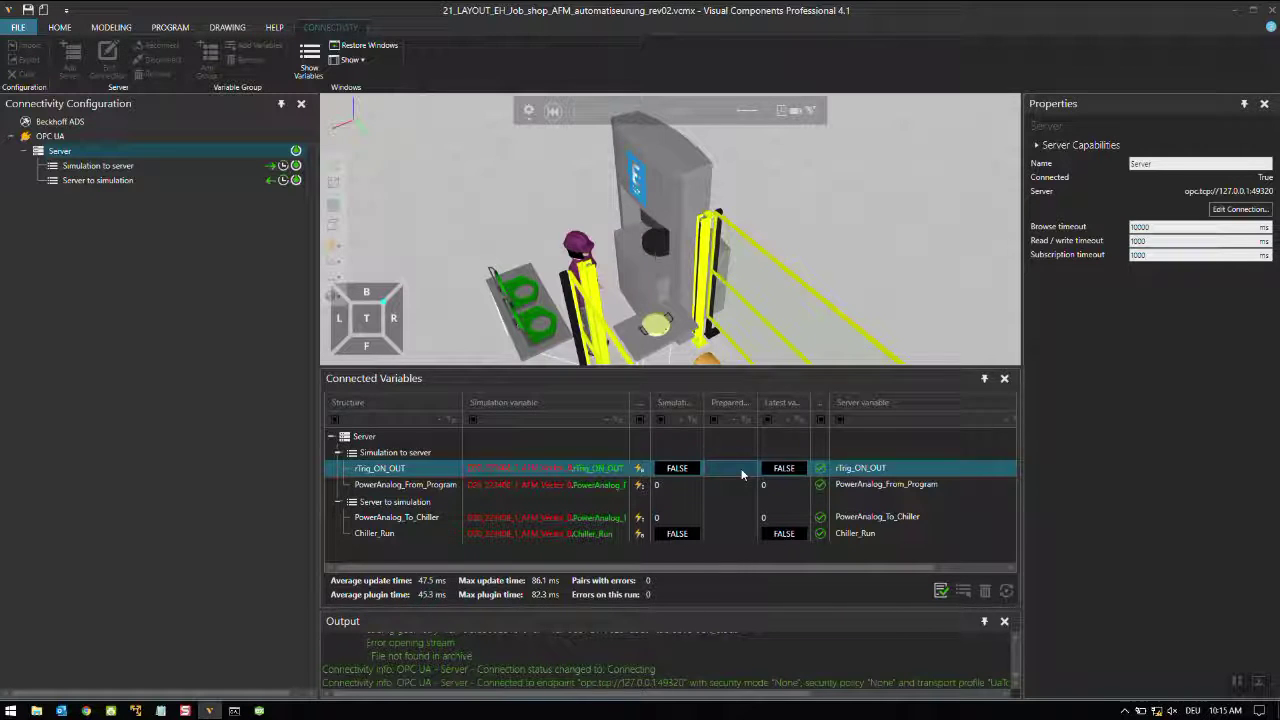
{"action": "left_click", "coordinate": [730, 468]}
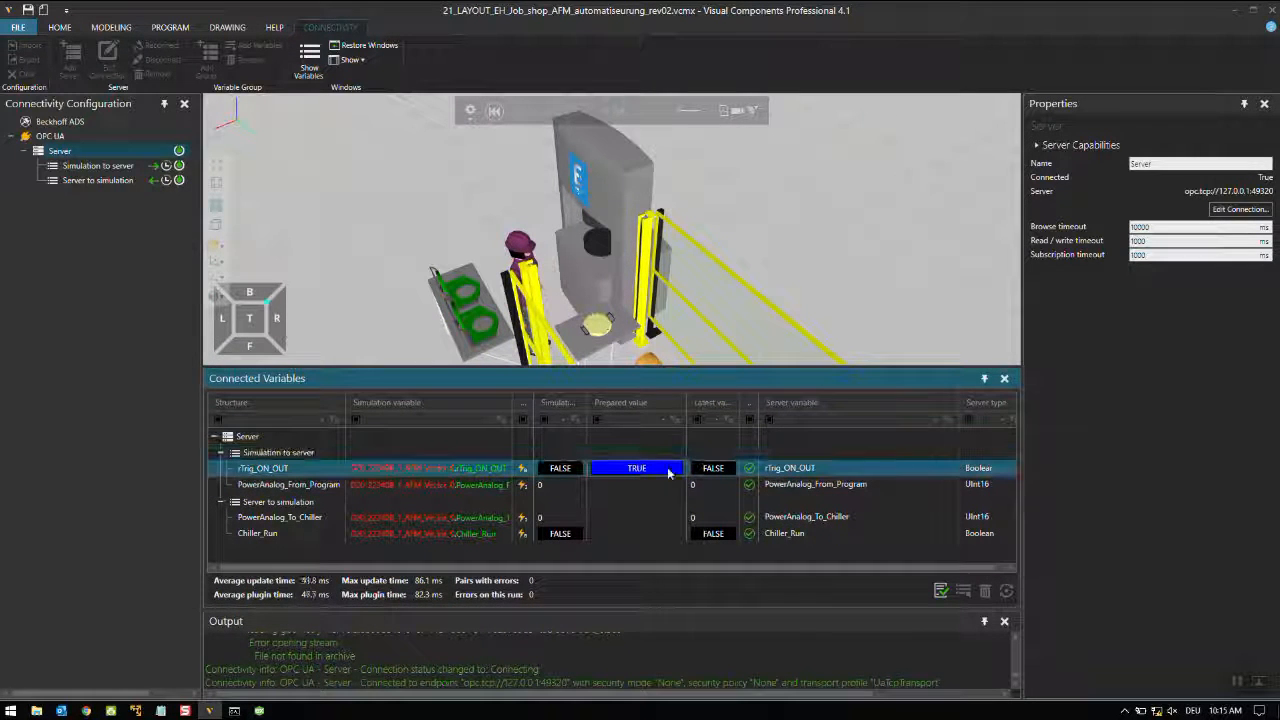
Step: Write the prepared TRUE to Trig_ON_OUT so Chiller_Run reads TRUE, and begin editing PowerAnalog_From_Program
{"action": "right_click", "coordinate": [636, 468]}
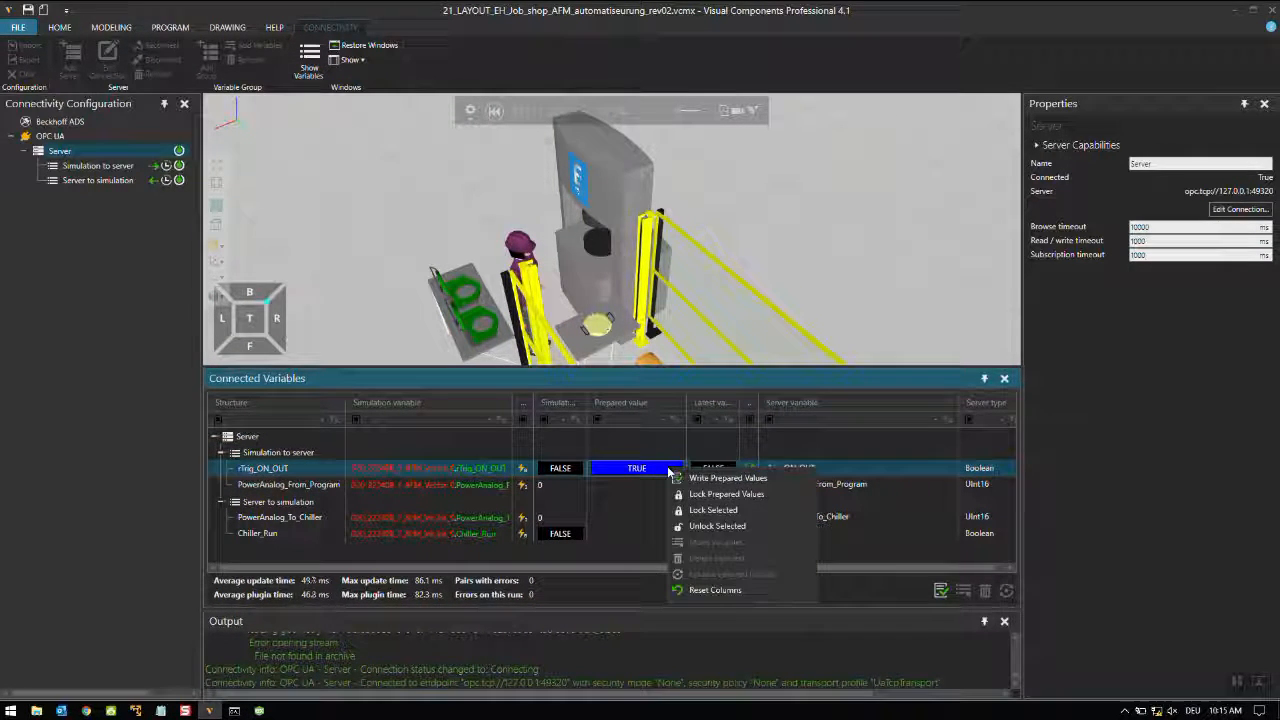
{"action": "left_click", "coordinate": [728, 478]}
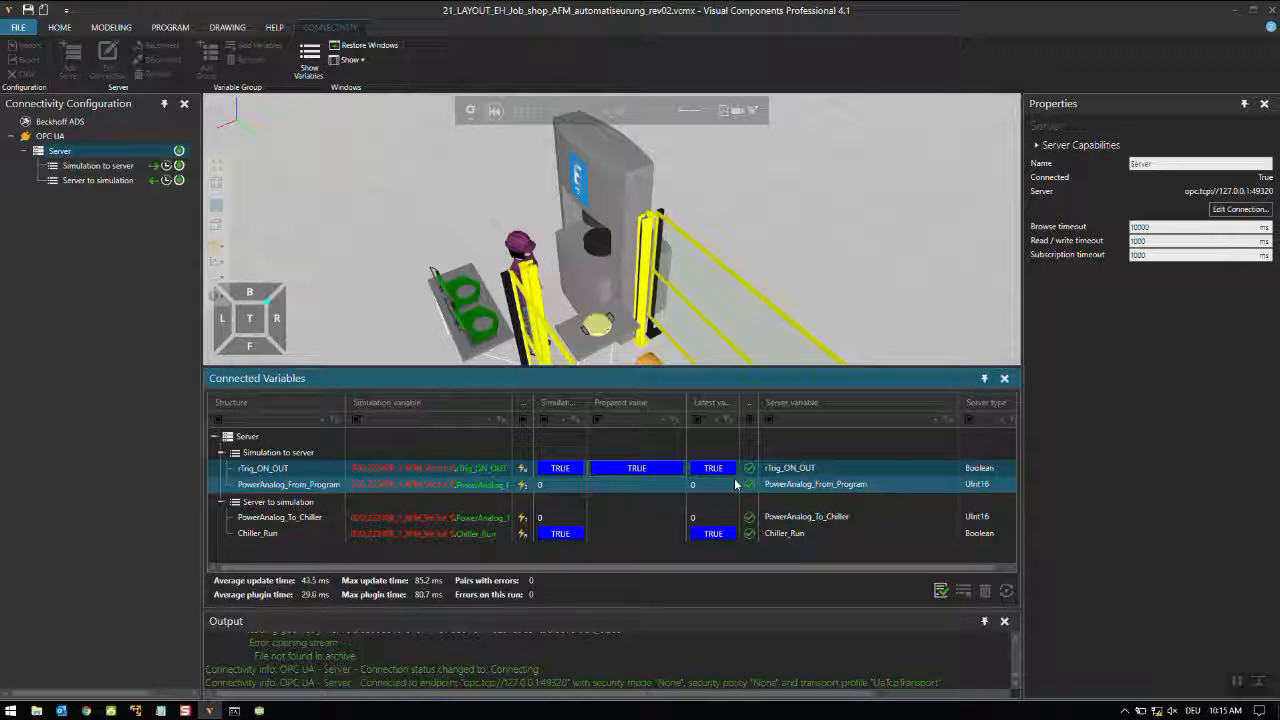
{"action": "left_click", "coordinate": [288, 532]}
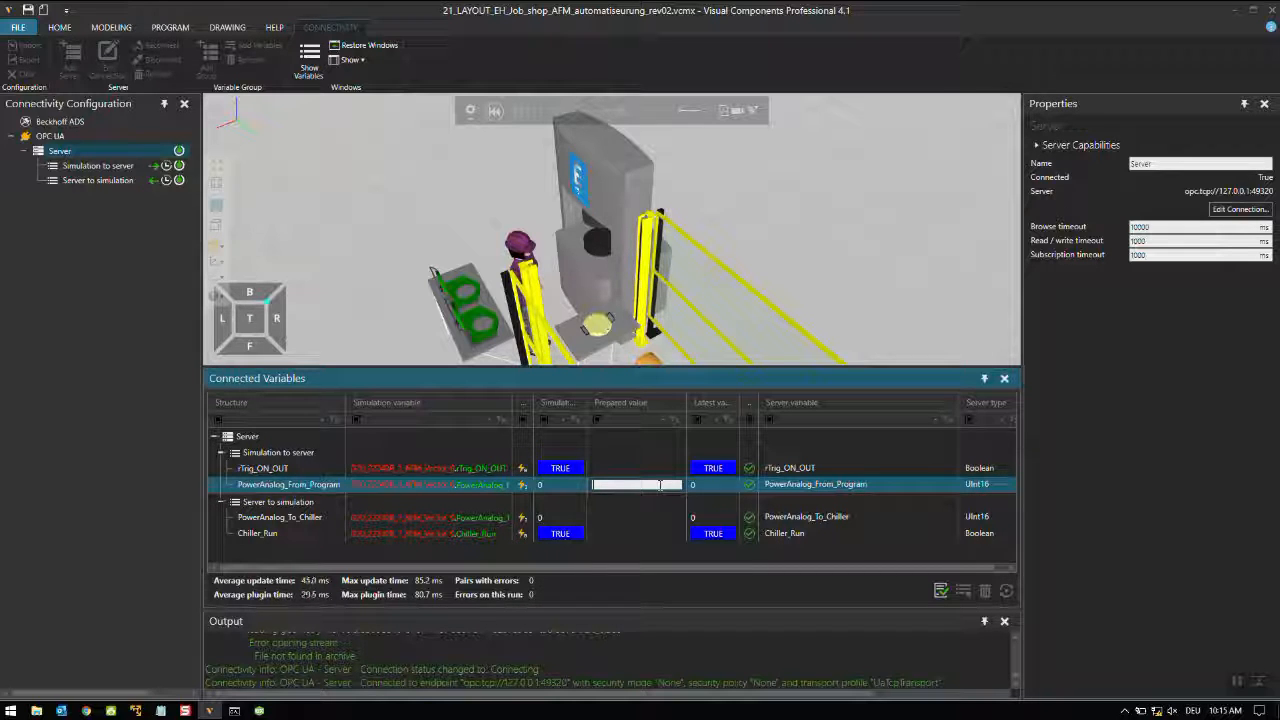
Step: Write 35 to PowerAnalog_From_Program, with PowerAnalog_To_Chiller responding on the server
{"action": "type", "text": "35"}
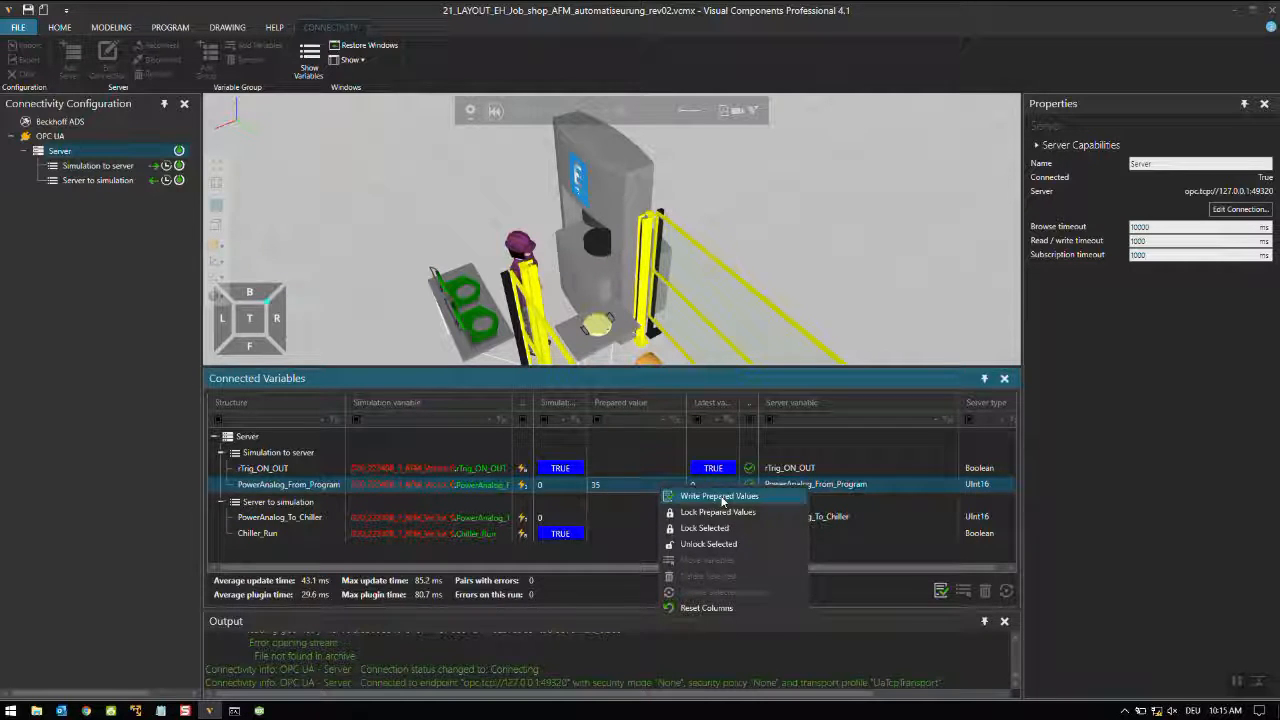
{"action": "left_click", "coordinate": [720, 496]}
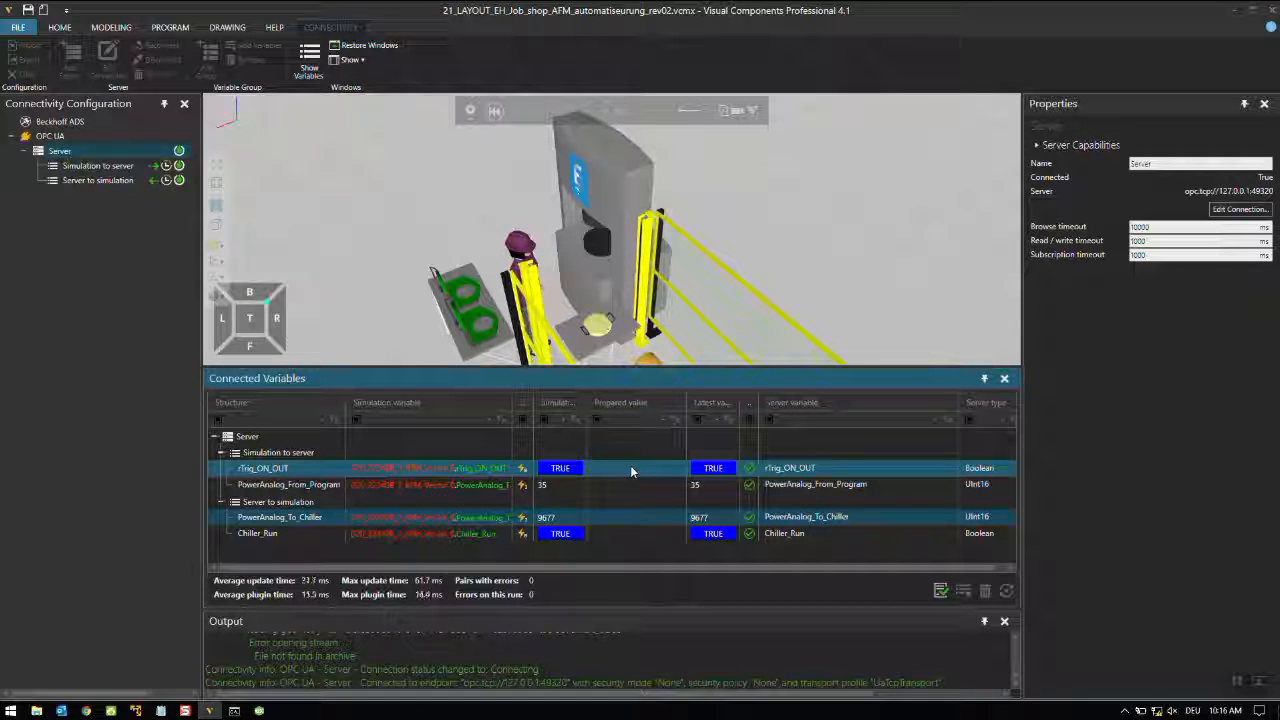
Step: Write FALSE back to Trig_ON_OUT so Chiller_Run reads FALSE
{"action": "left_click", "coordinate": [636, 468]}
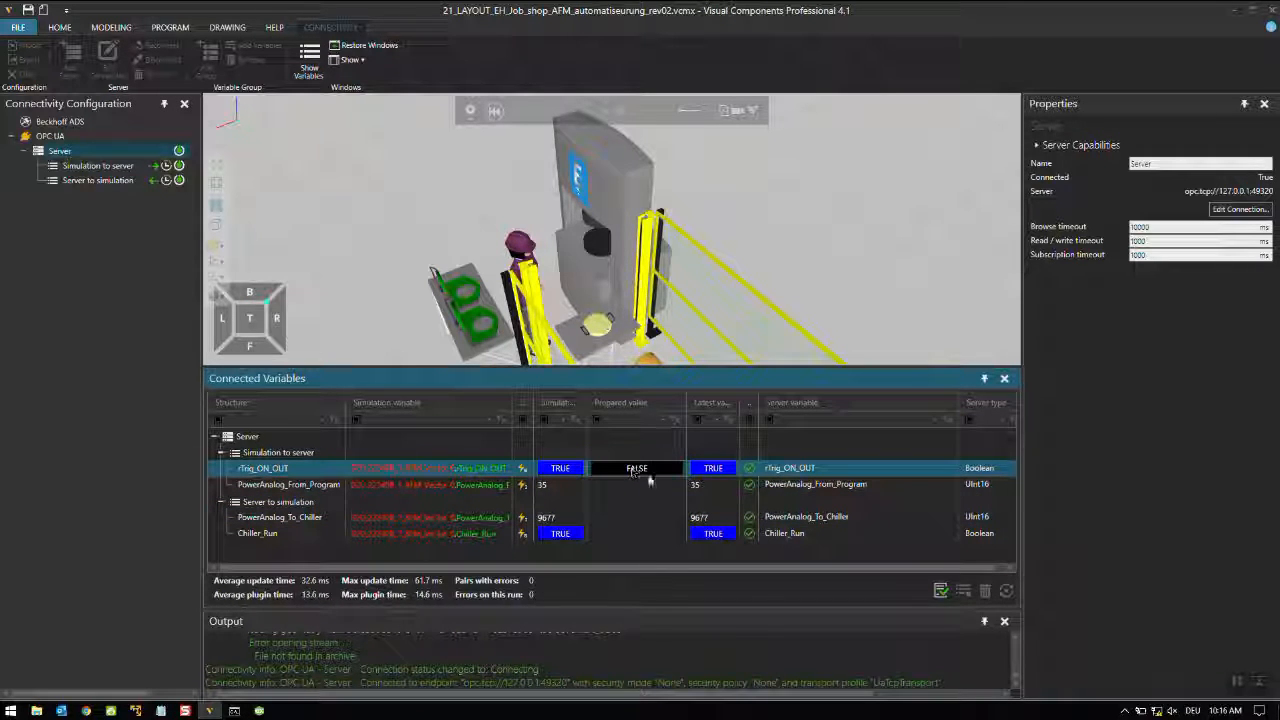
{"action": "right_click", "coordinate": [636, 468]}
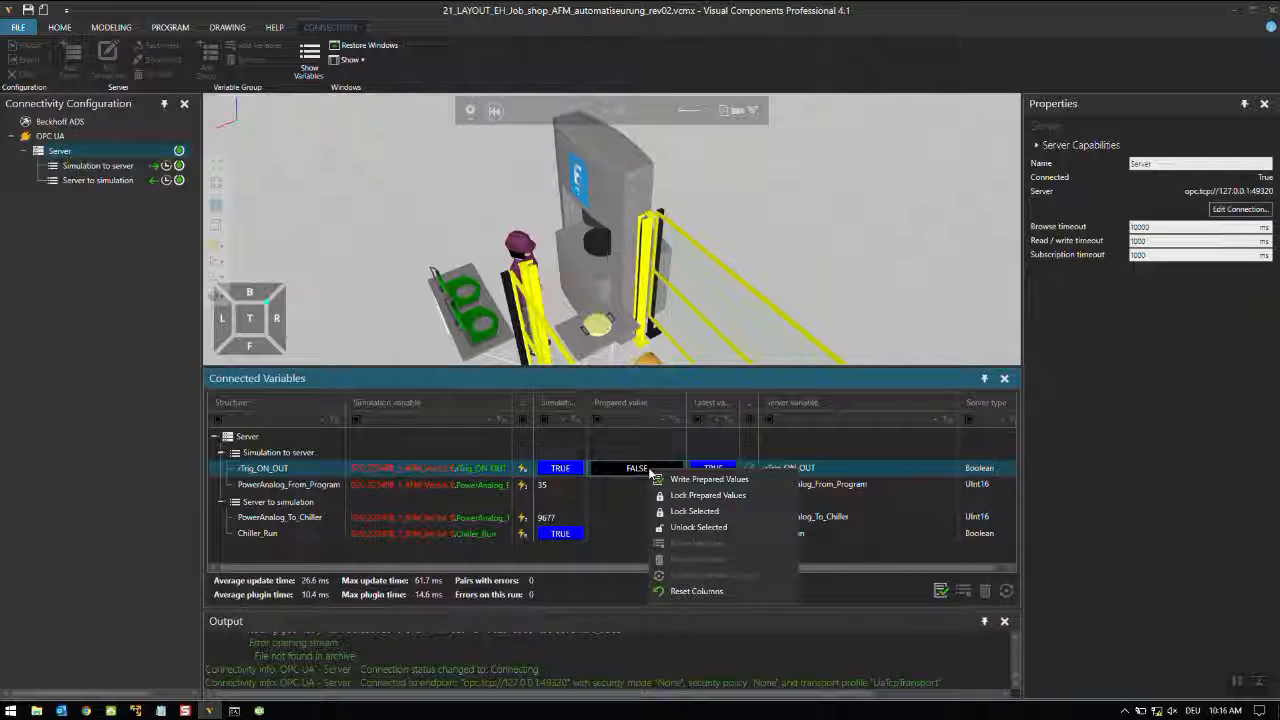
{"action": "mouse_move", "coordinate": [710, 480]}
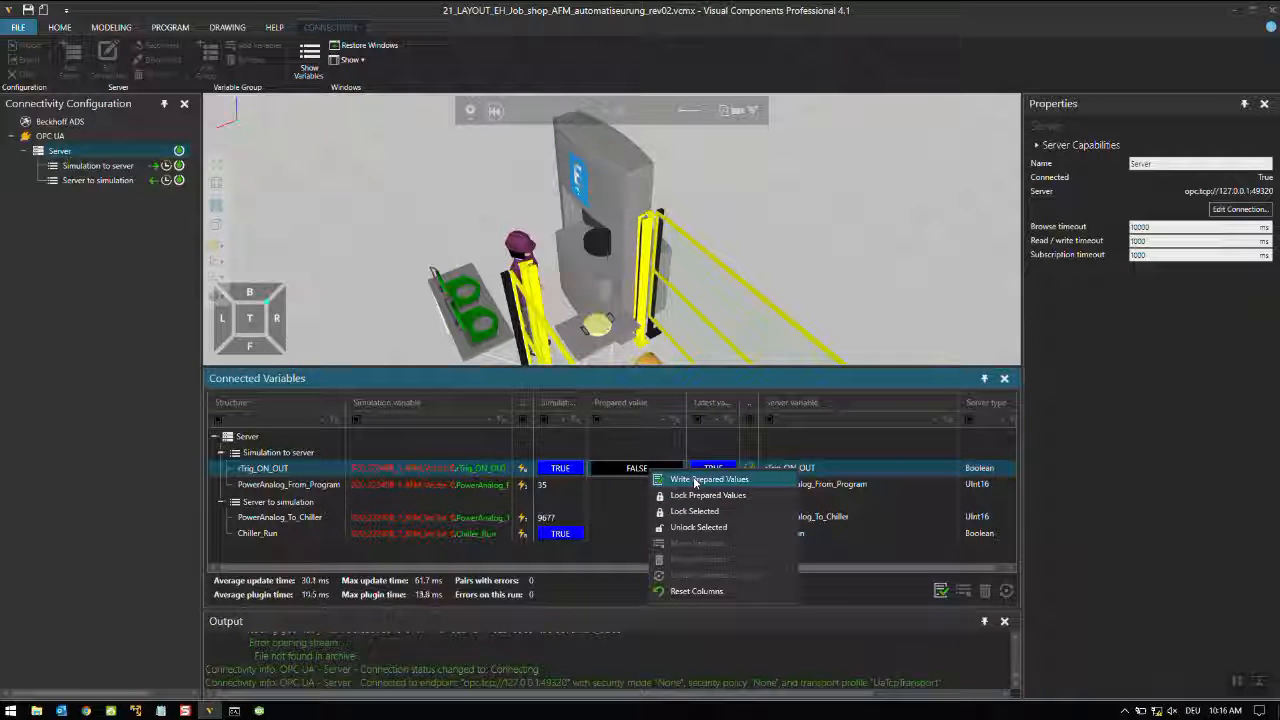
{"action": "left_click", "coordinate": [710, 480]}
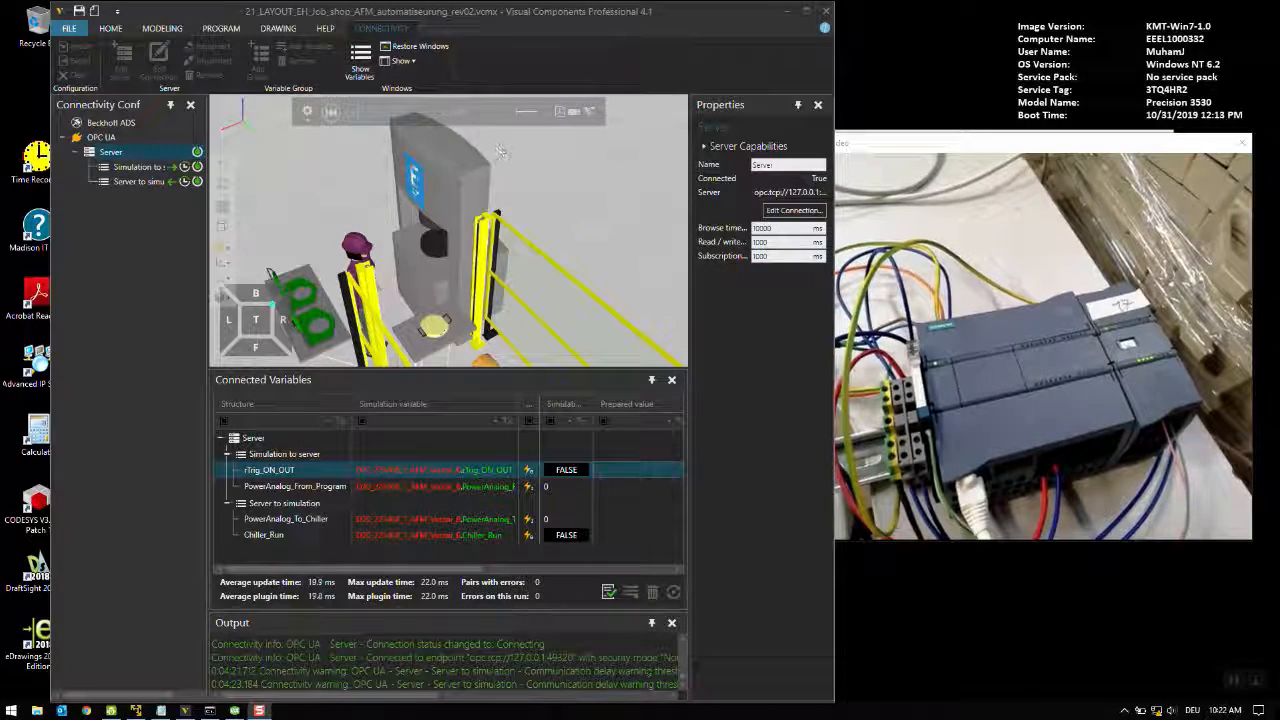
Step: Write TRUE to Trig_ON_OUT again, turning Chiller_Run on at the PLC
{"action": "left_click", "coordinate": [296, 486]}
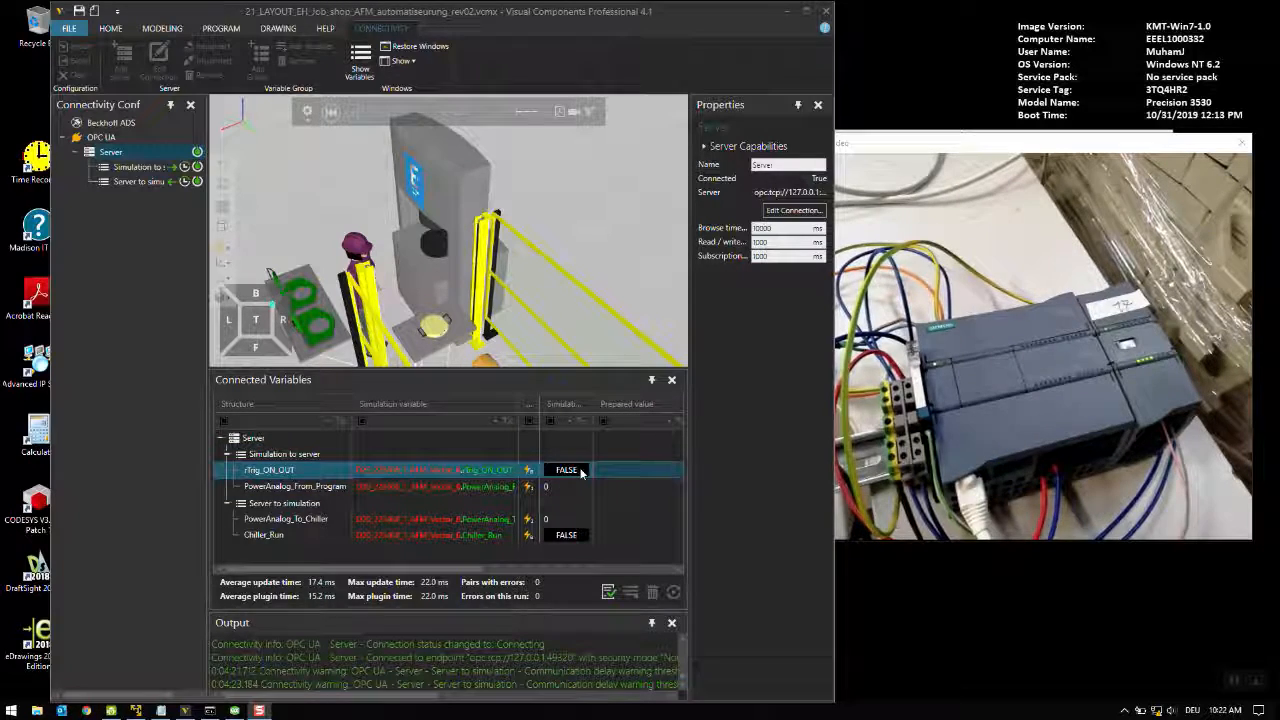
{"action": "left_click", "coordinate": [632, 470]}
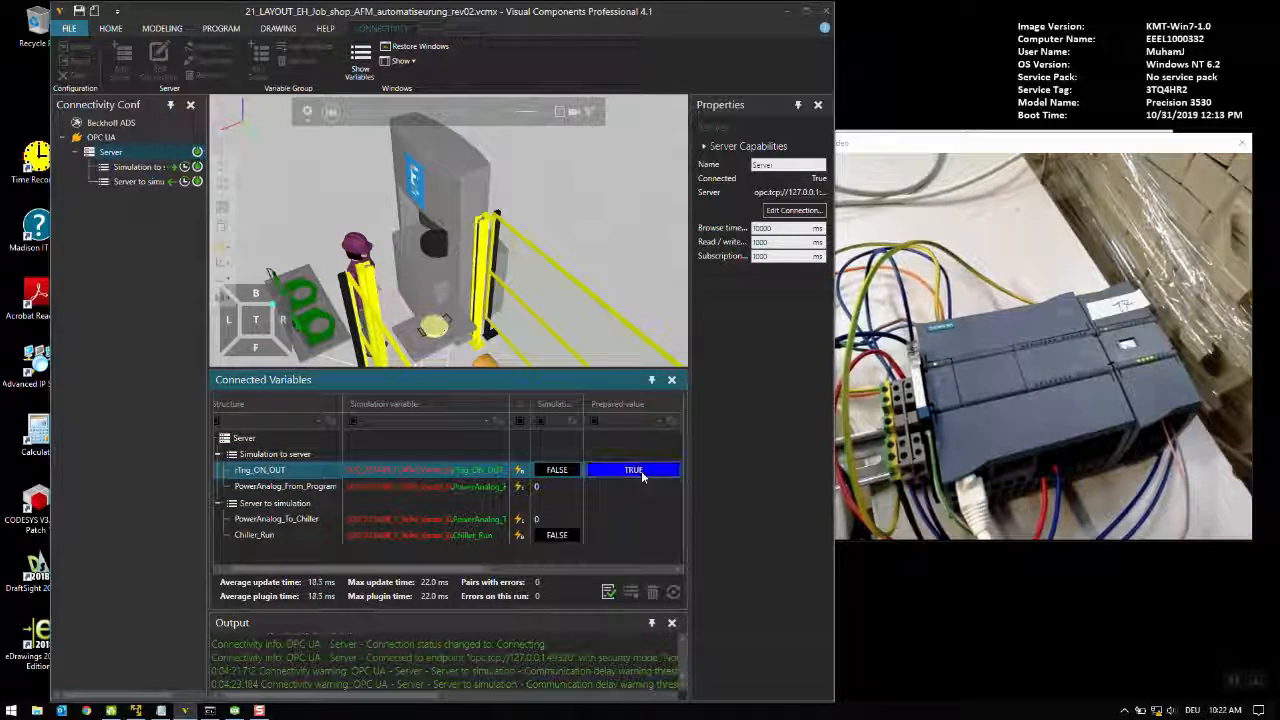
{"action": "right_click", "coordinate": [632, 470]}
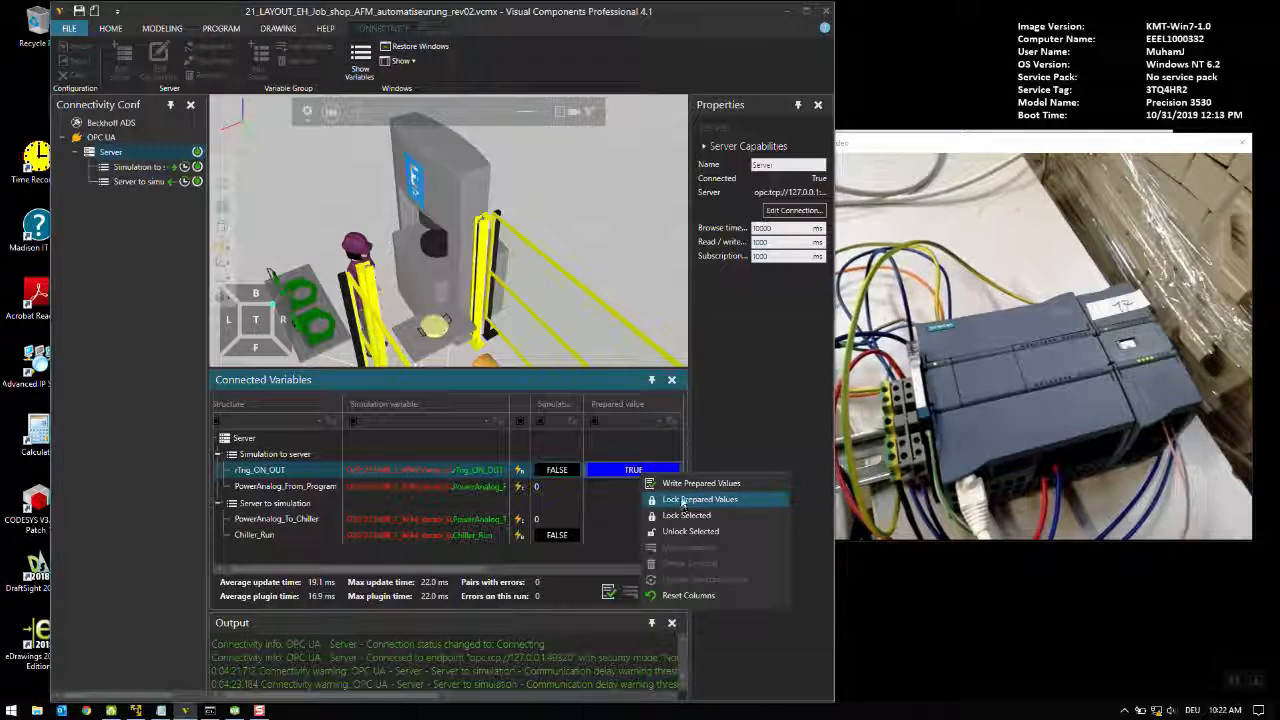
{"action": "left_click", "coordinate": [700, 482]}
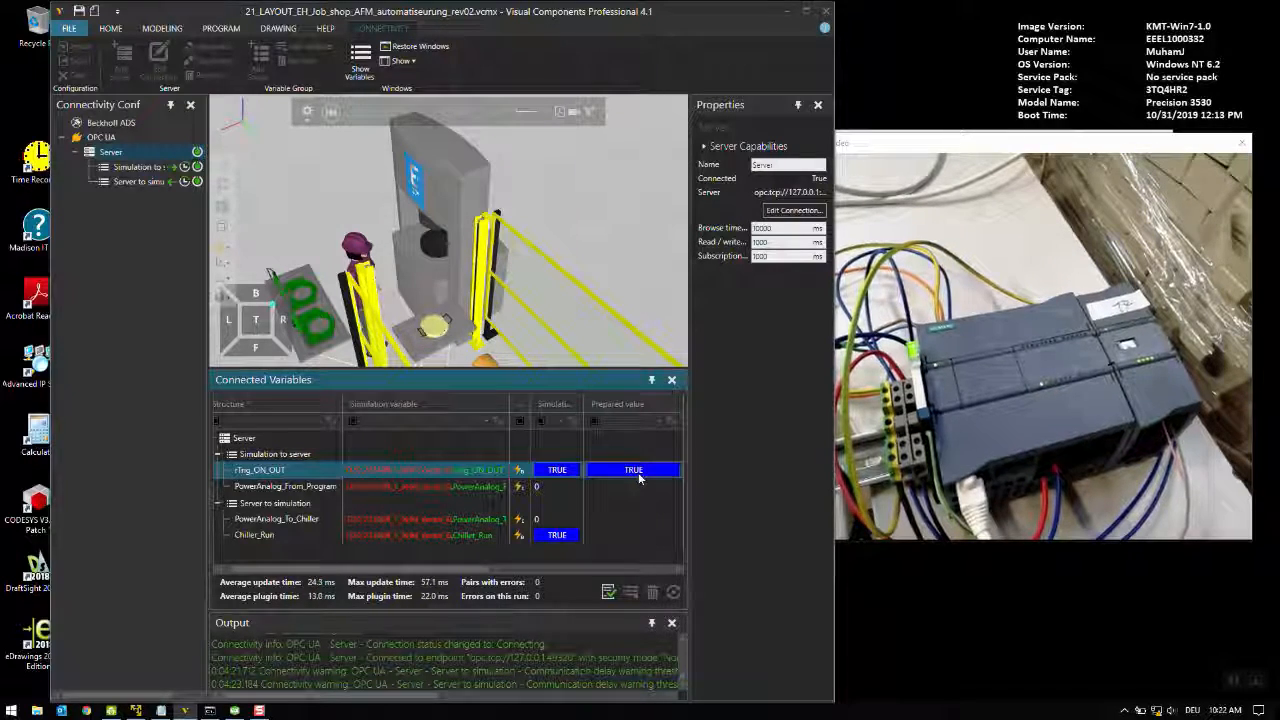
Step: Return Trig_ON_OUT to FALSE and select the PowerAnalog_From_Program variable
{"action": "right_click", "coordinate": [632, 470]}
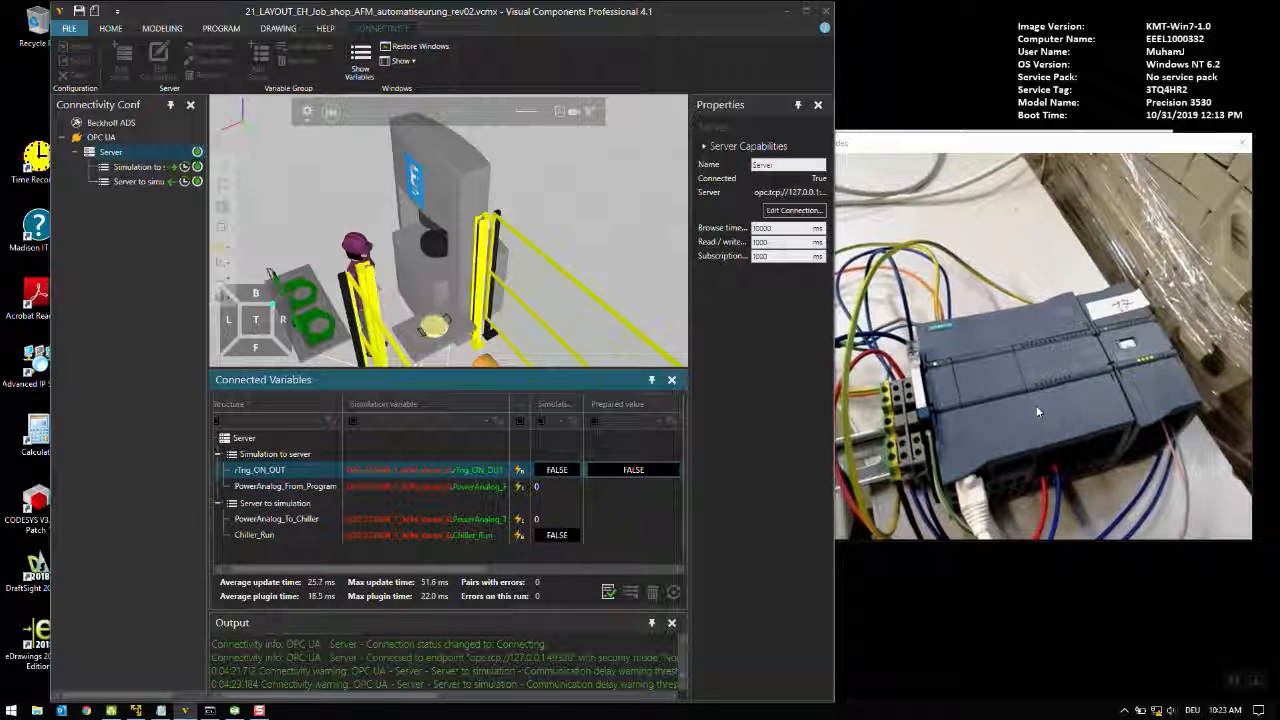
{"action": "left_click", "coordinate": [420, 486]}
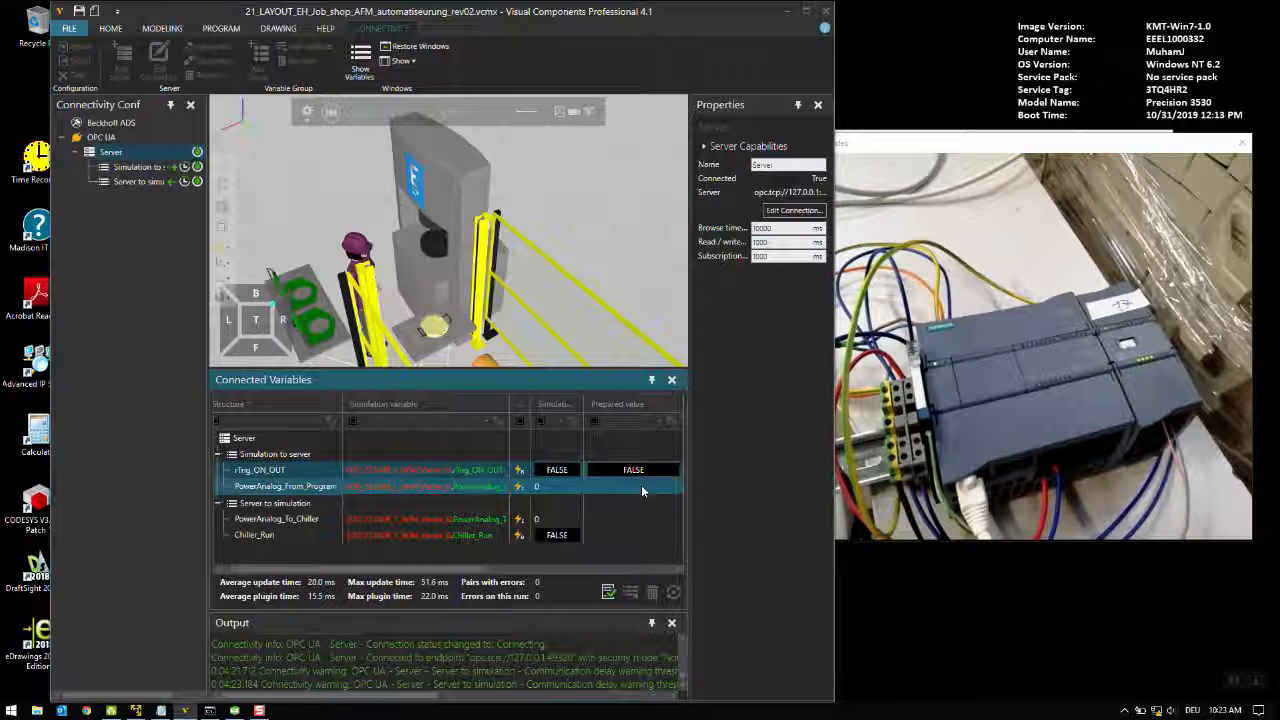